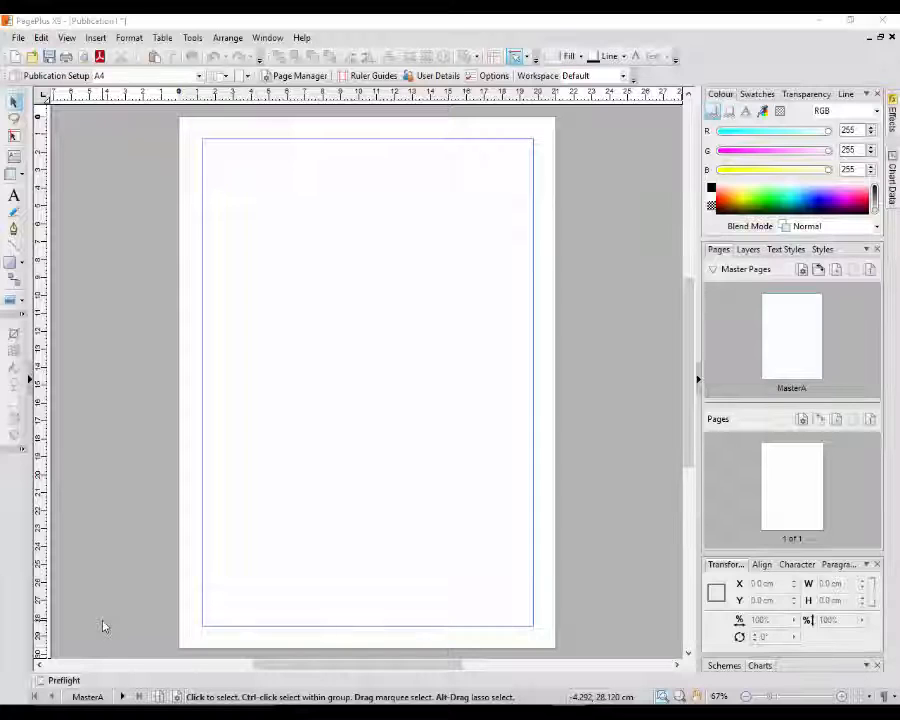
mouse_move(109, 606)
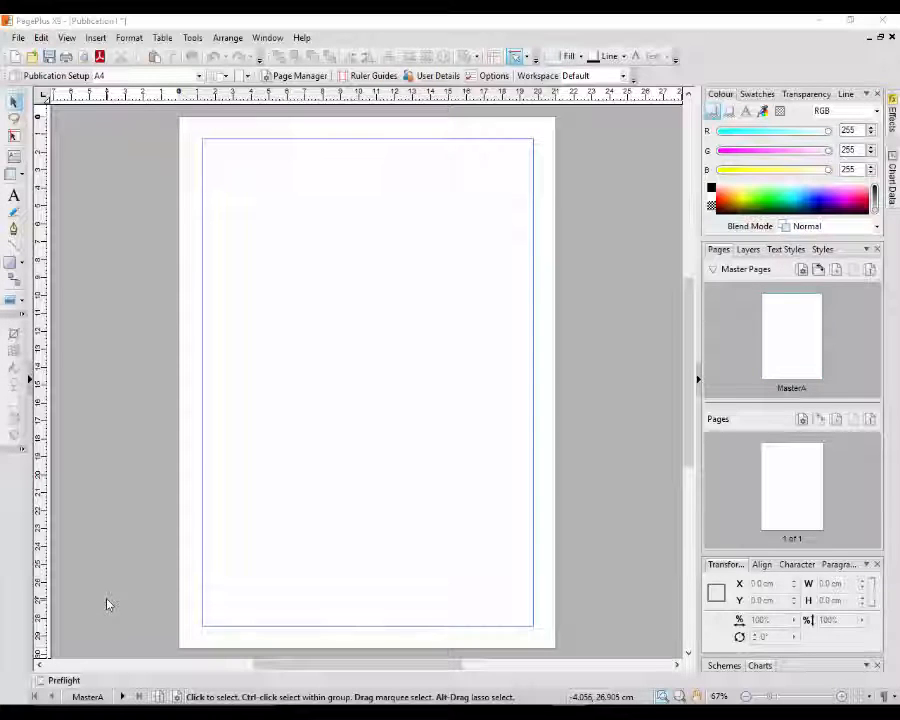
mouse_move(124, 596)
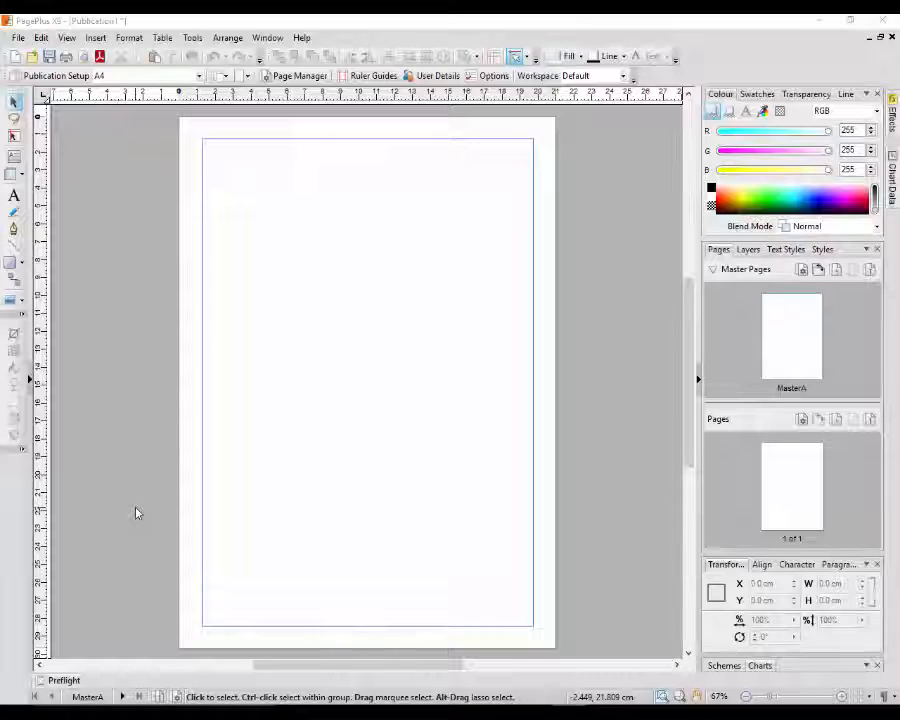
mouse_move(137, 526)
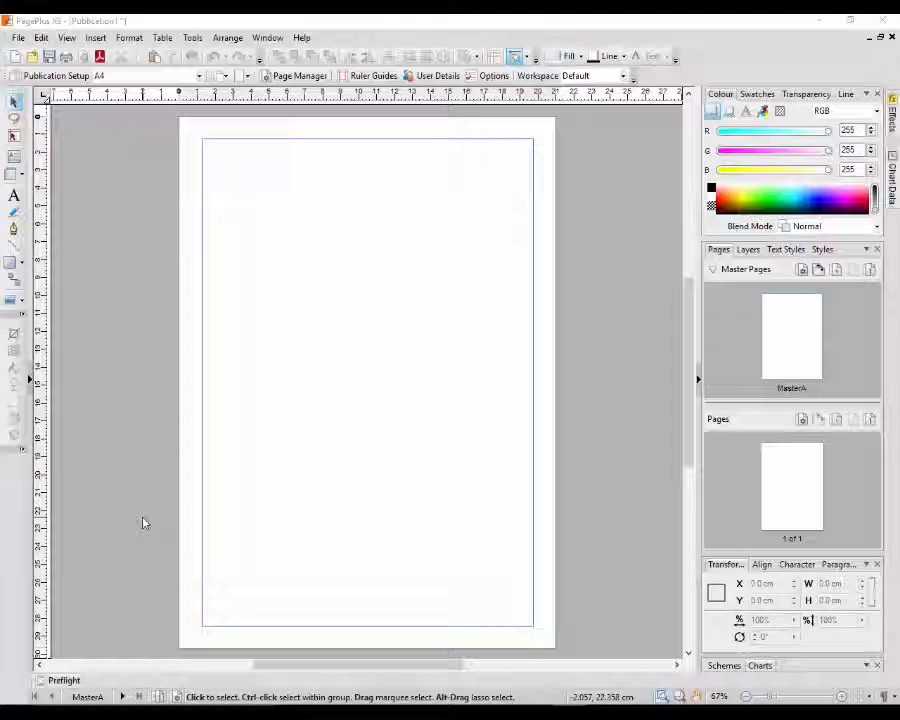
mouse_move(118, 511)
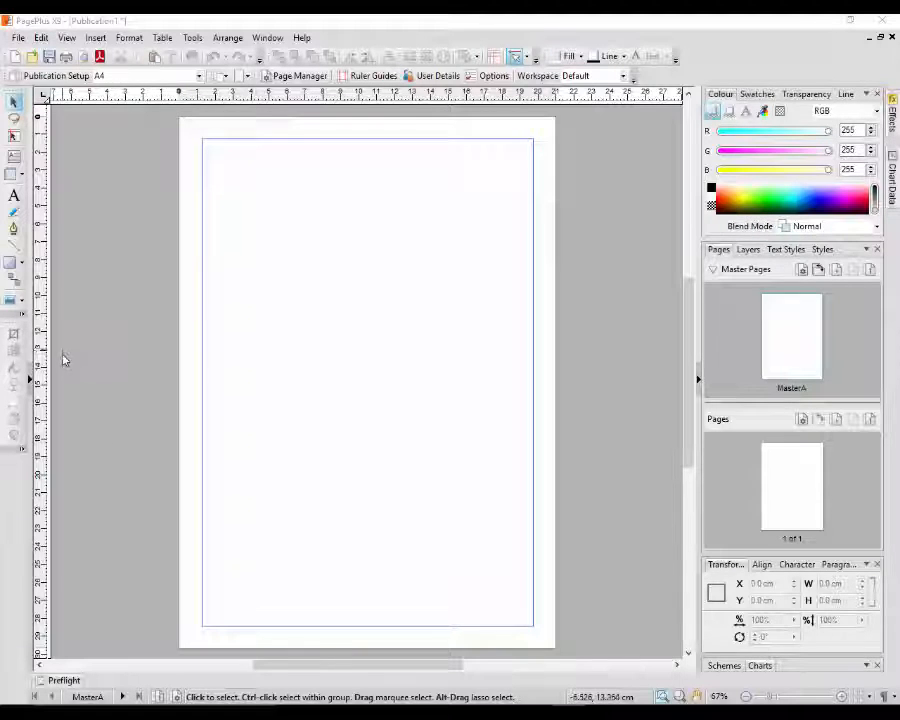
mouse_move(71, 473)
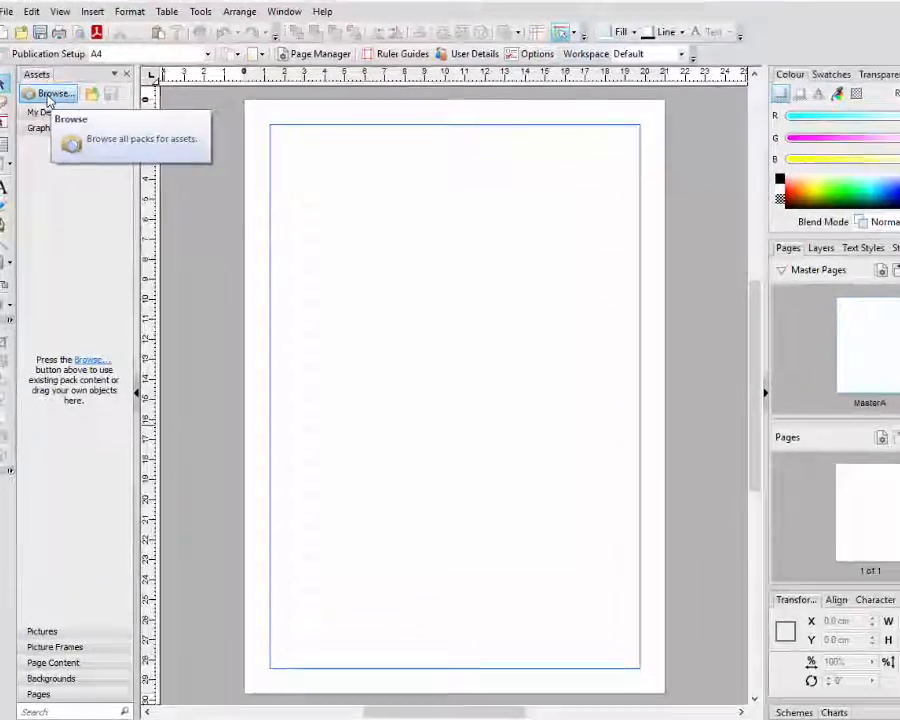
Step: Open the Asset Browser on Graphics, selecting then clearing the carlos-peaks climber graphic
click(57, 92)
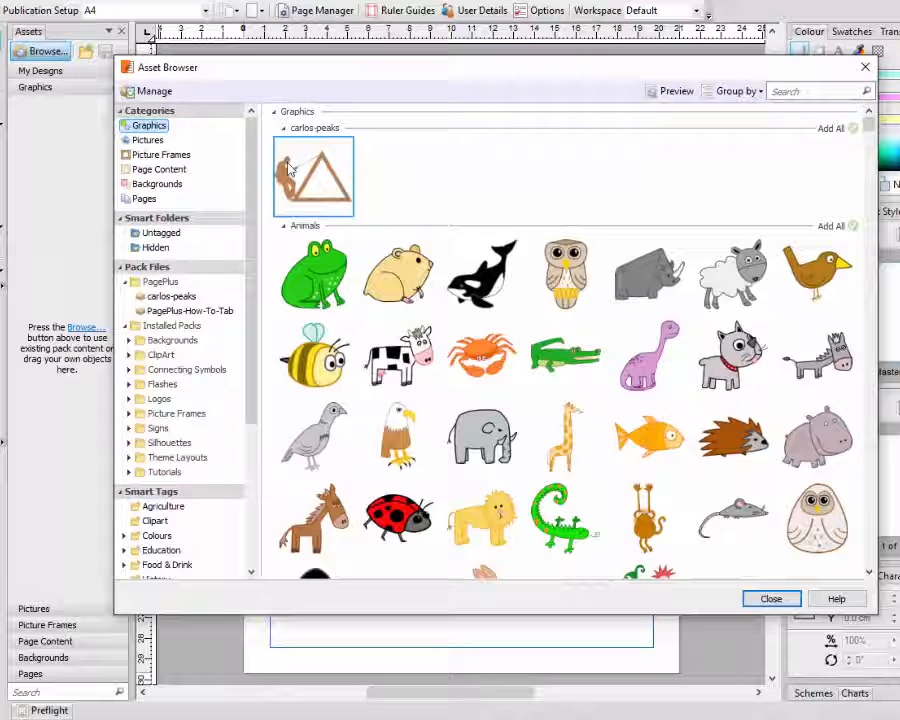
click(482, 437)
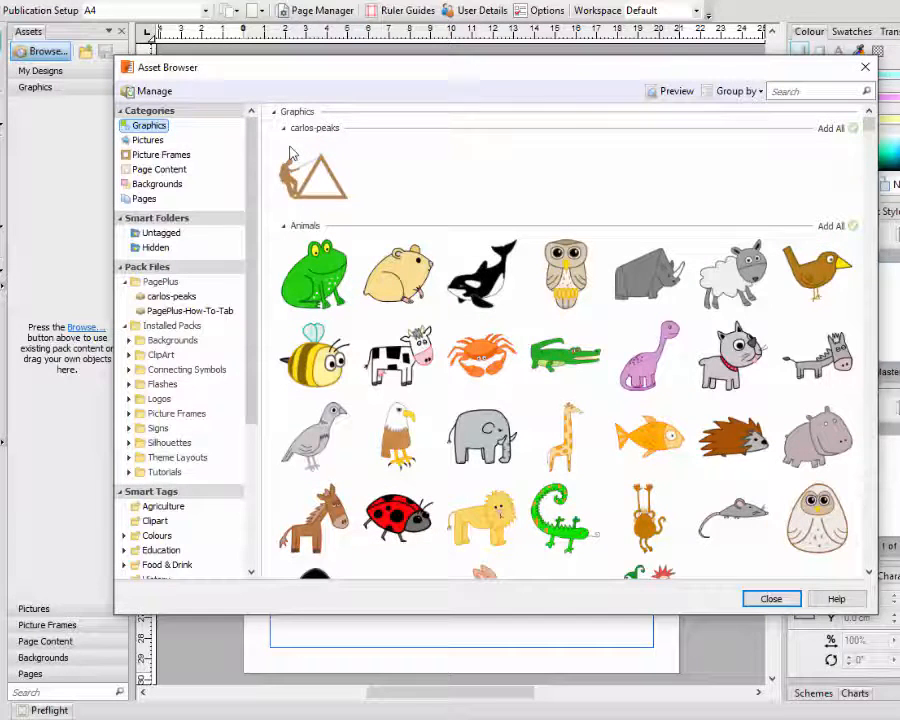
click(313, 176)
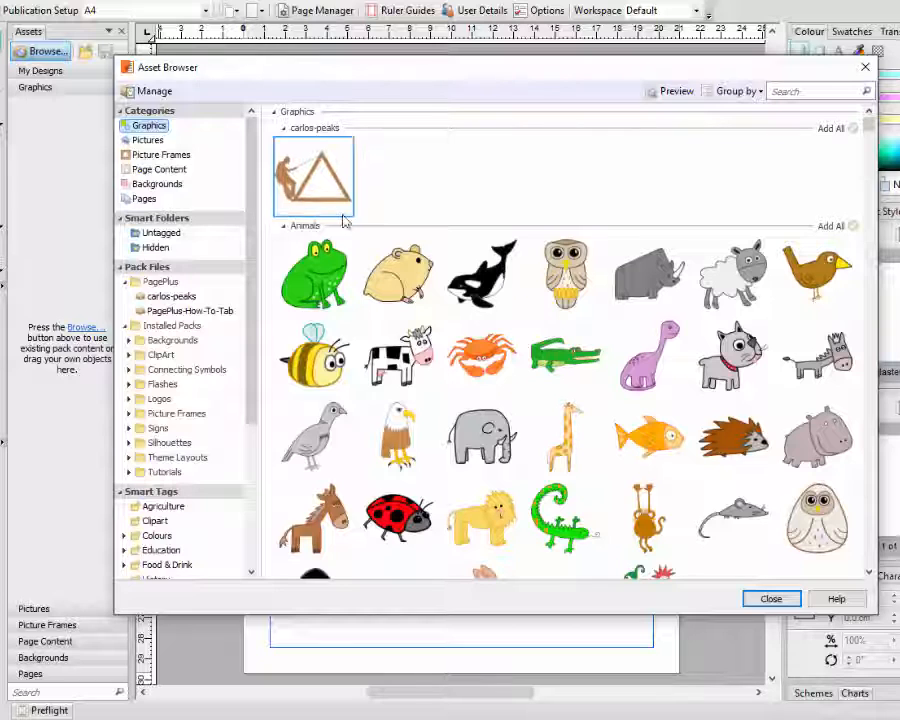
mouse_move(291, 161)
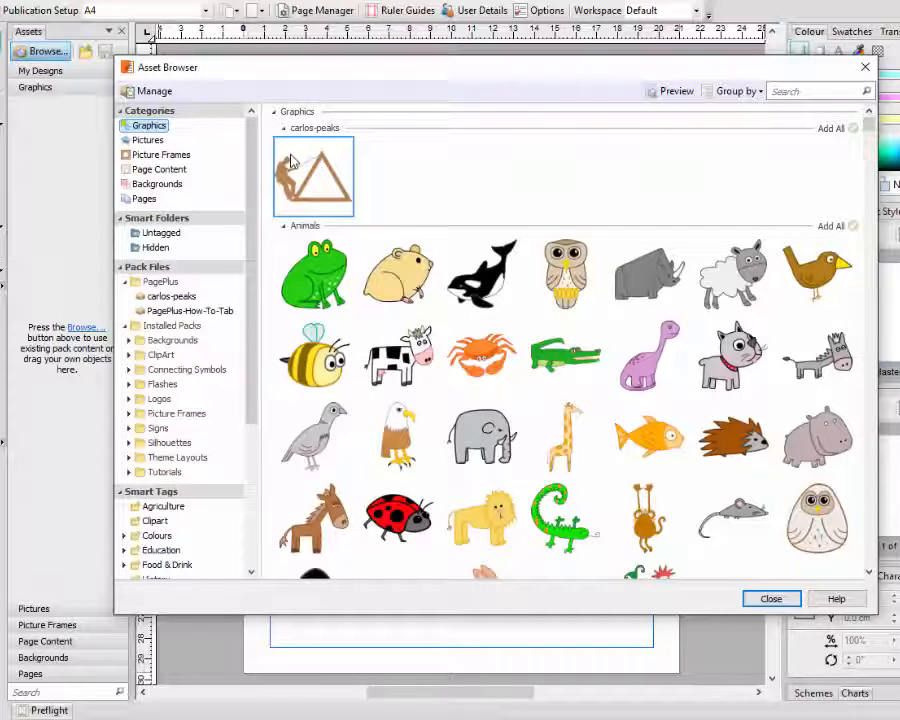
mouse_move(323, 207)
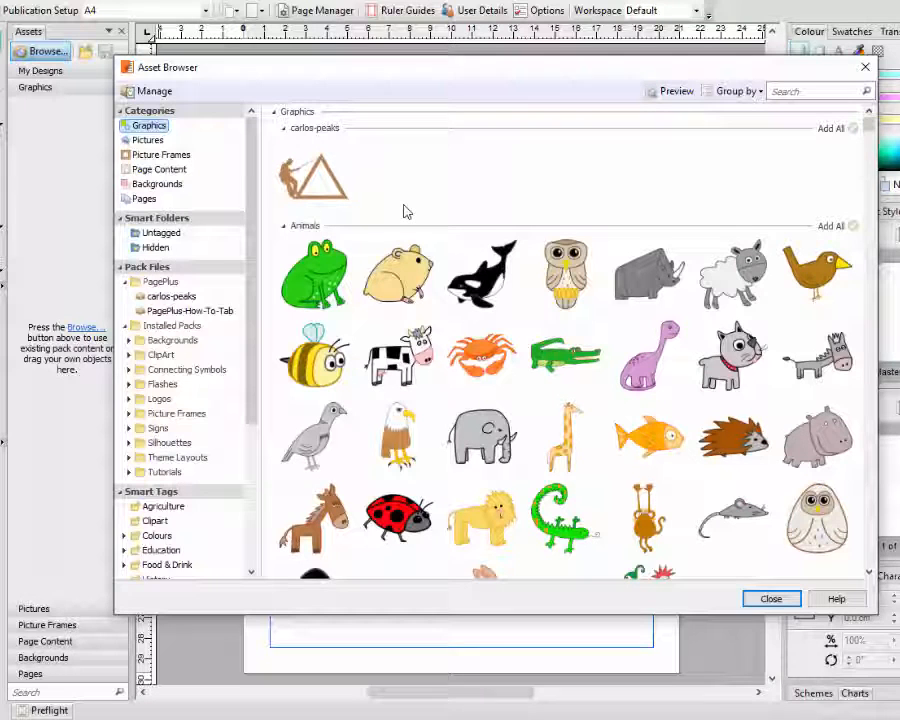
mouse_move(390, 205)
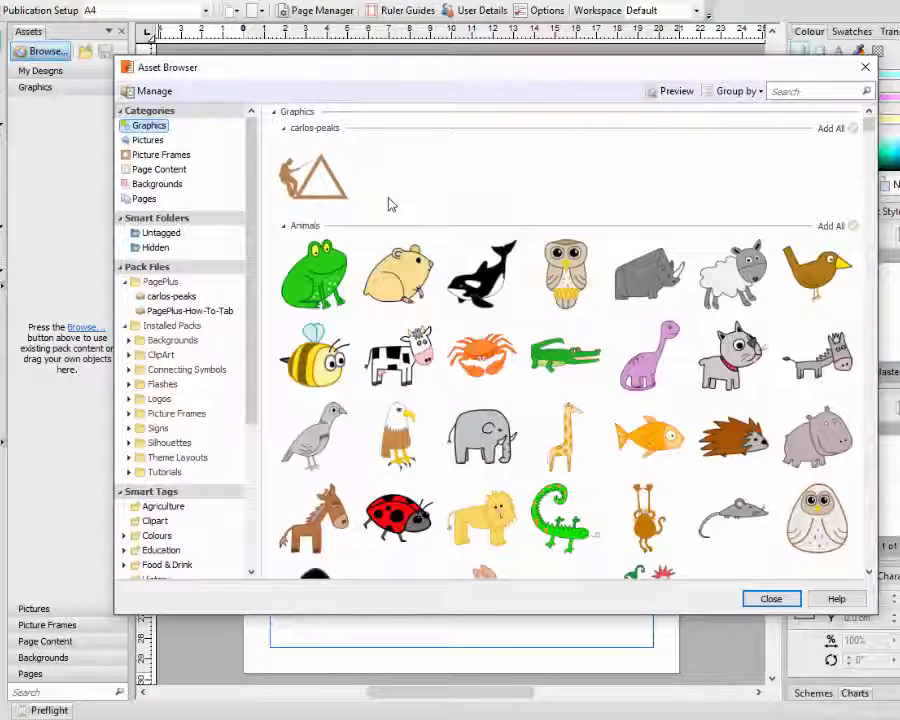
click(313, 177)
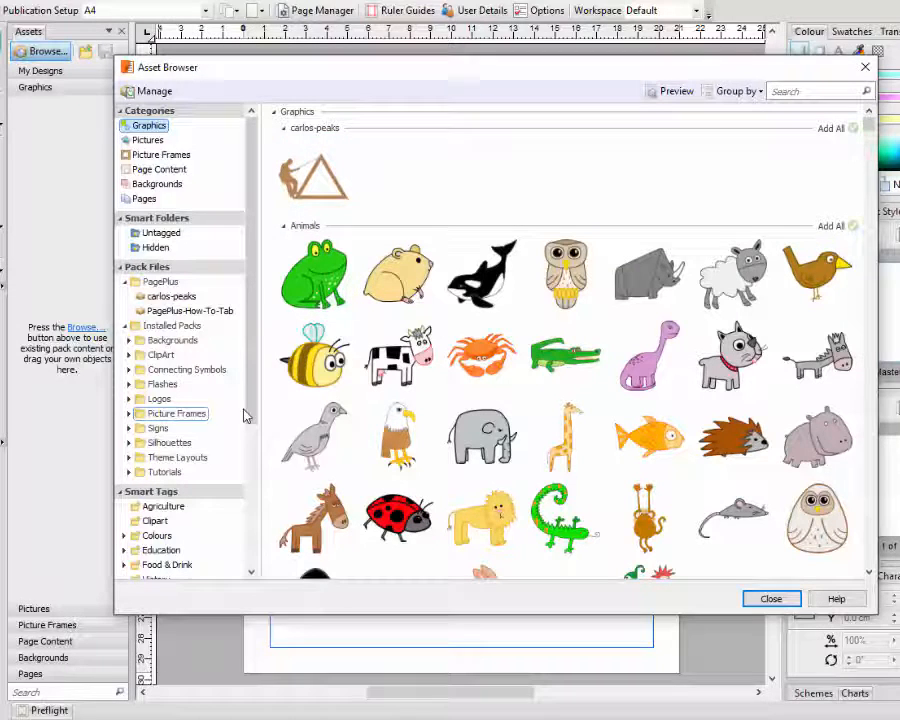
Step: Show the Installed Packs > Logos pack and scroll through its logo graphics
scroll(down, 3)
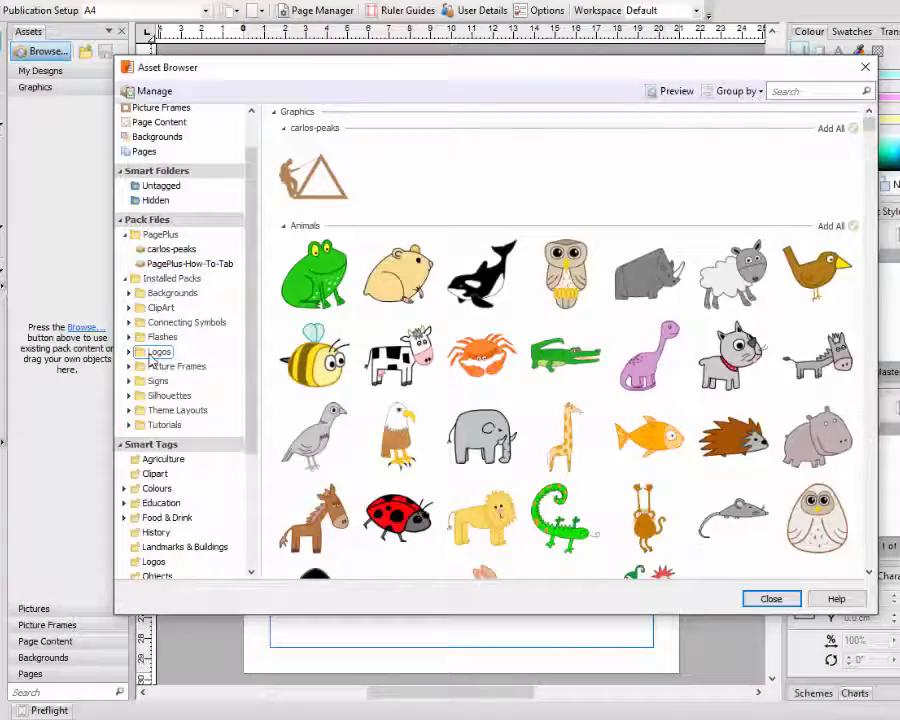
click(159, 351)
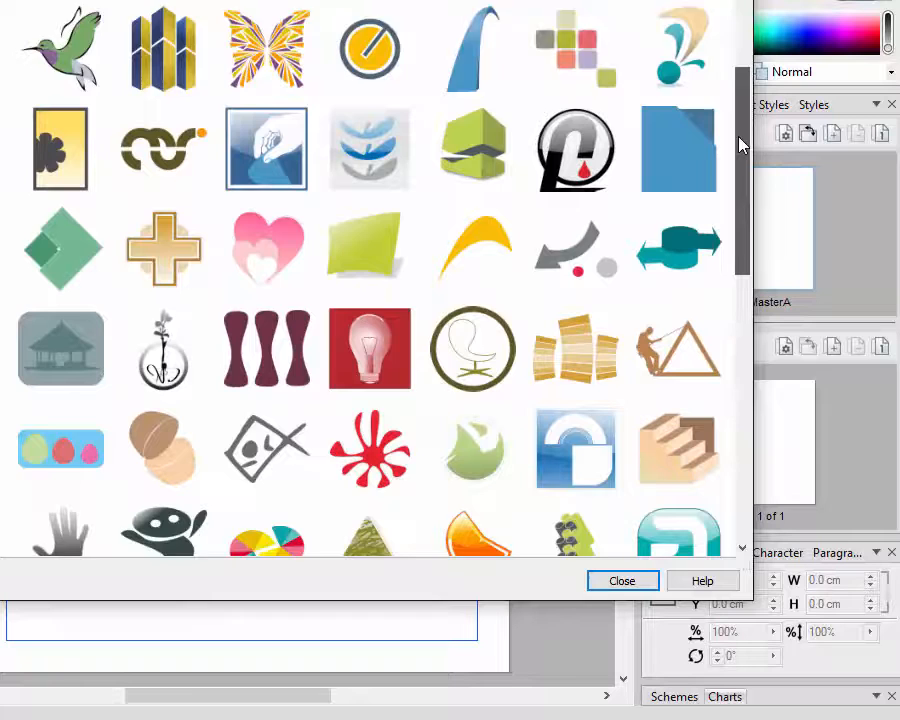
scroll(down, 3)
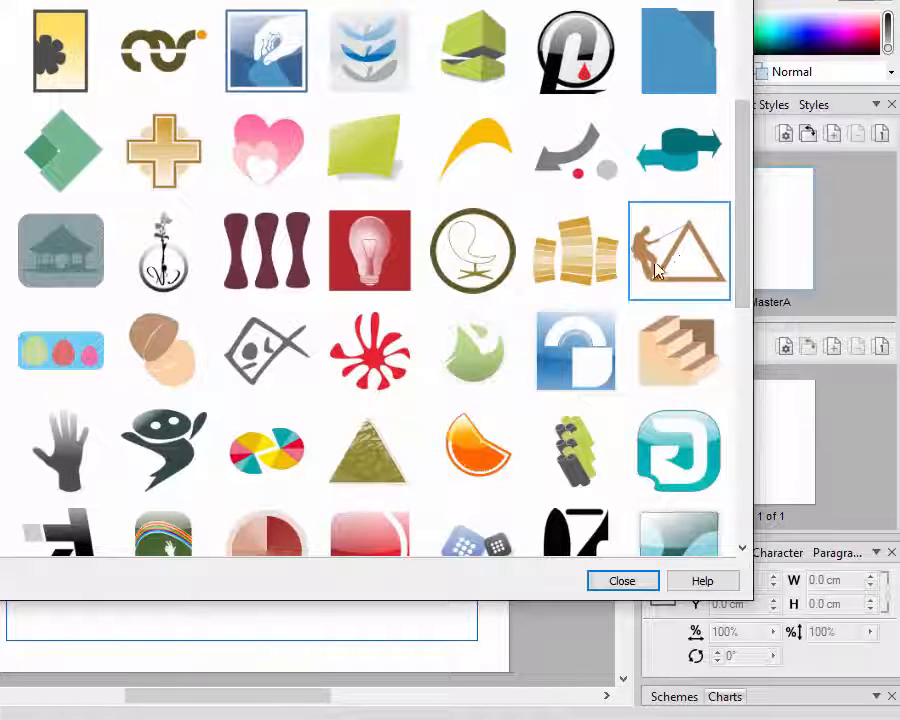
mouse_move(725, 282)
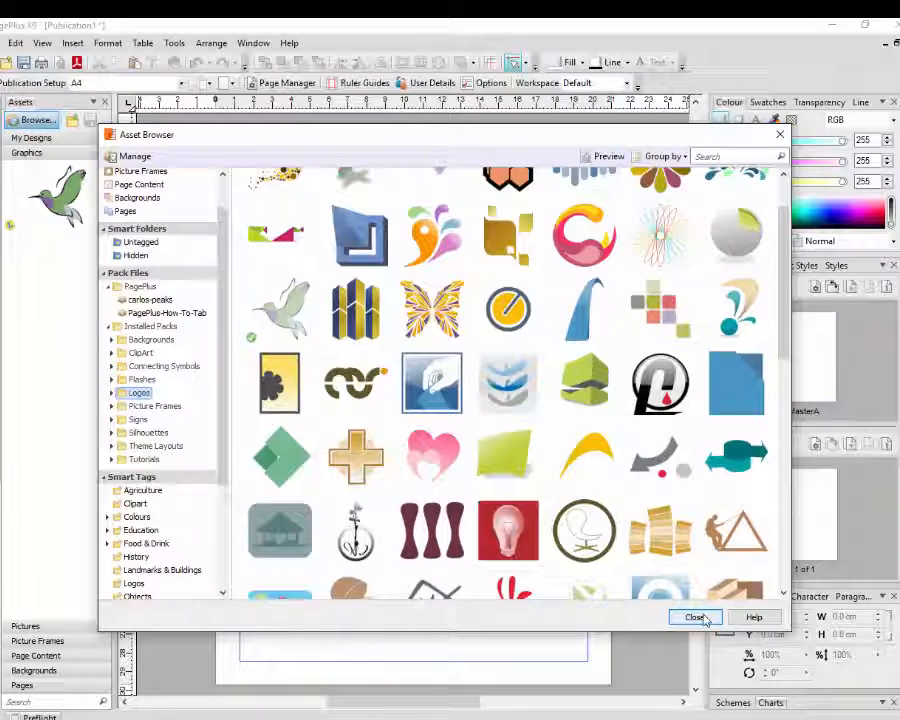
Step: Close the Asset Browser and drag the hummingbird logo from Assets onto the page
click(696, 617)
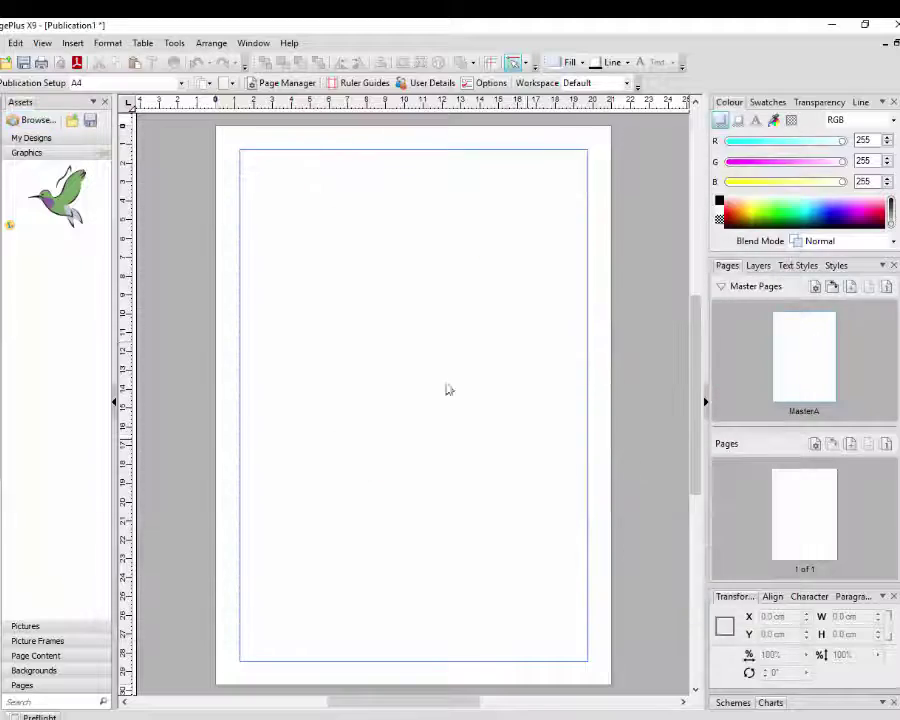
mouse_move(55, 185)
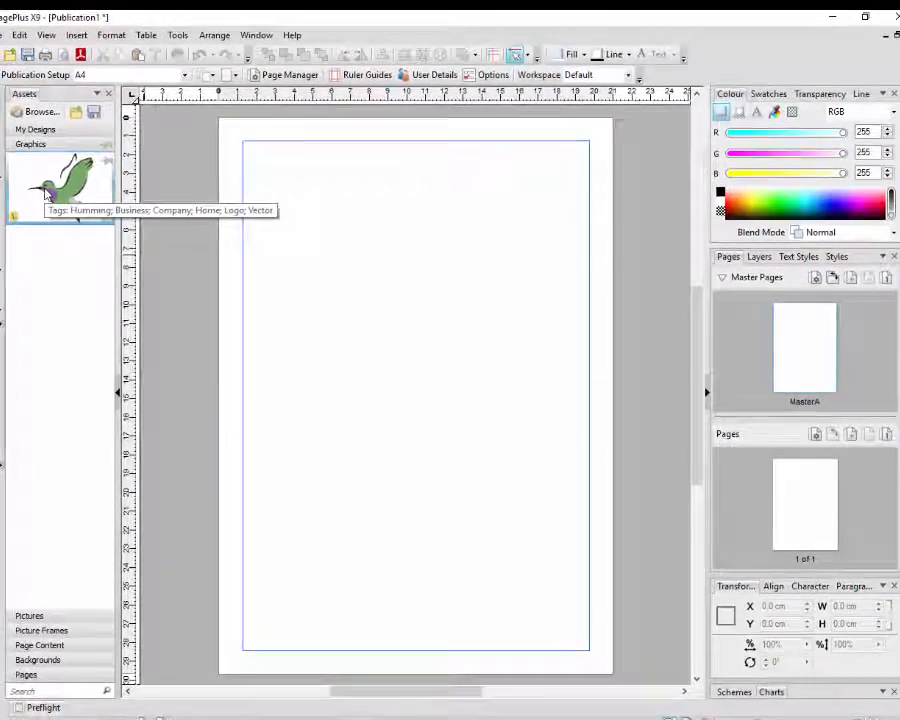
drag(60, 185, 460, 185)
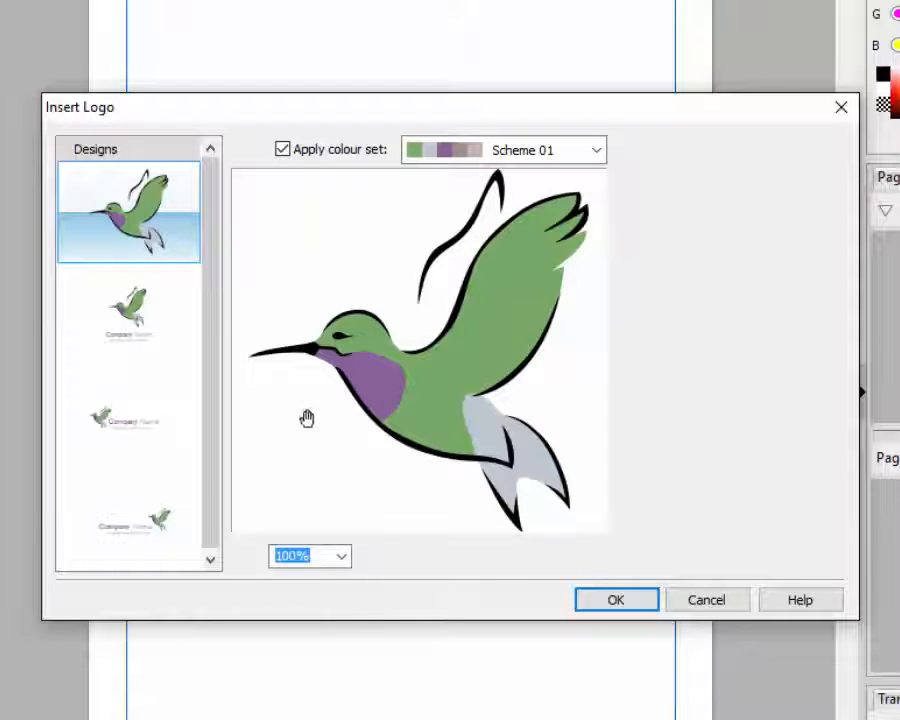
mouse_move(152, 231)
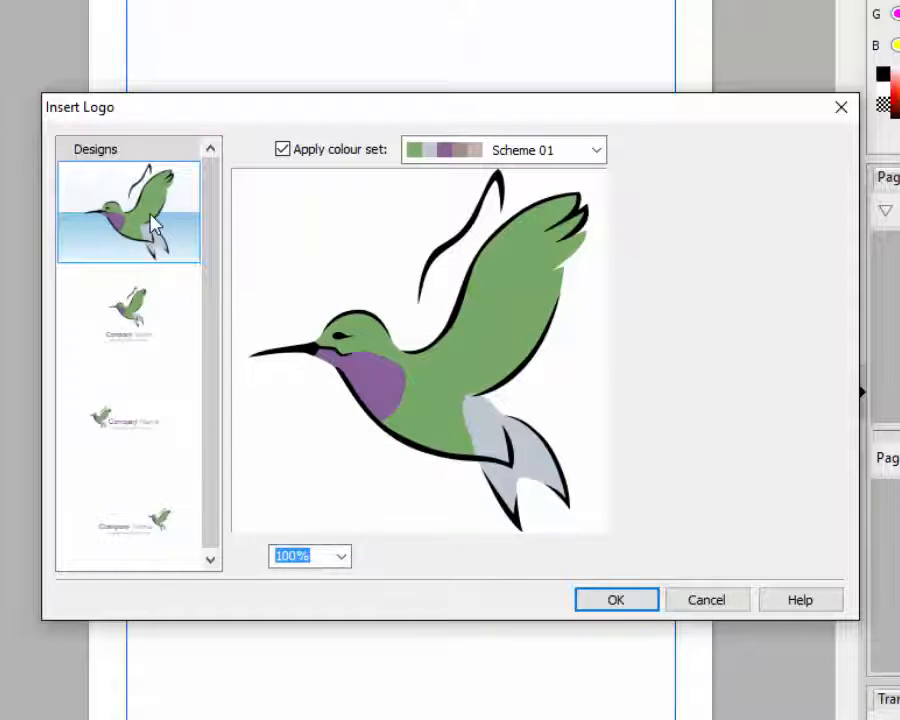
Step: Pick the hummingbird design with Company Name and motto text in Insert Logo
click(128, 315)
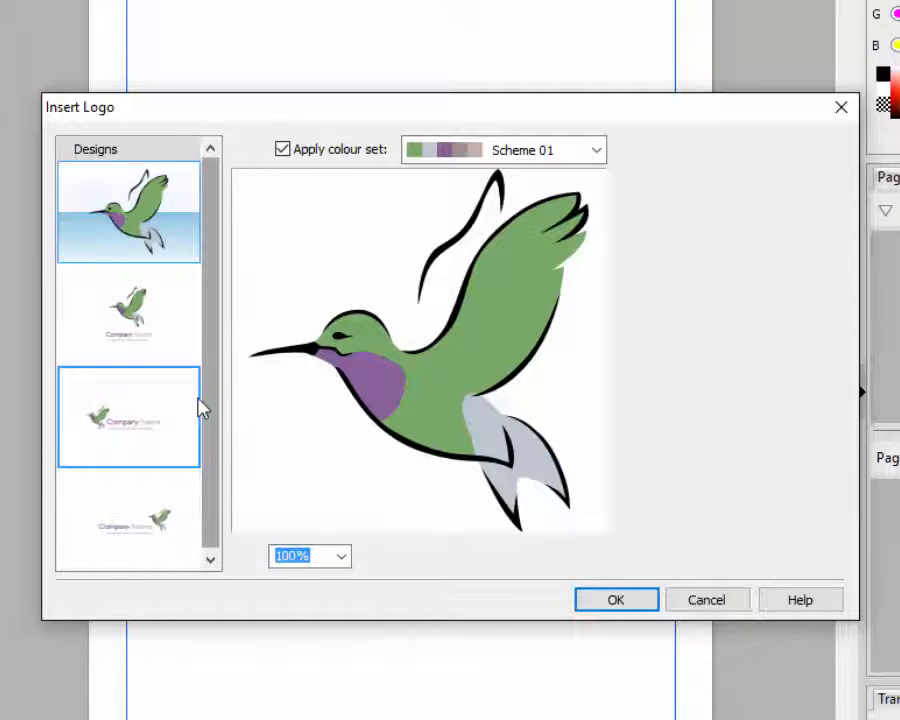
click(128, 313)
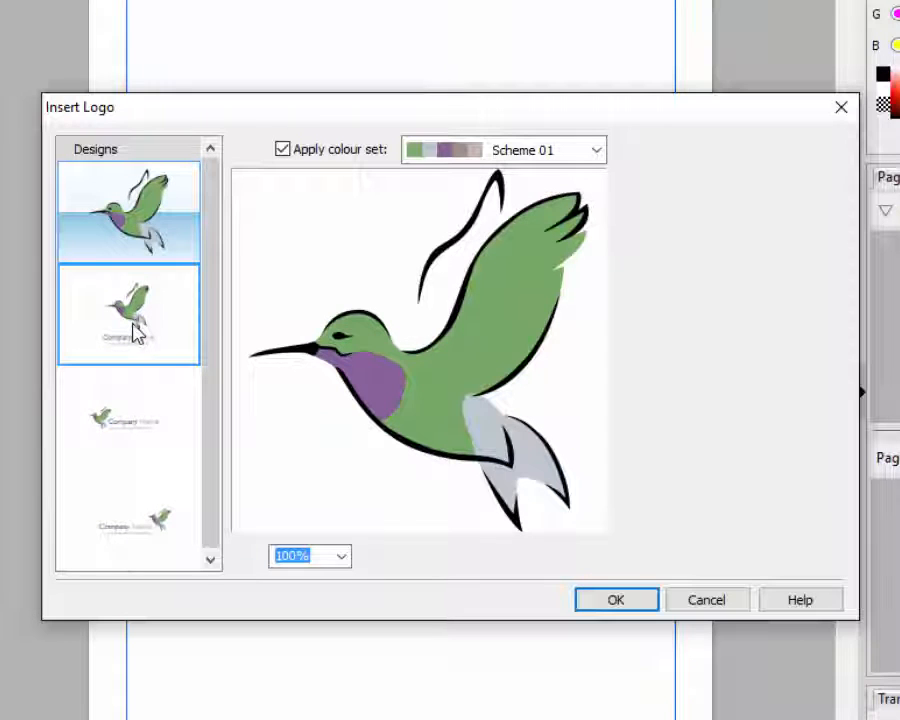
click(128, 314)
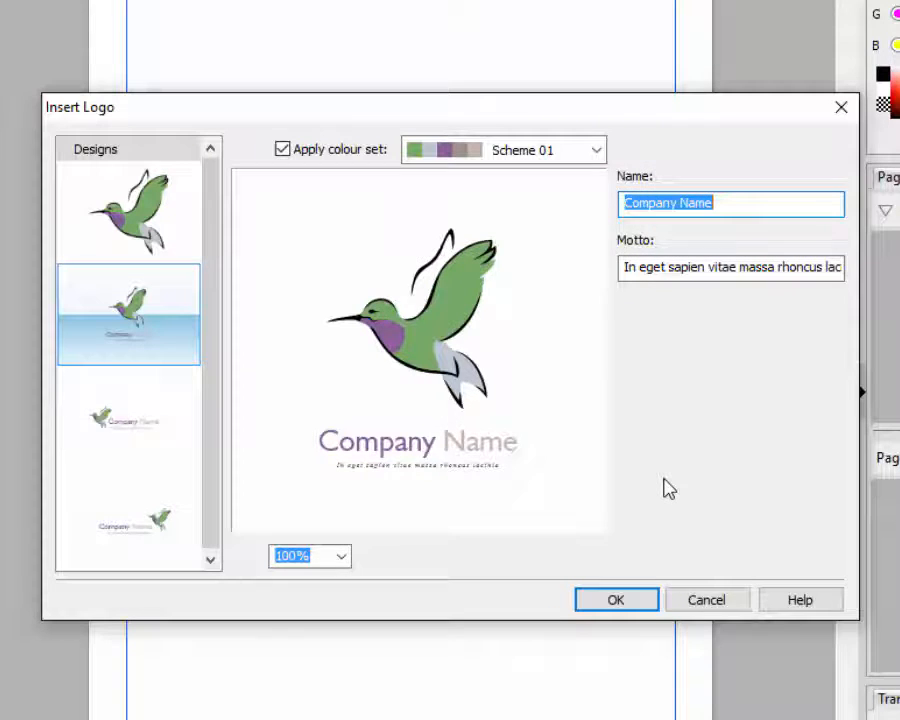
Step: Enter 'Blue Bird Builders' as the logo name, leave the motto blank, and insert it
text(Blue Bi)
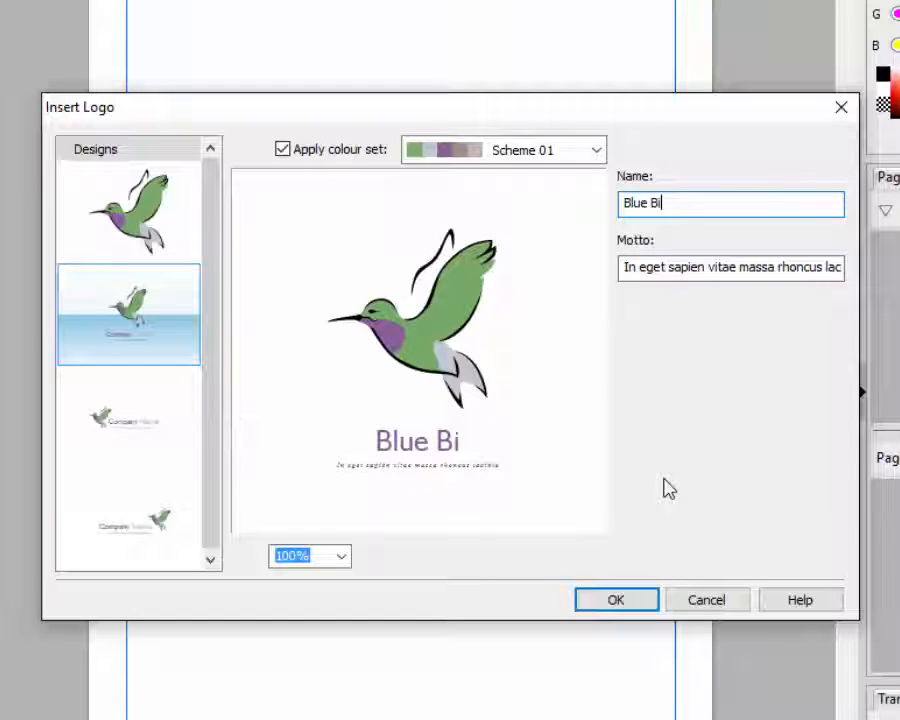
text(rd)
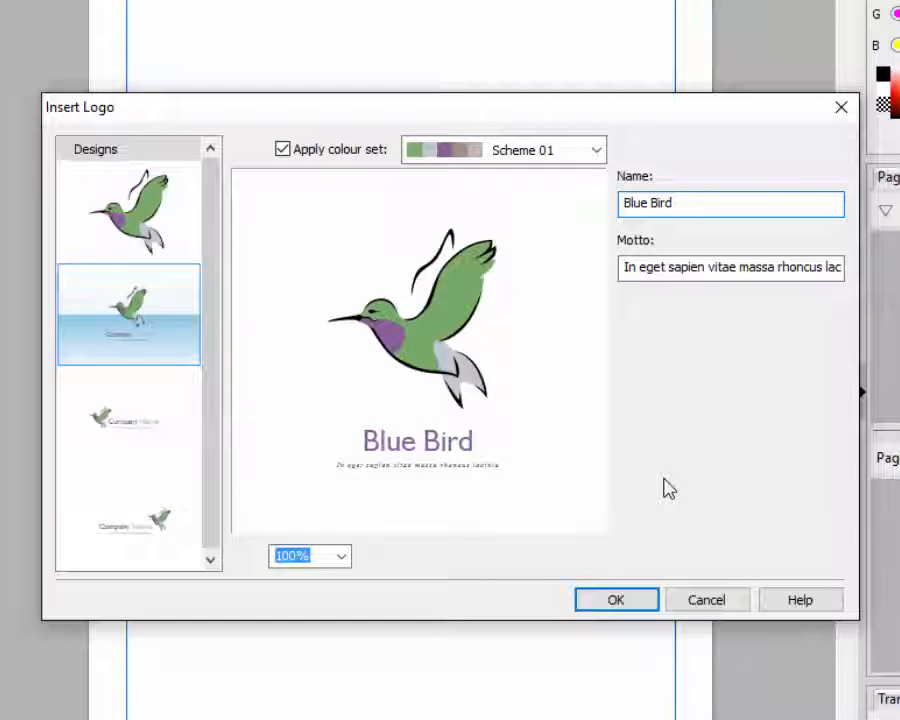
text(Builder)
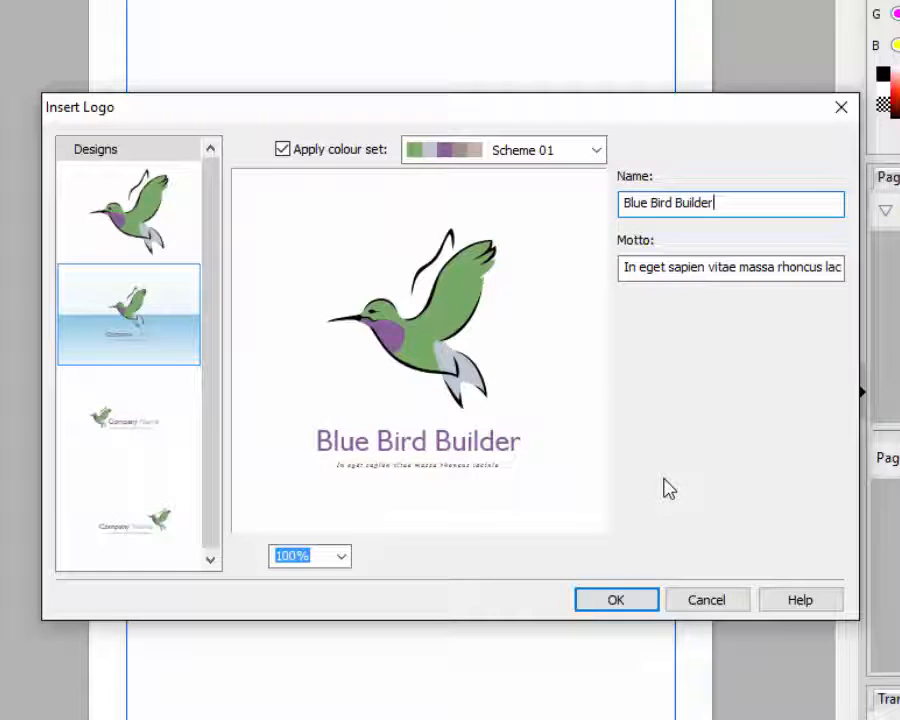
text(s)
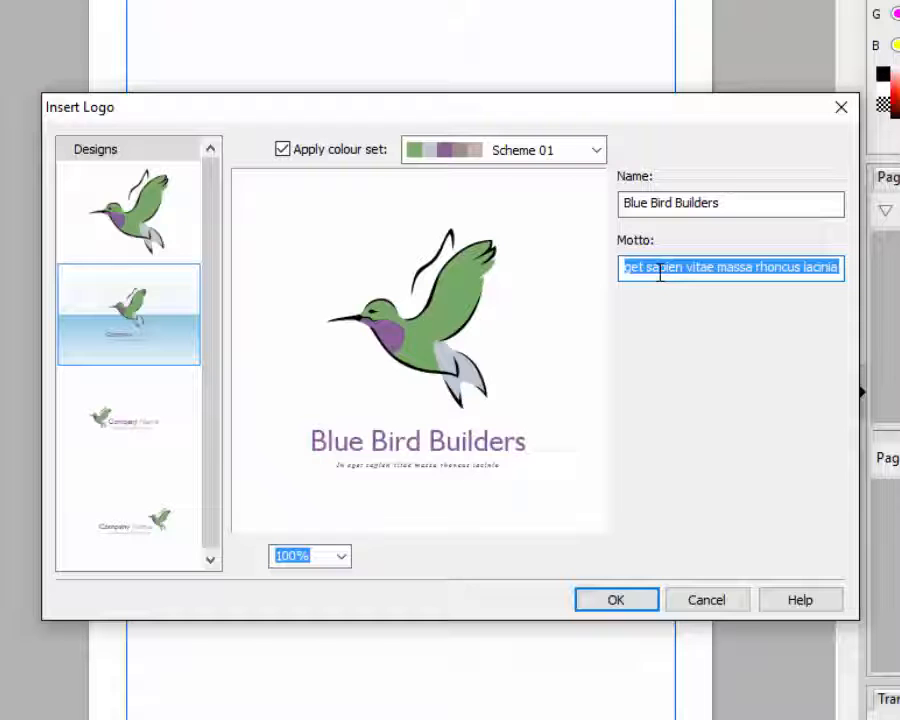
key(Delete)
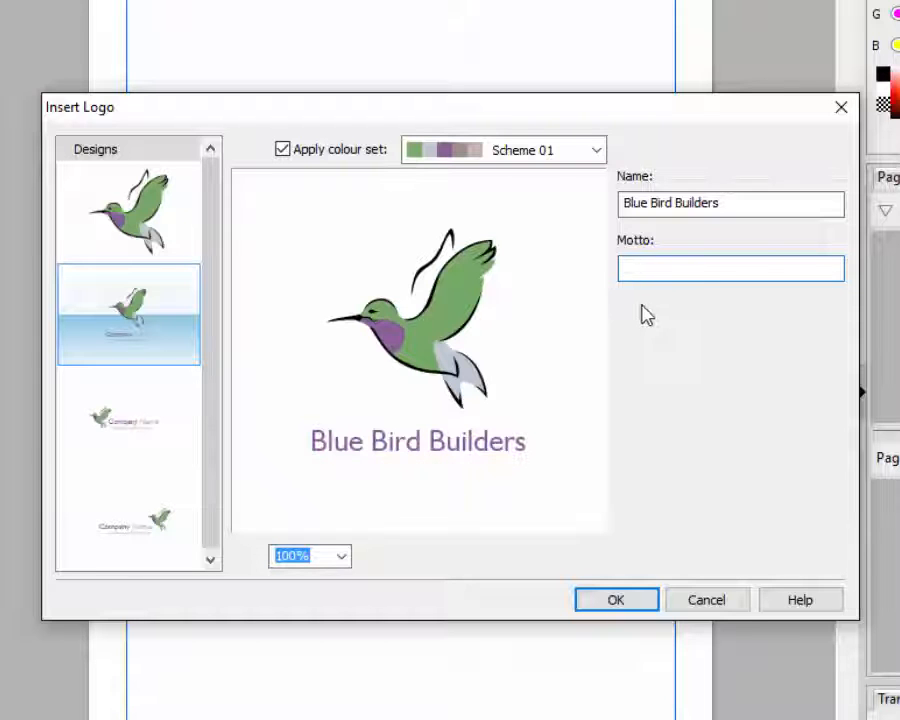
click(730, 267)
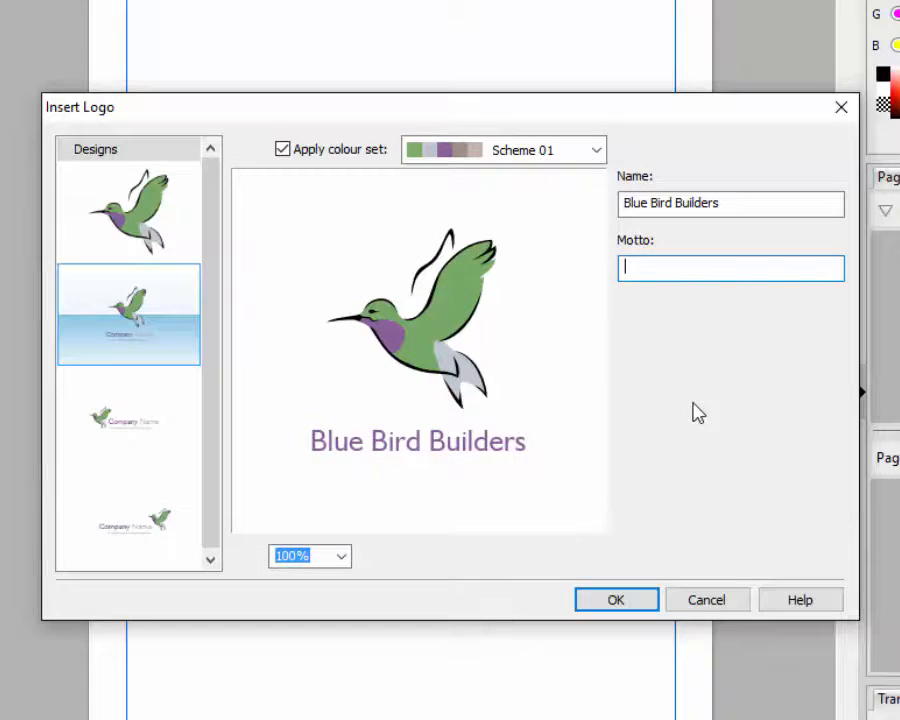
click(616, 599)
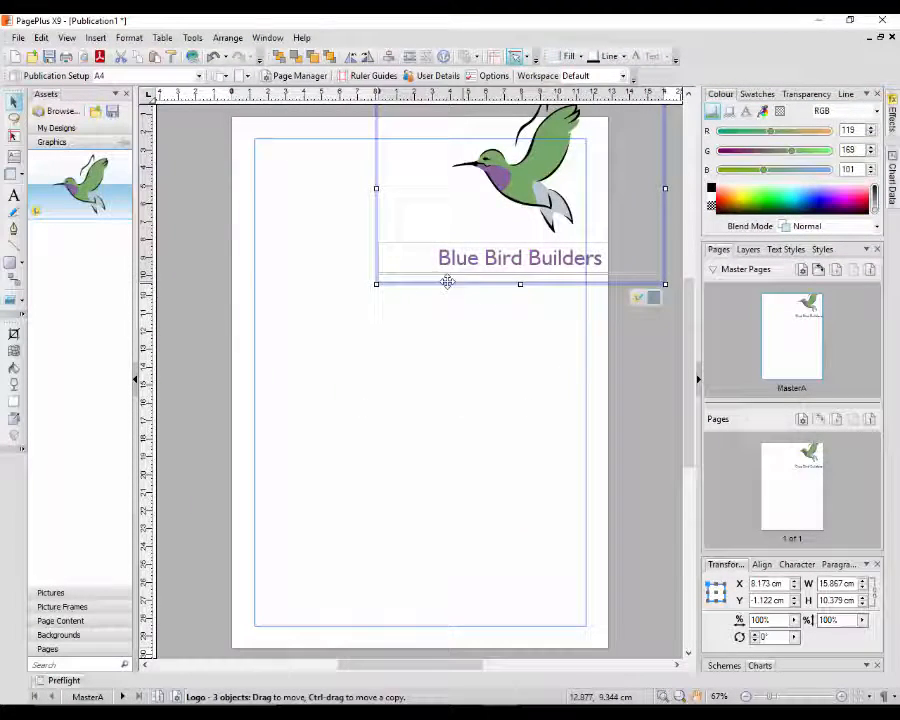
Step: Move the logo to the page top and resize it within the margin guides
drag(448, 282, 393, 313)
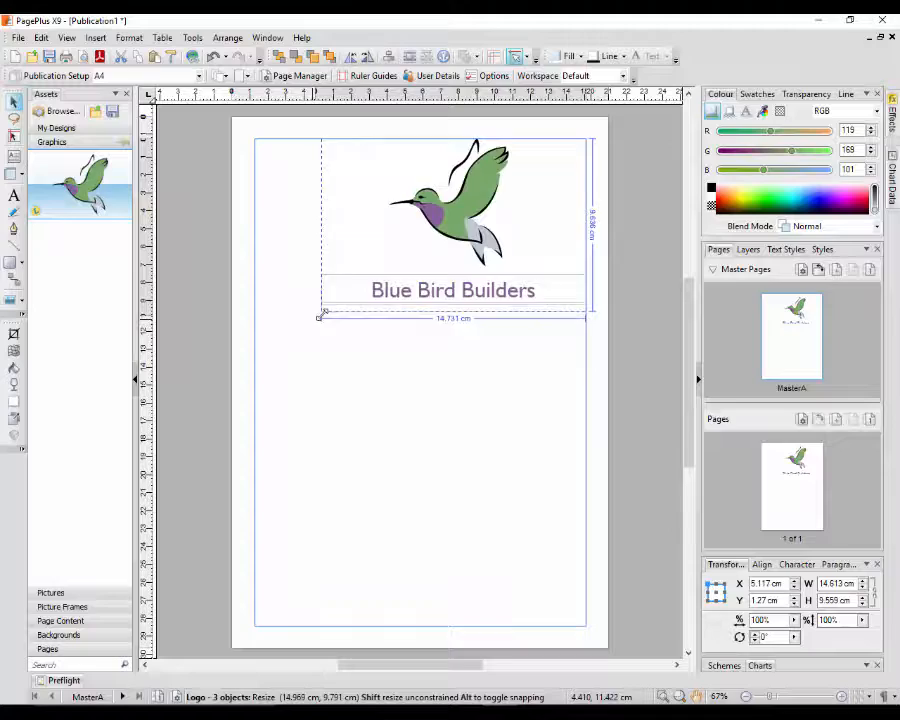
drag(318, 316, 307, 334)
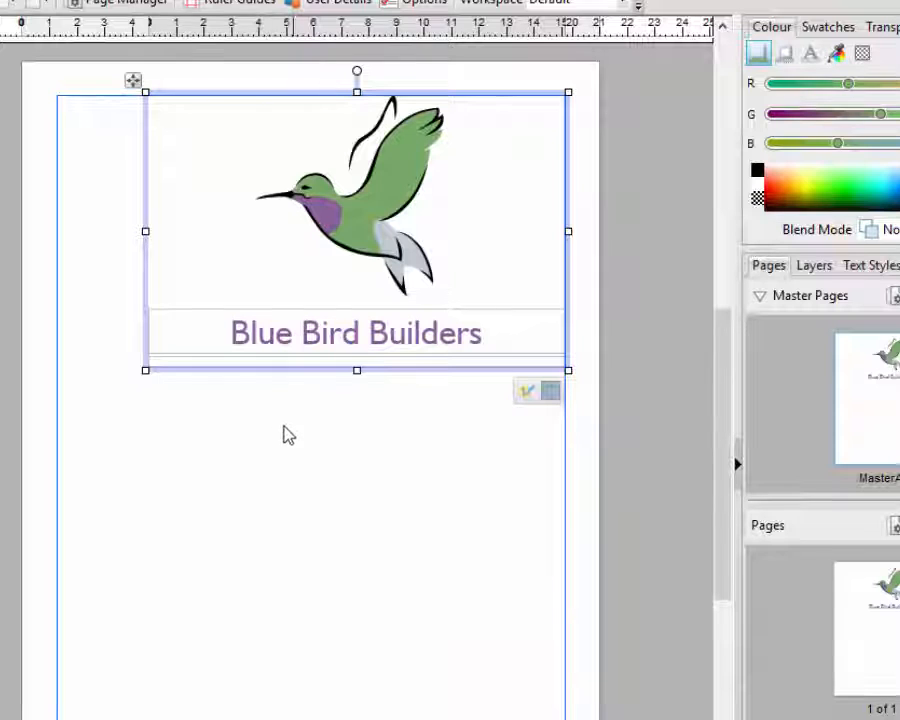
mouse_move(400, 238)
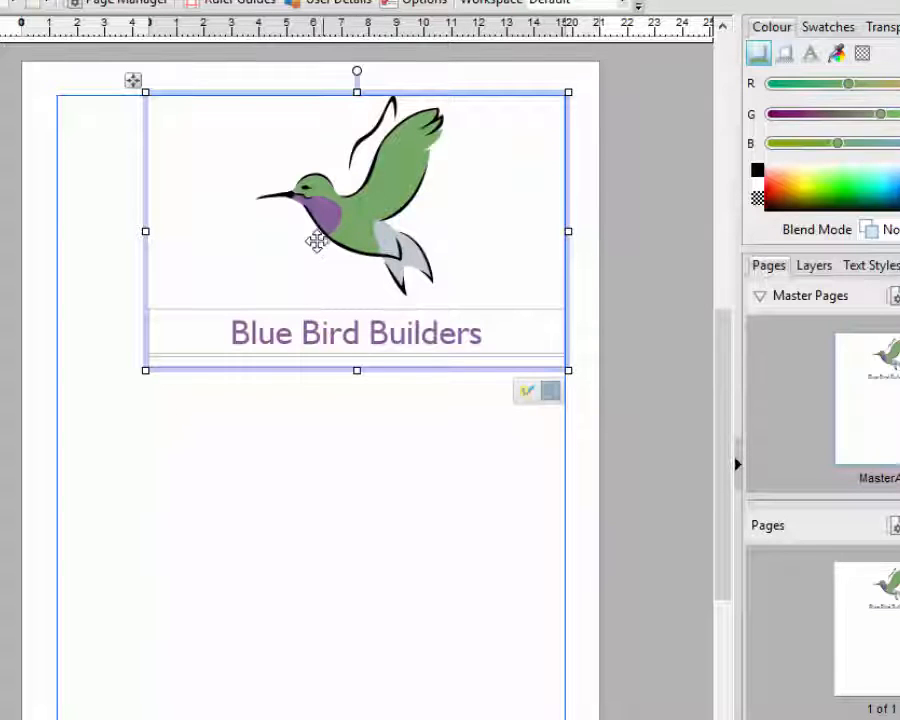
mouse_move(549, 392)
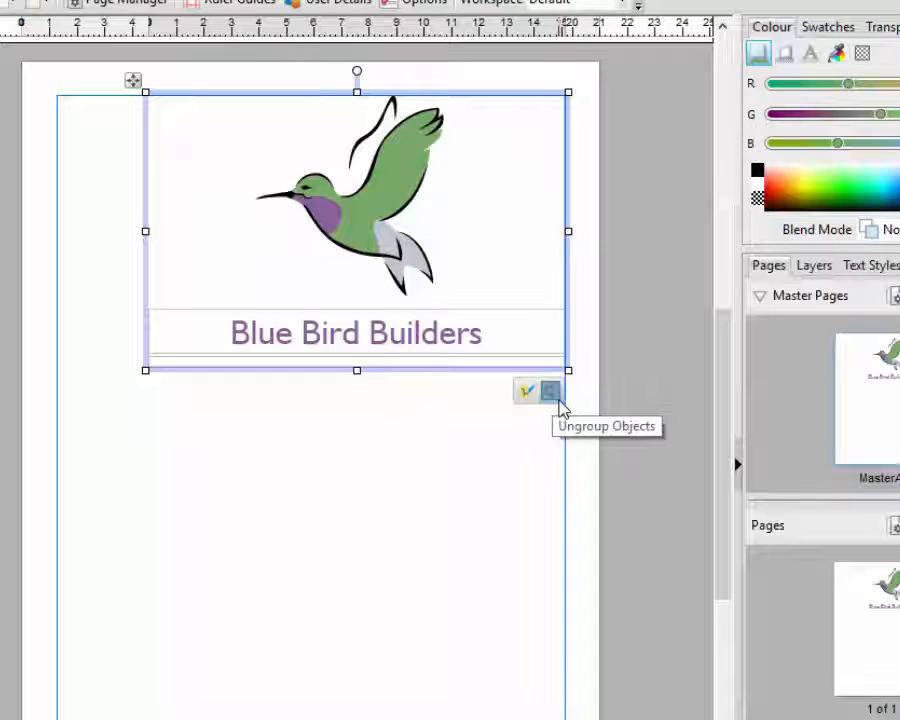
mouse_move(330, 180)
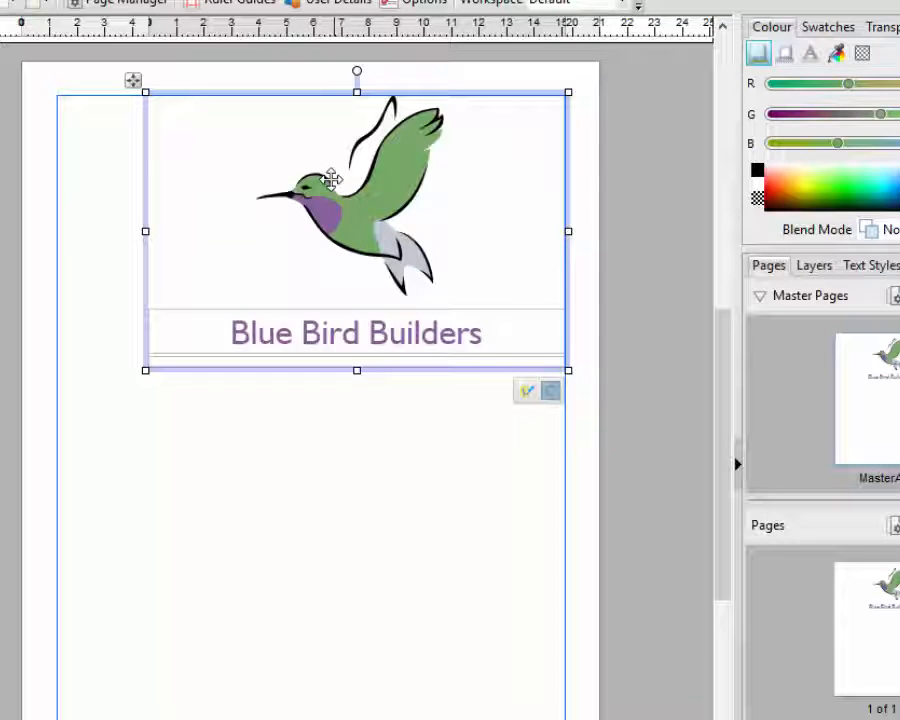
mouse_move(423, 139)
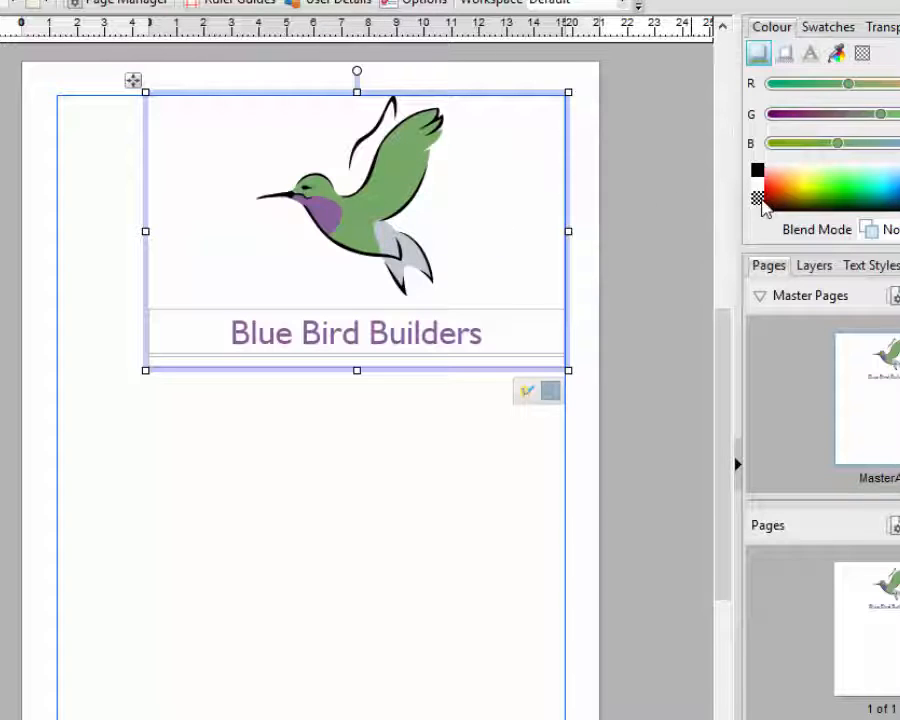
mouse_move(772, 120)
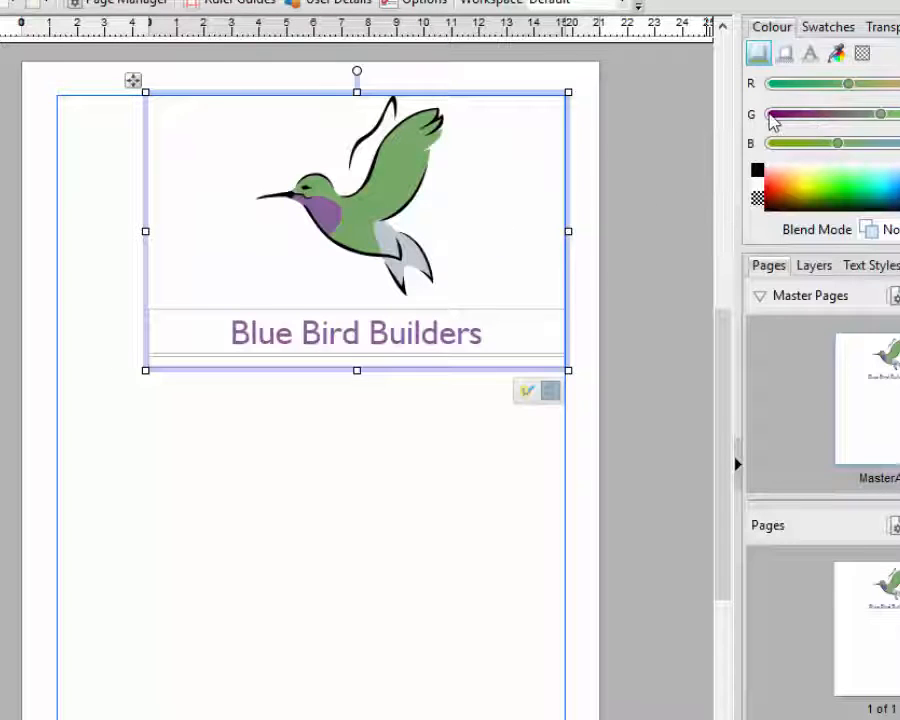
mouse_move(365, 509)
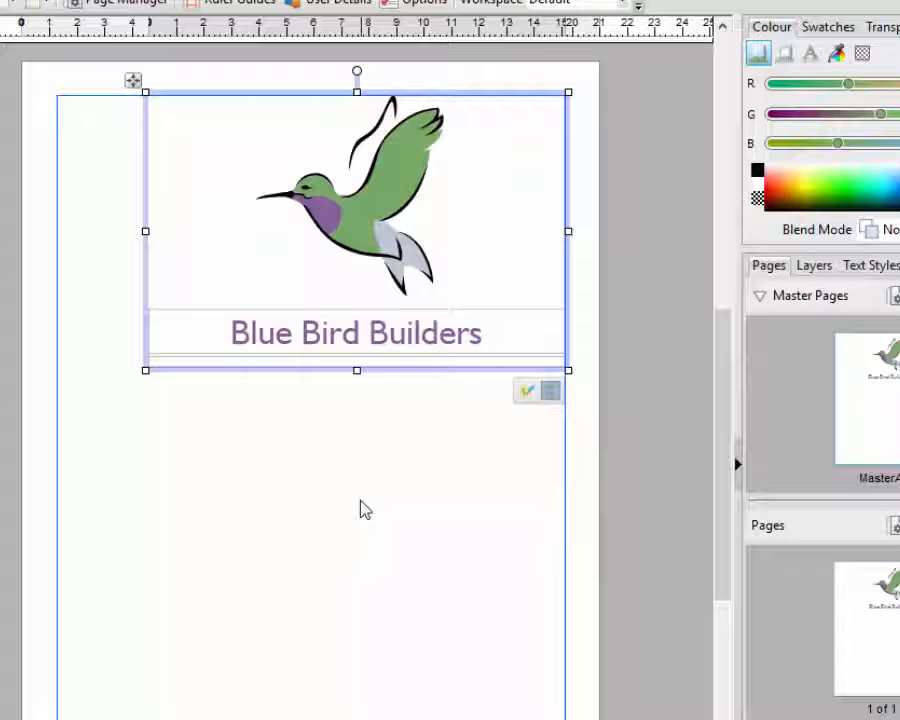
mouse_move(347, 450)
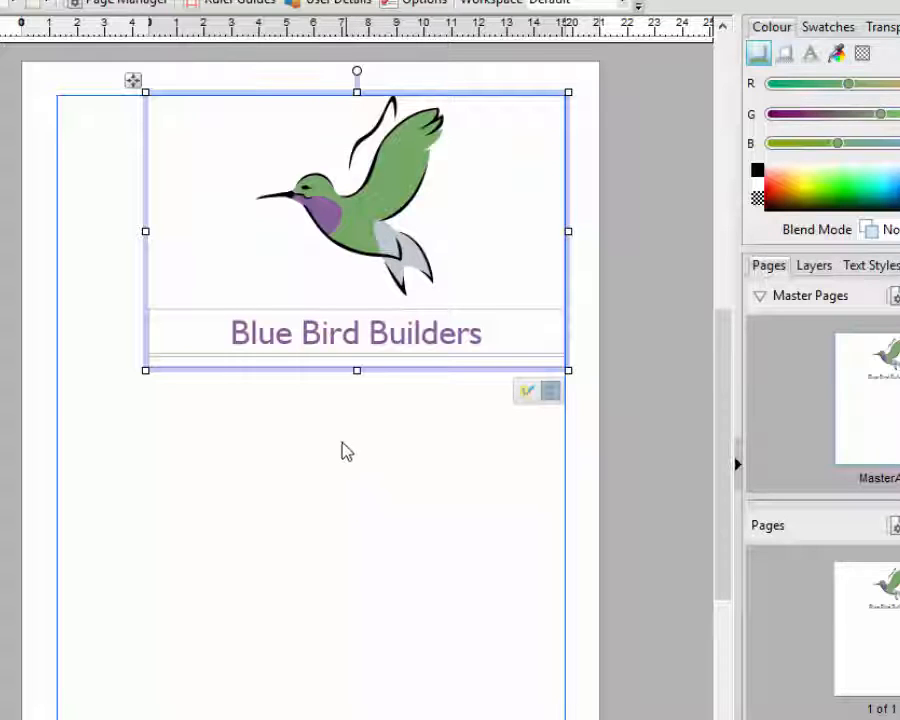
mouse_move(378, 207)
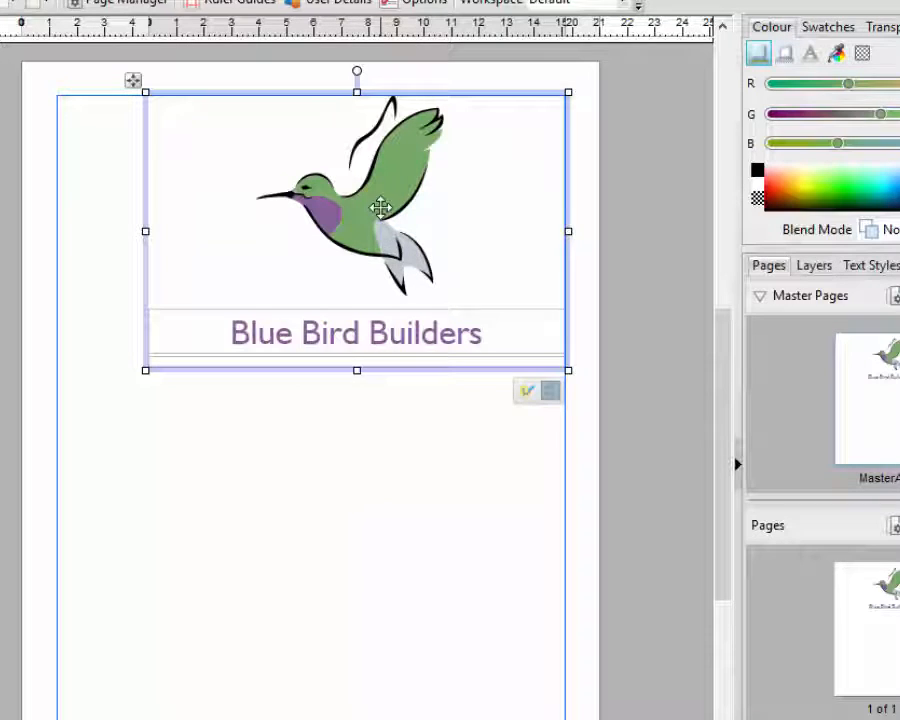
mouse_move(351, 496)
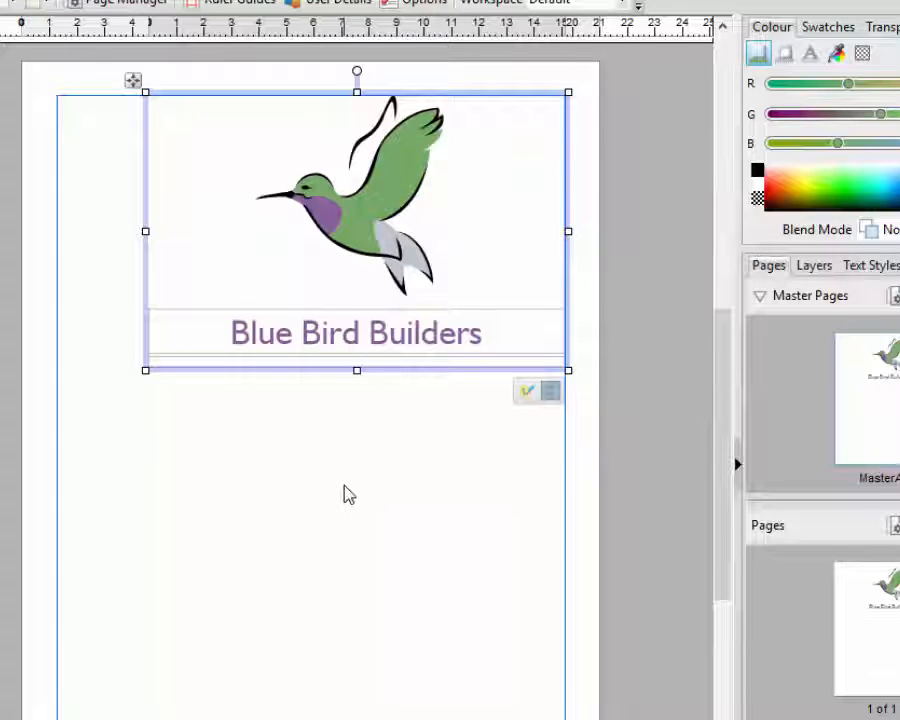
mouse_move(281, 446)
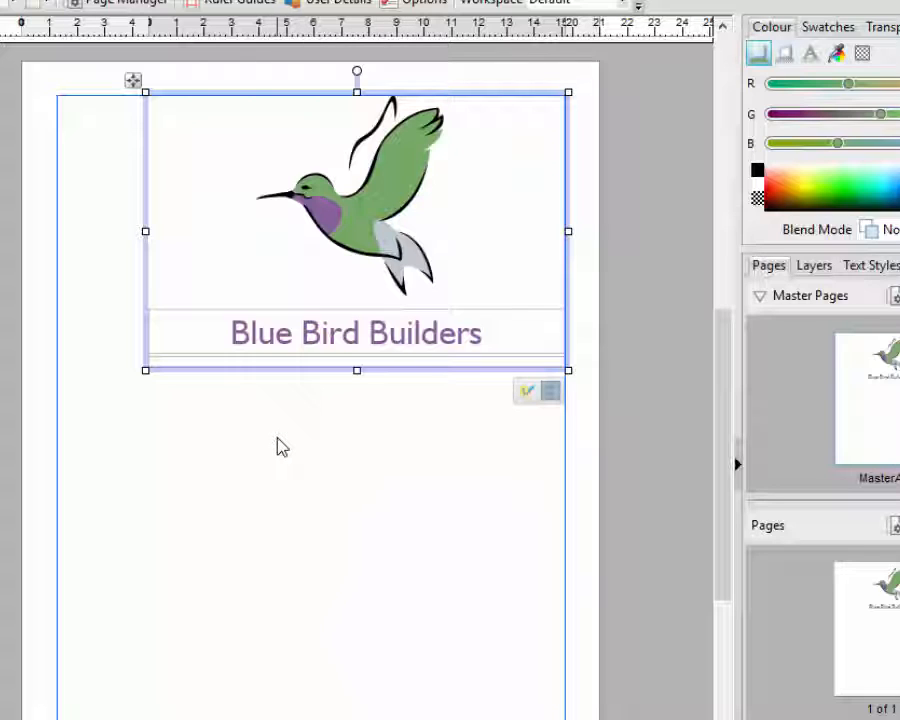
mouse_move(427, 460)
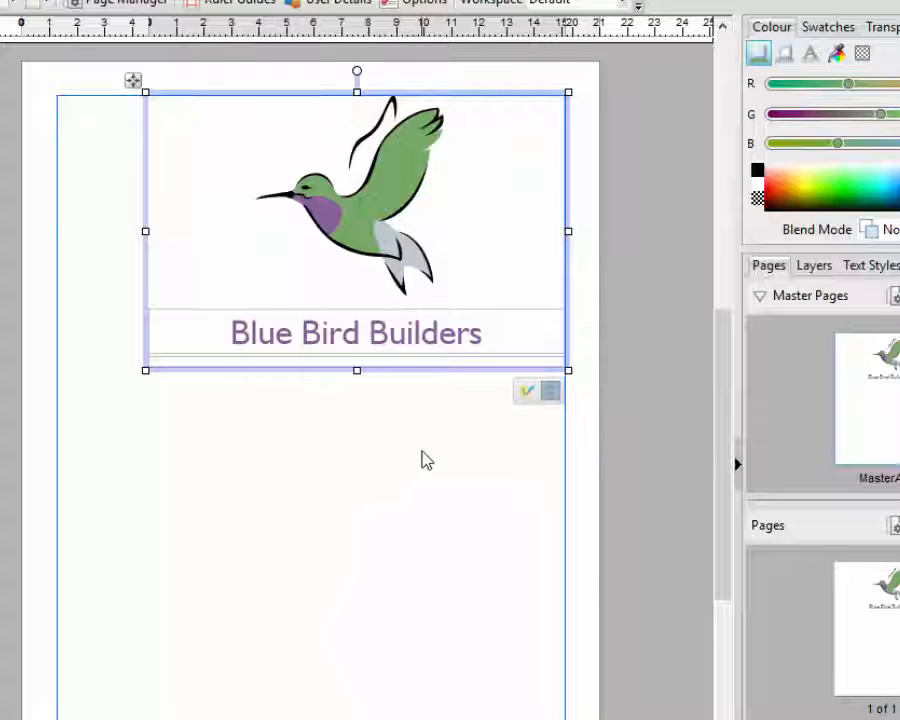
mouse_move(381, 481)
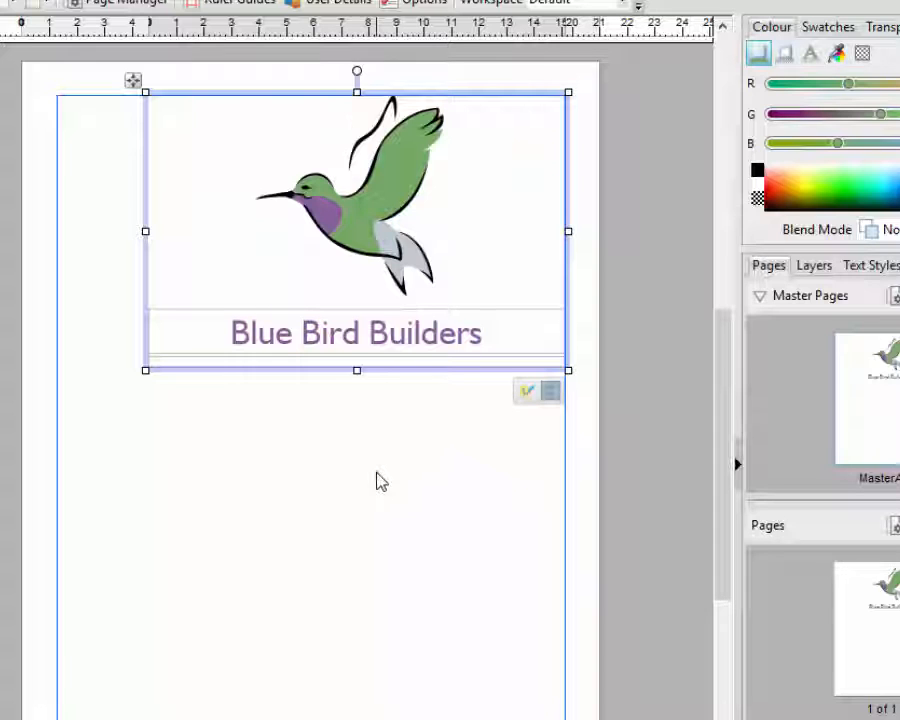
mouse_move(415, 439)
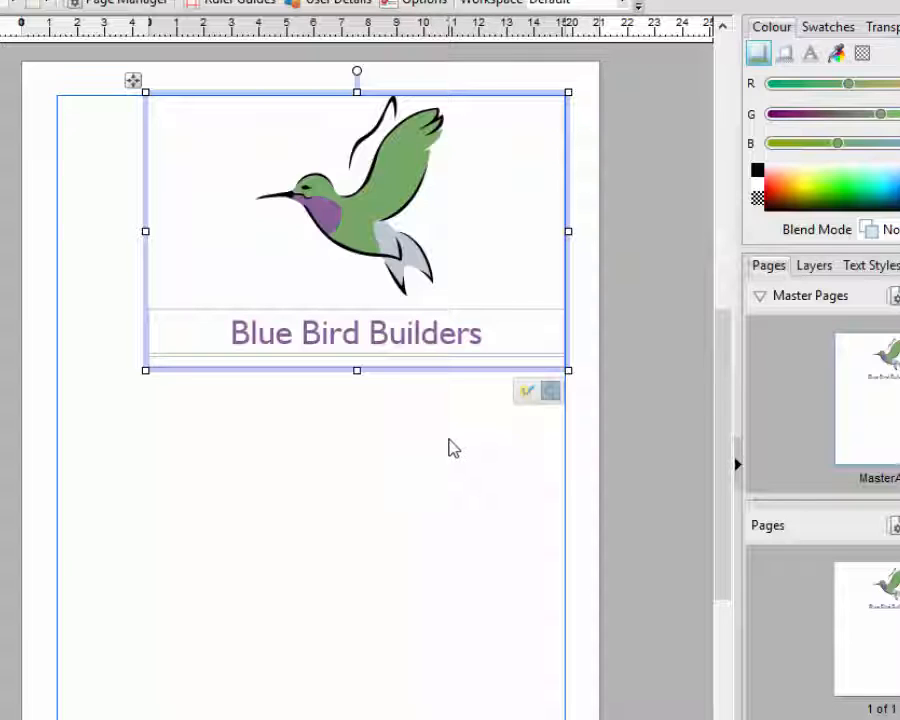
mouse_move(532, 413)
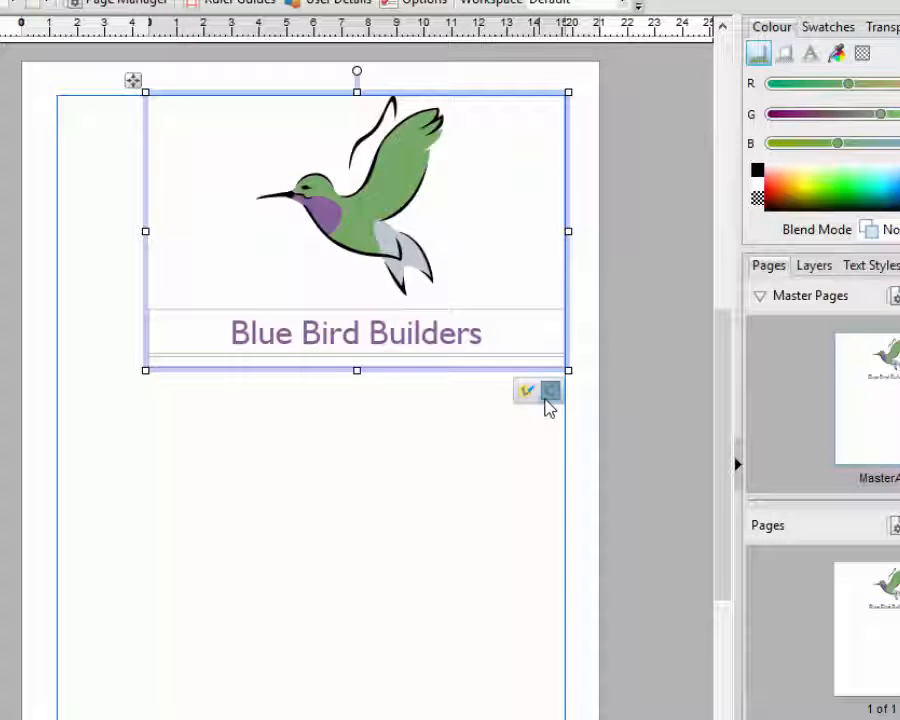
mouse_move(550, 393)
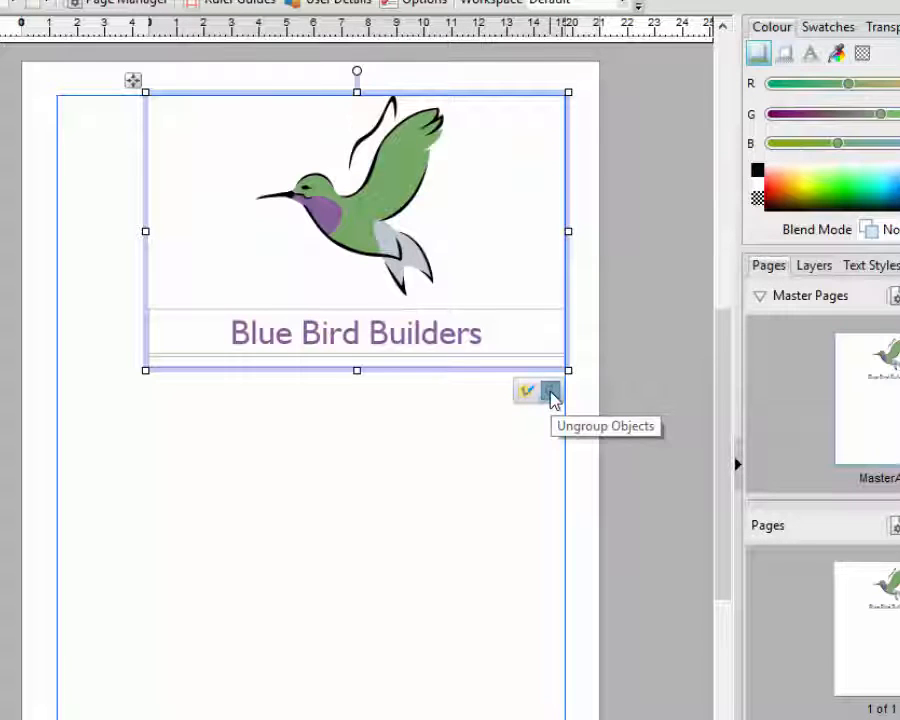
mouse_move(525, 395)
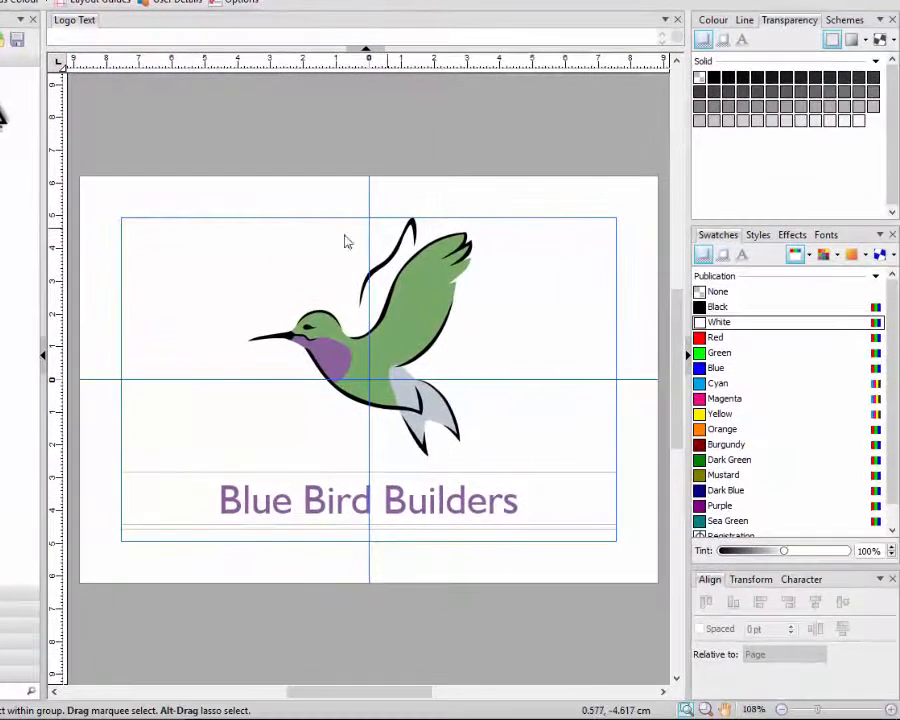
mouse_move(538, 390)
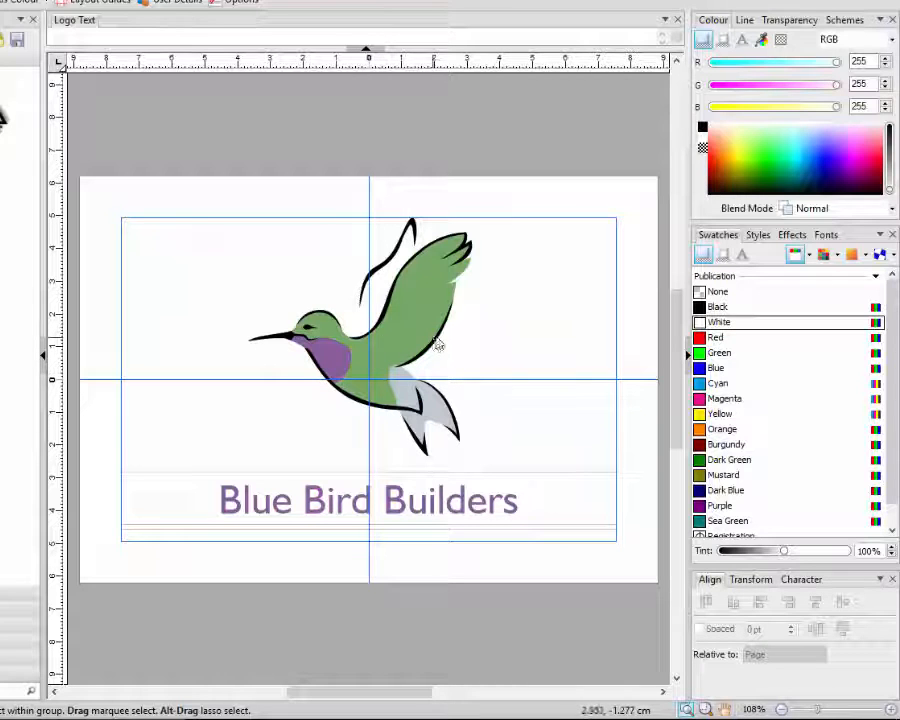
Step: Select the hummingbird group and ungroup it into separate shapes
click(360, 340)
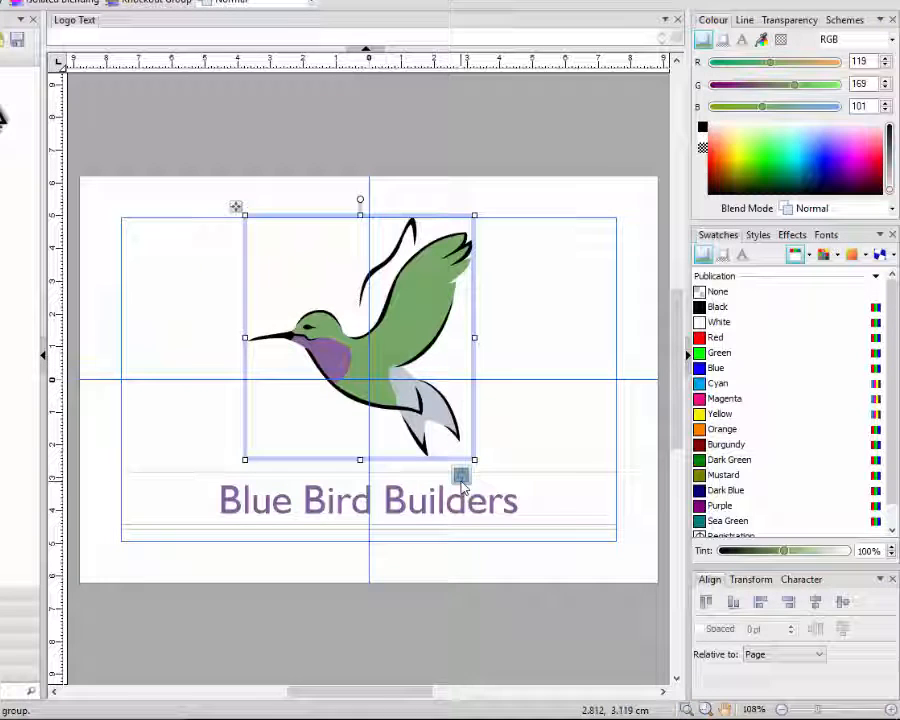
mouse_move(459, 478)
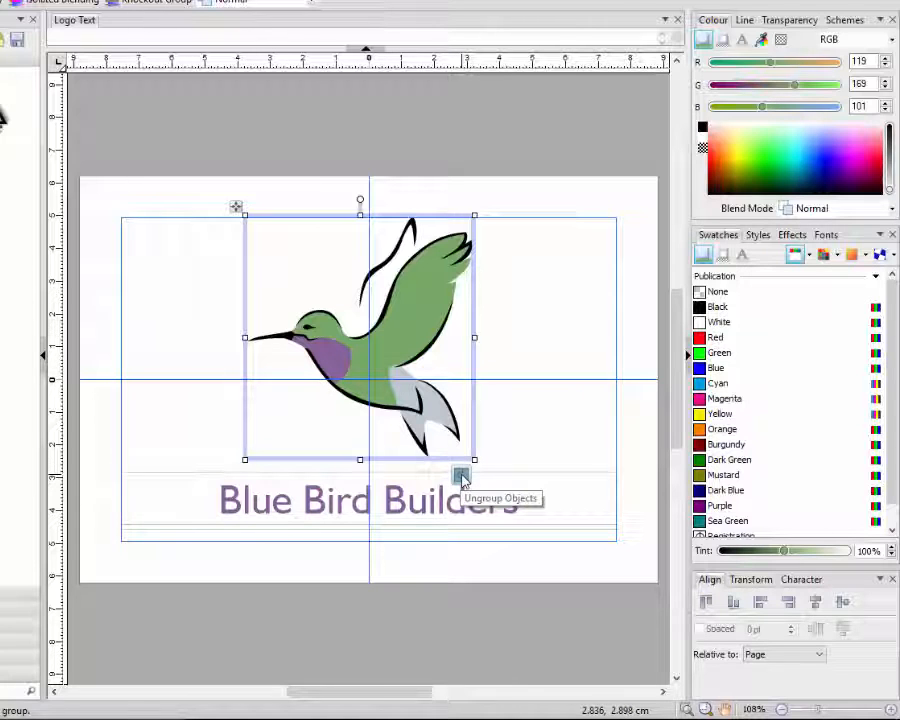
click(461, 475)
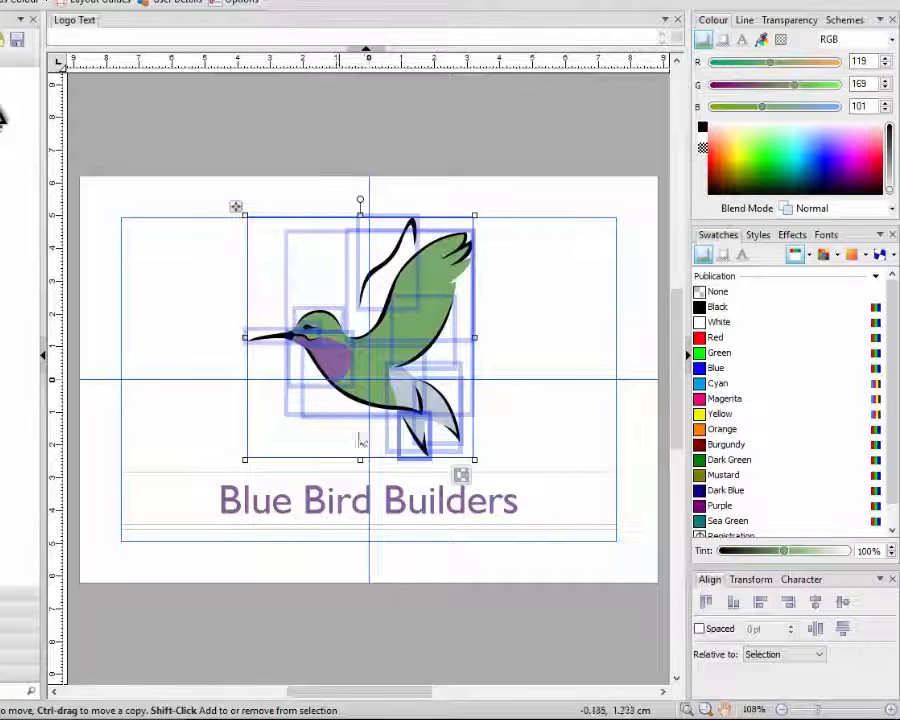
mouse_move(285, 372)
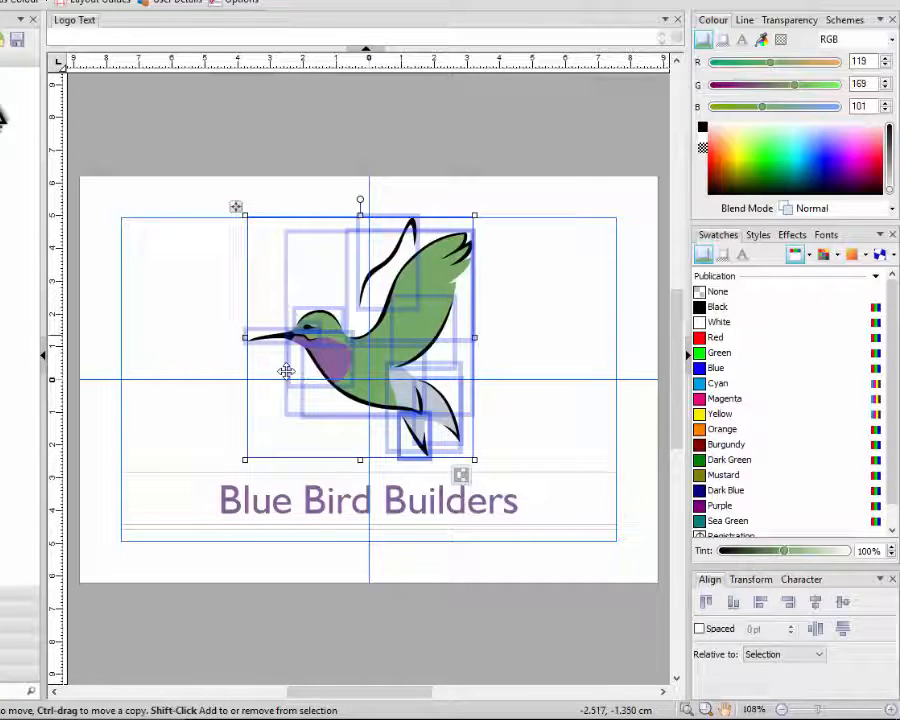
mouse_move(504, 271)
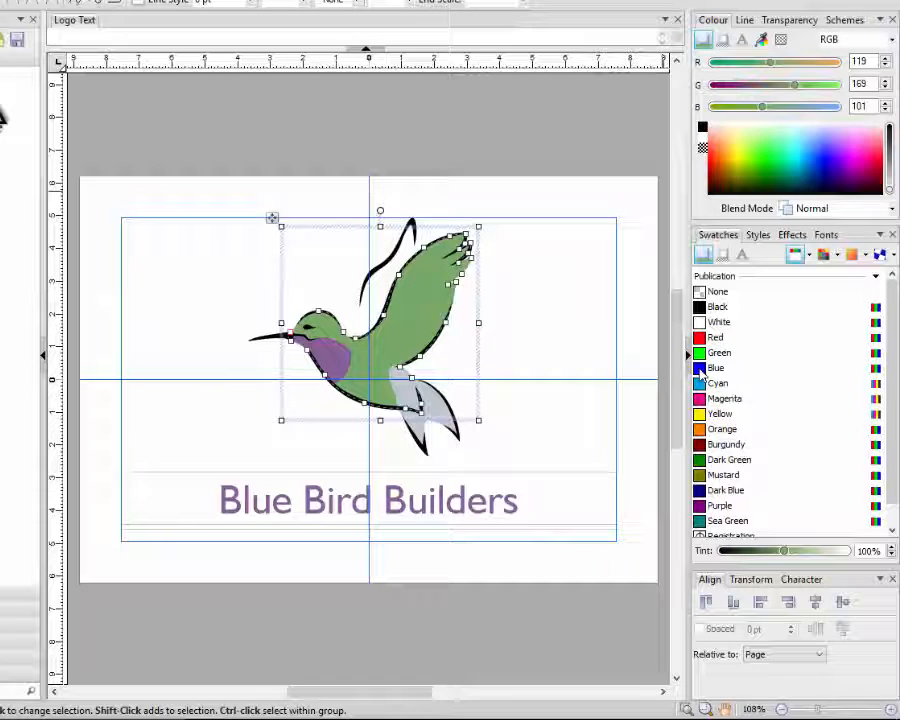
Step: Fill the bird's green body blue and adjust its tint to 57%
click(715, 368)
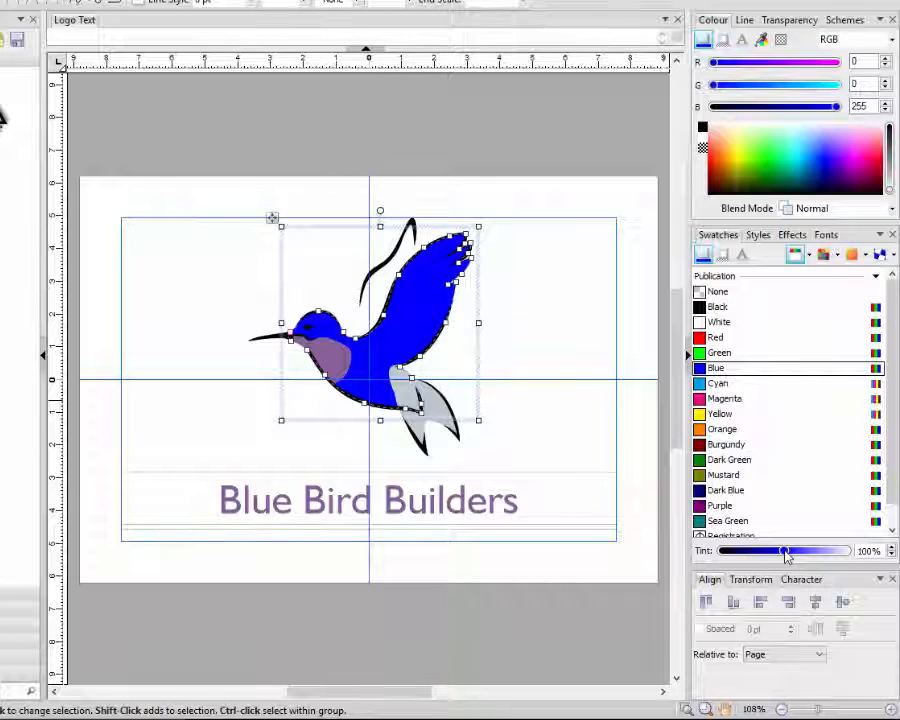
drag(785, 551, 808, 551)
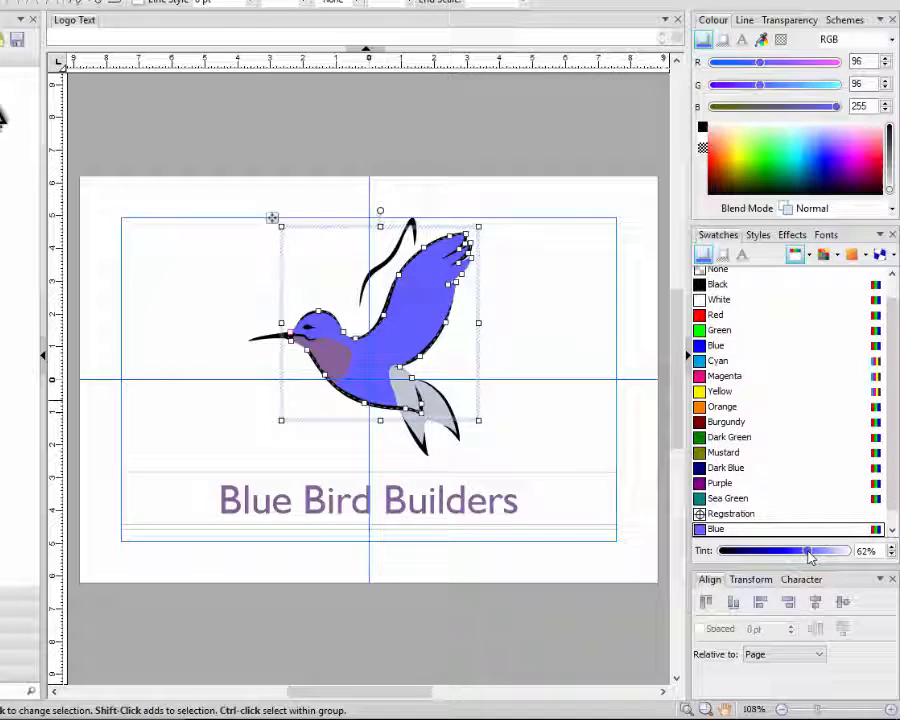
drag(808, 550, 787, 550)
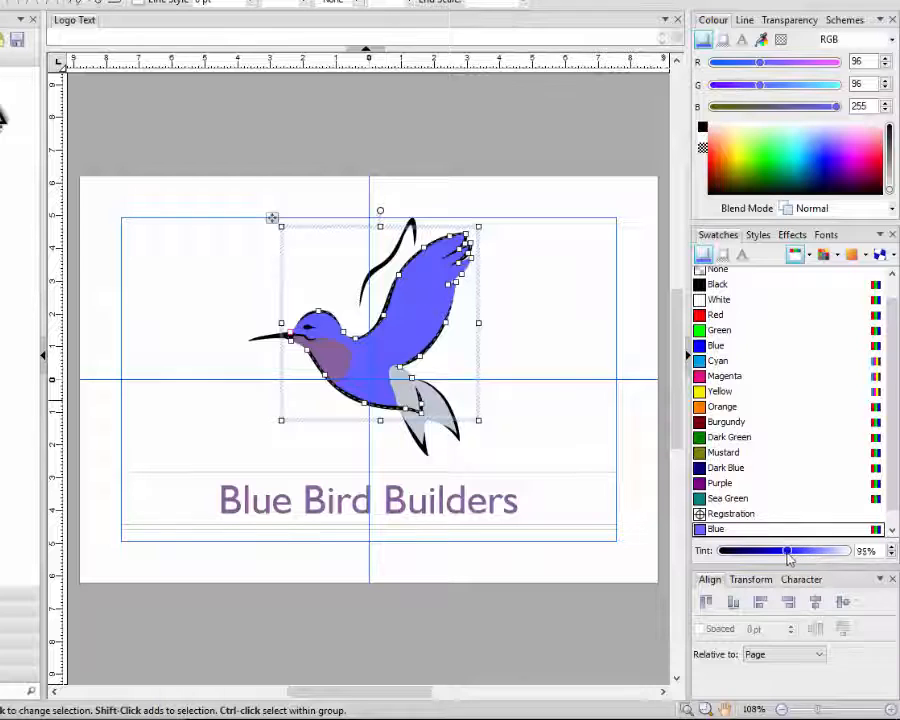
drag(787, 551, 760, 551)
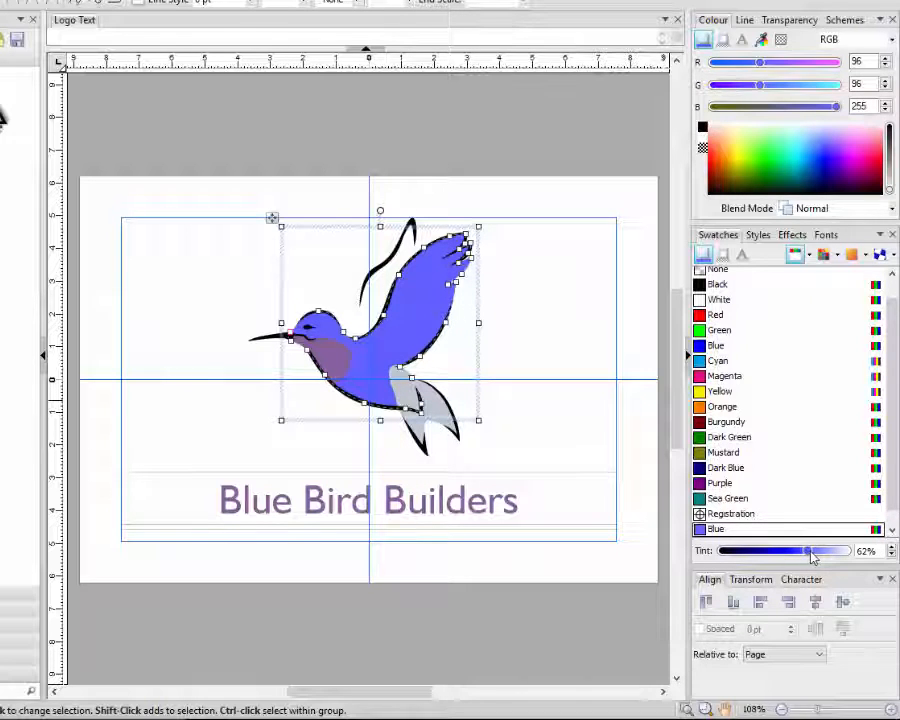
drag(810, 551, 790, 551)
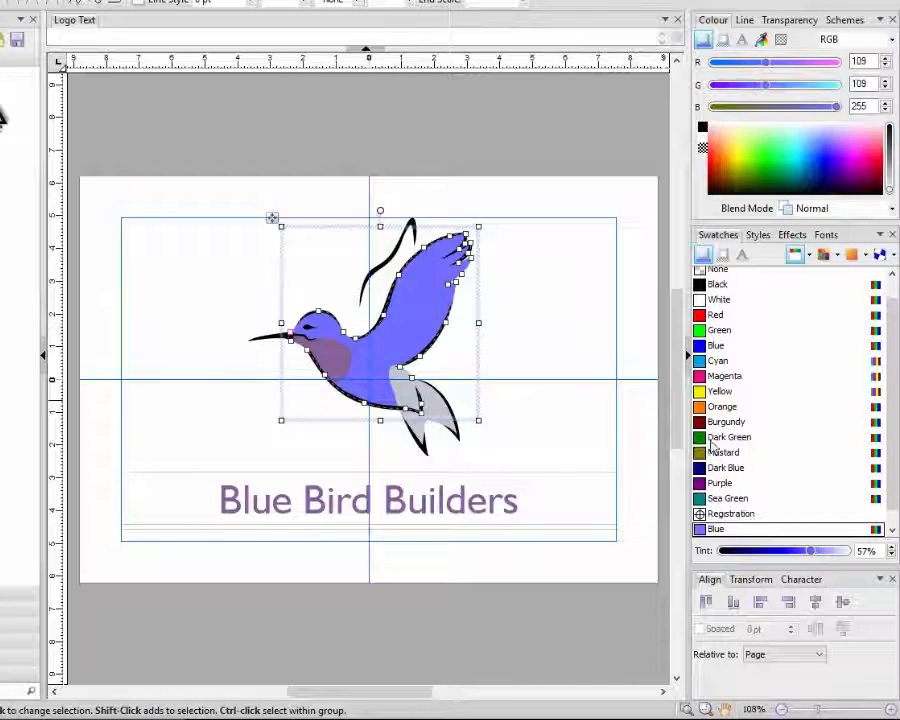
mouse_move(546, 314)
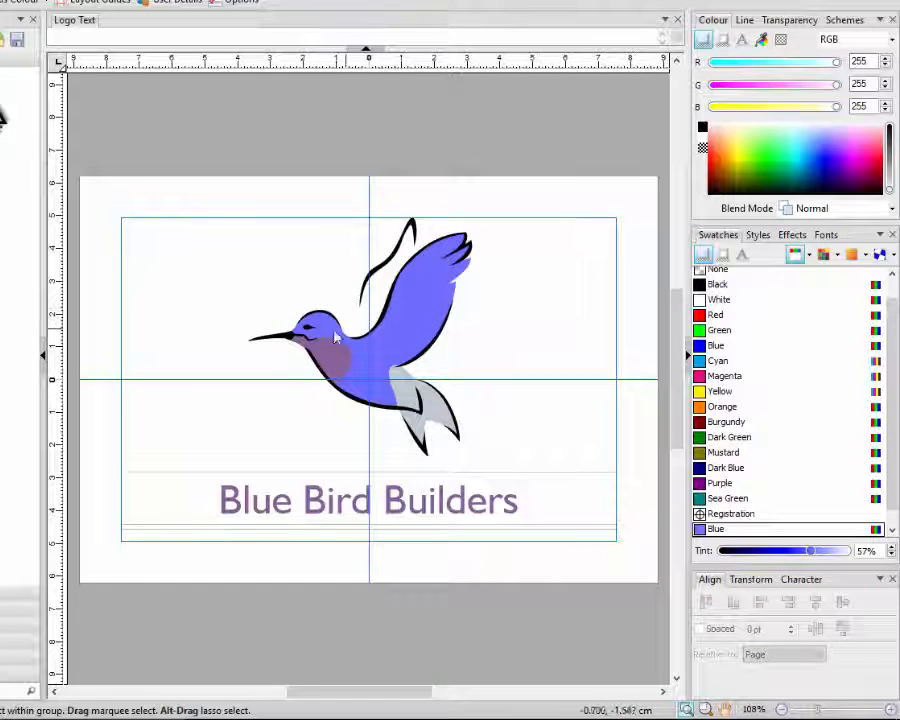
mouse_move(337, 366)
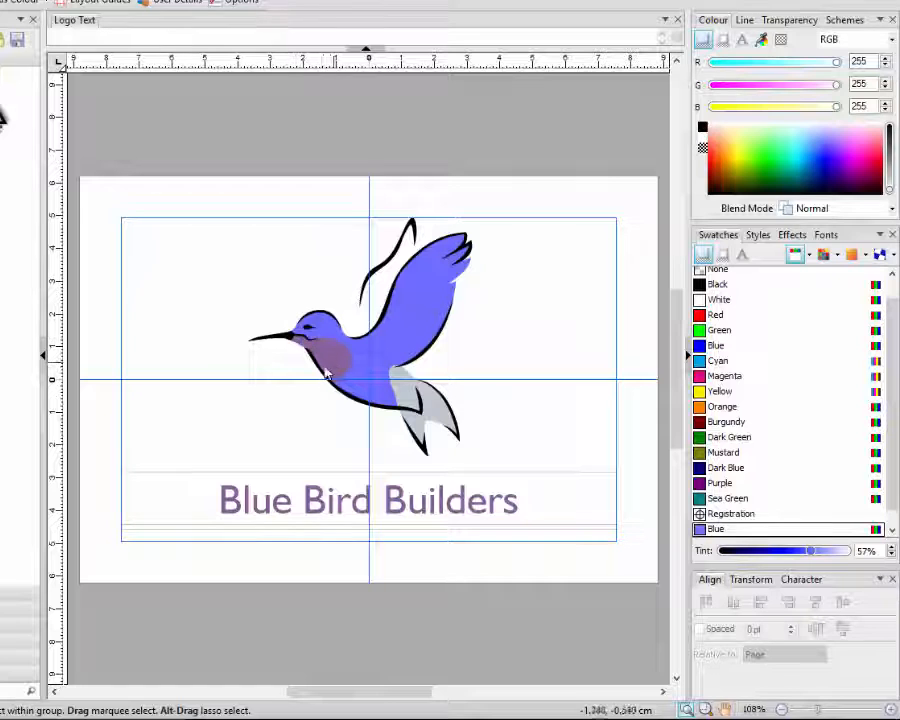
Step: Fill the bird's throat patch with Cyan at an 88% tint
click(330, 360)
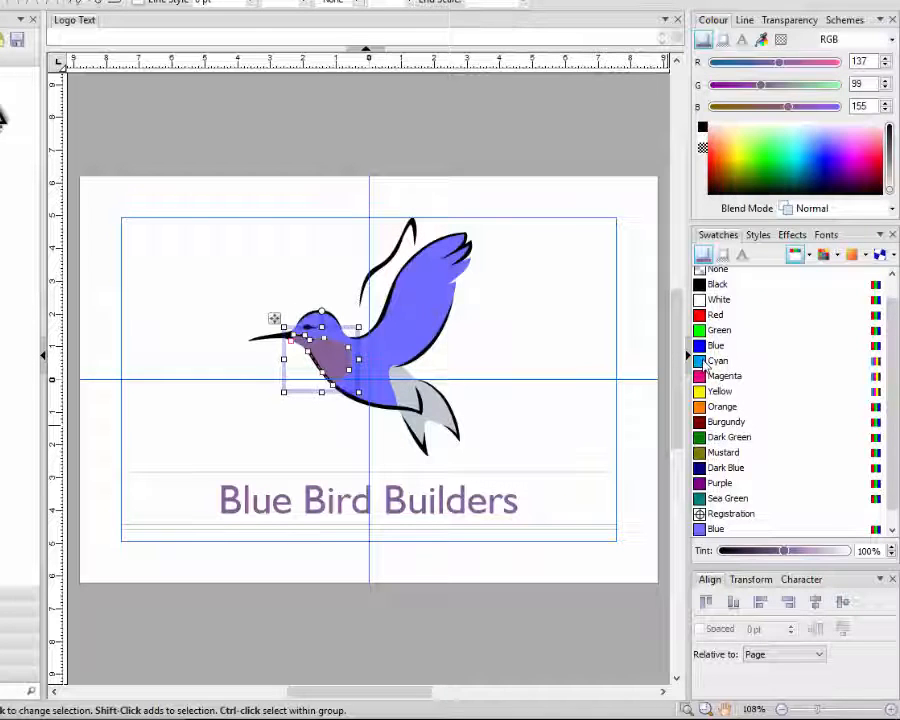
click(718, 360)
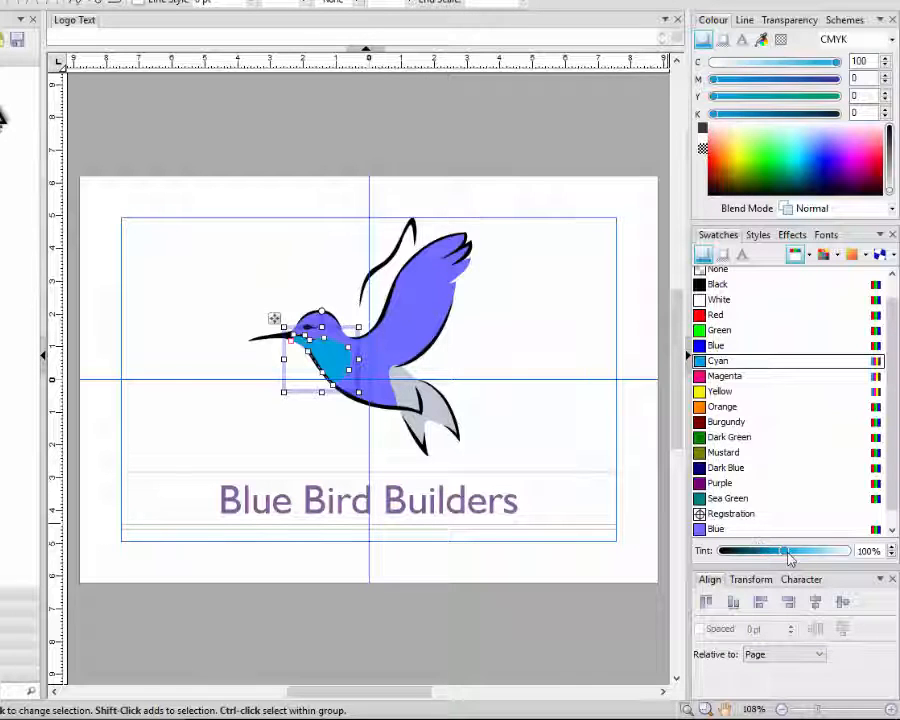
drag(840, 550, 795, 550)
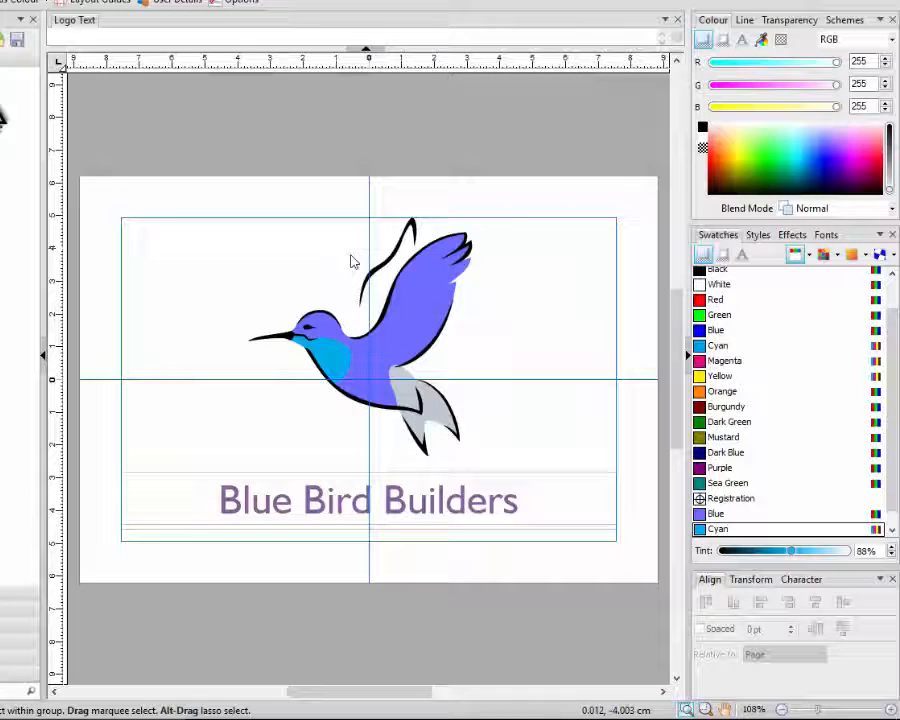
mouse_move(418, 445)
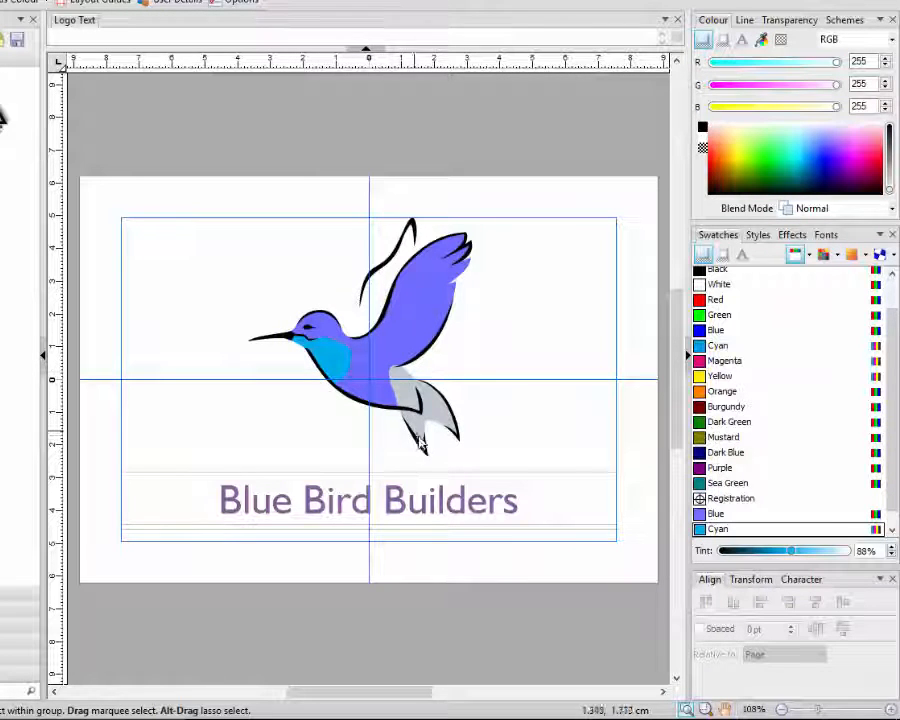
mouse_move(395, 390)
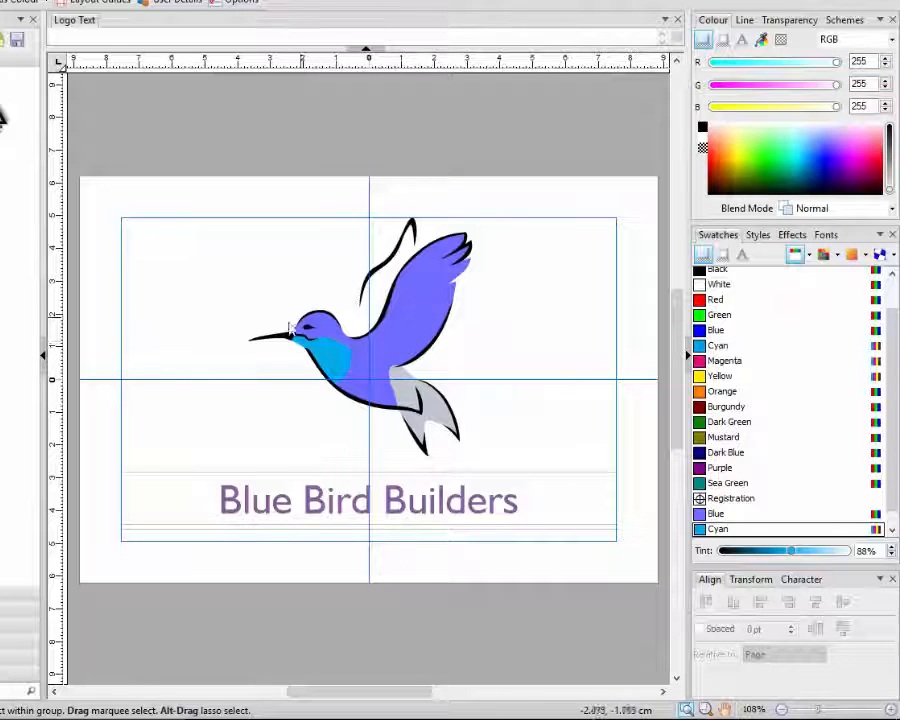
mouse_move(450, 357)
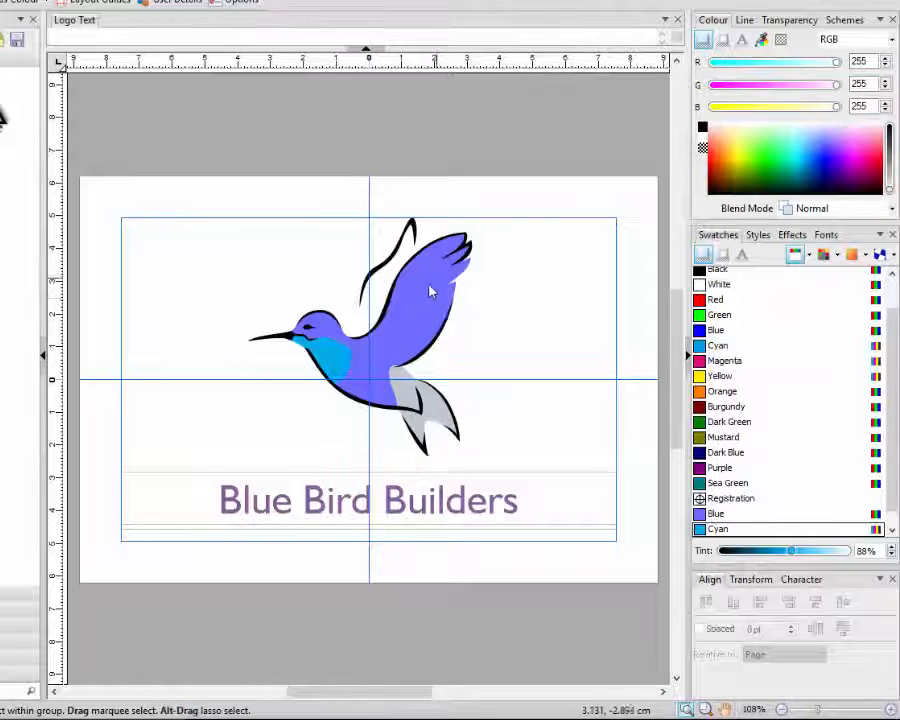
mouse_move(432, 307)
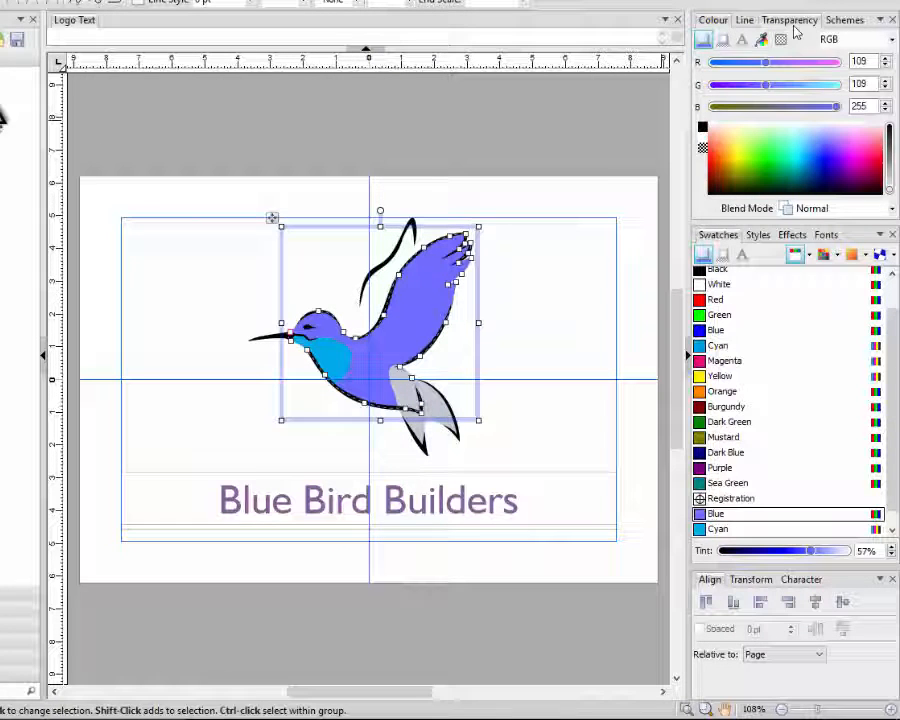
Step: Apply a Linear gradient transparency to the body and set its blue tint to 82%
click(786, 19)
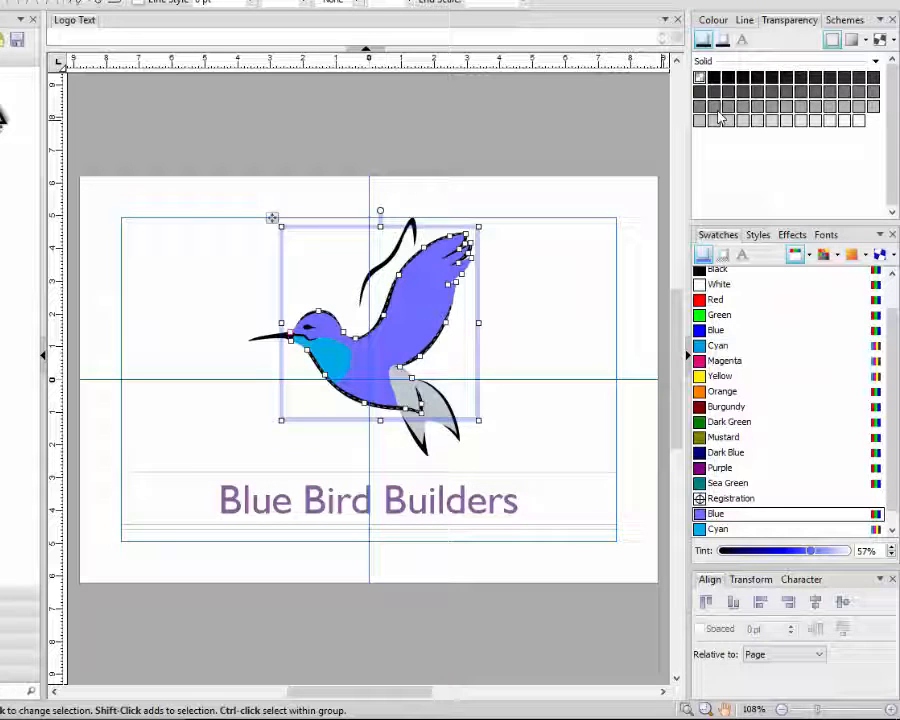
mouse_move(765, 120)
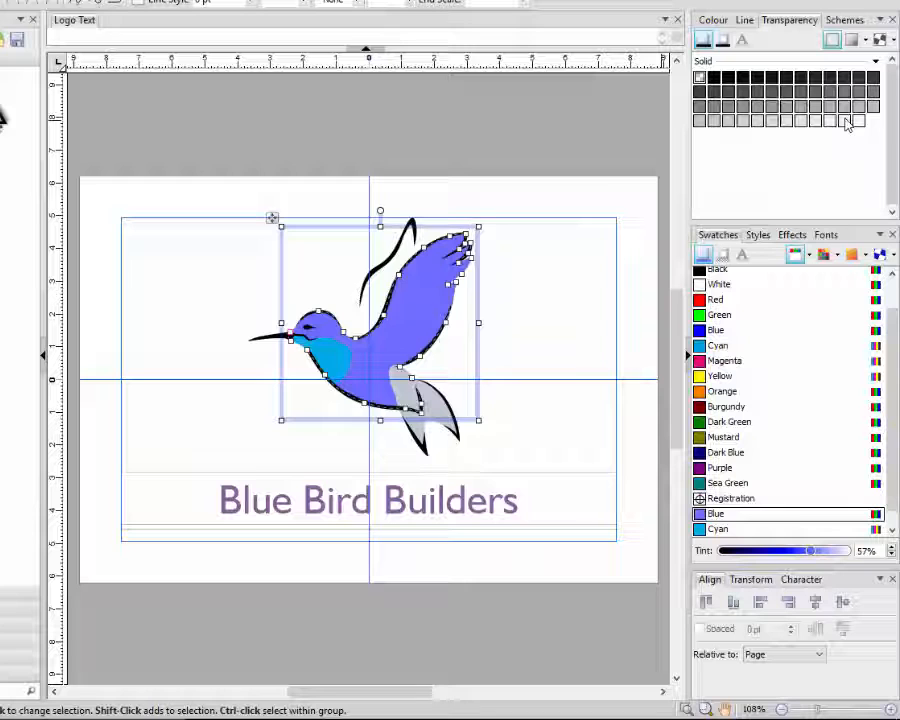
mouse_move(757, 100)
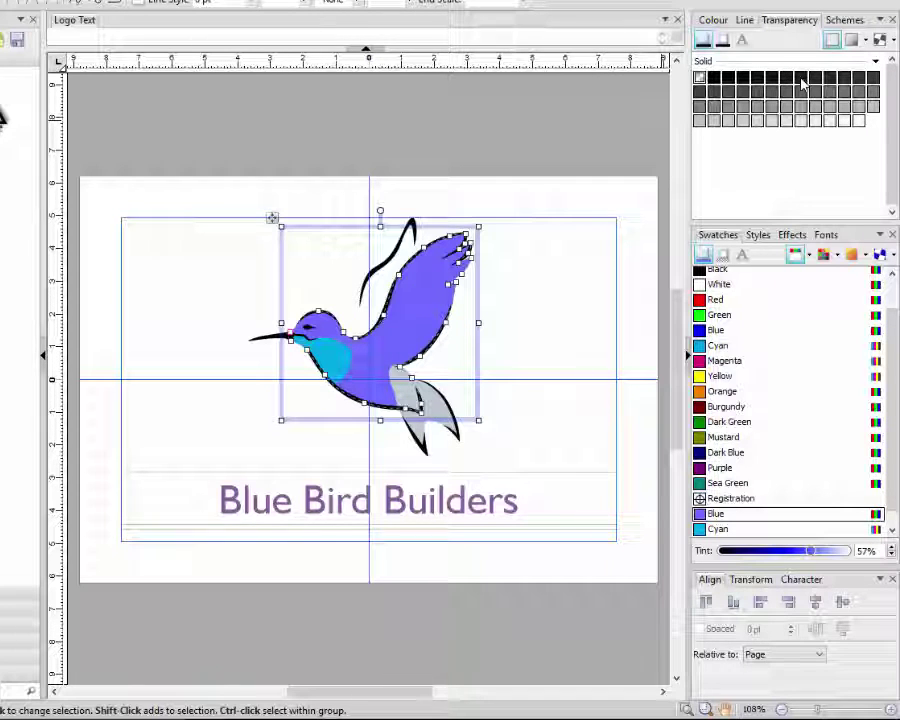
click(852, 40)
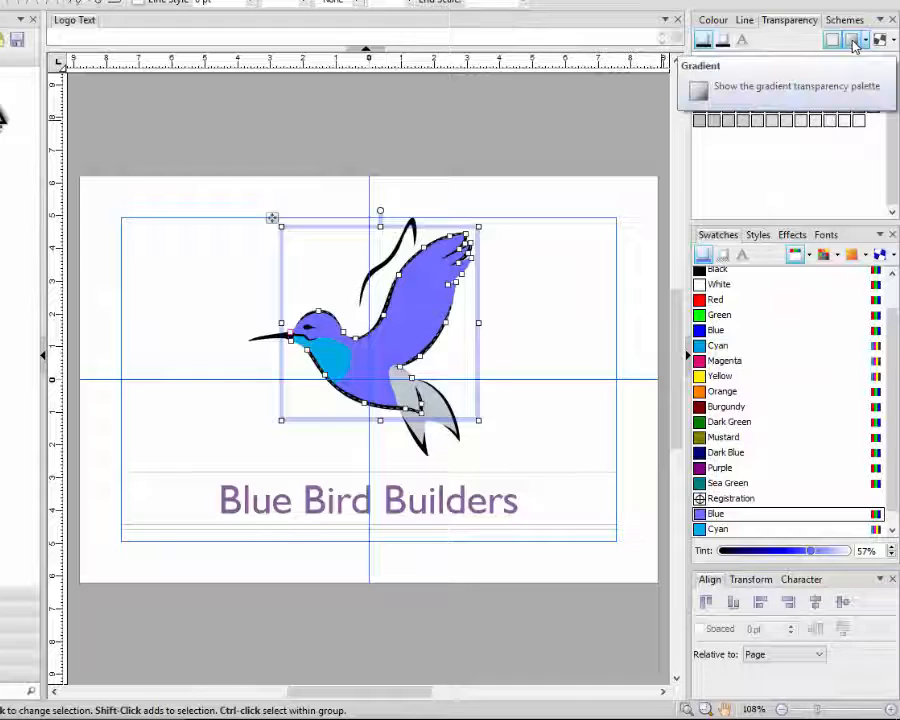
click(848, 41)
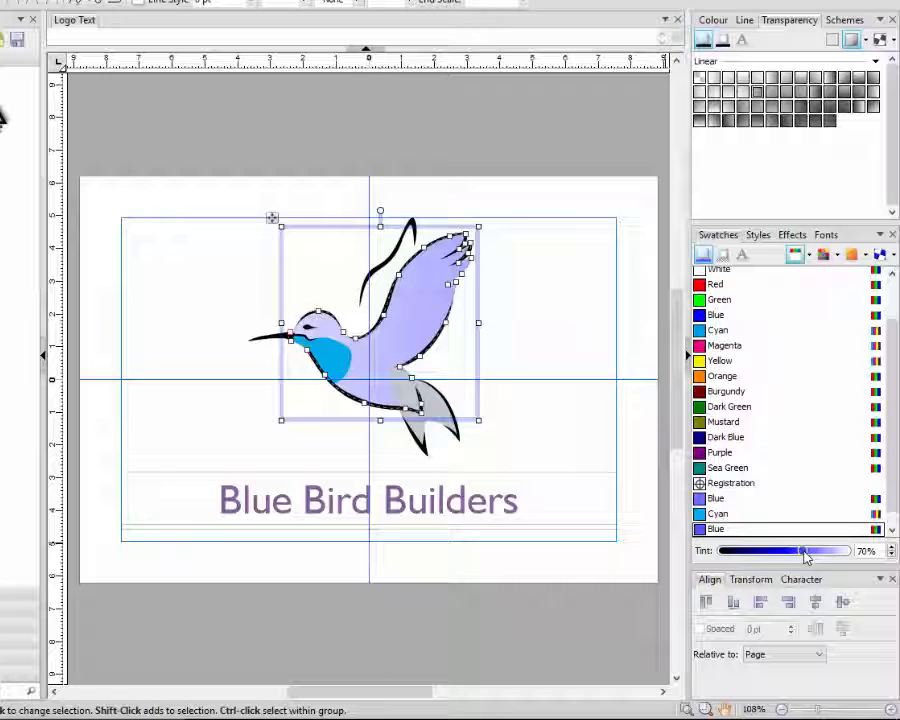
drag(805, 551, 795, 551)
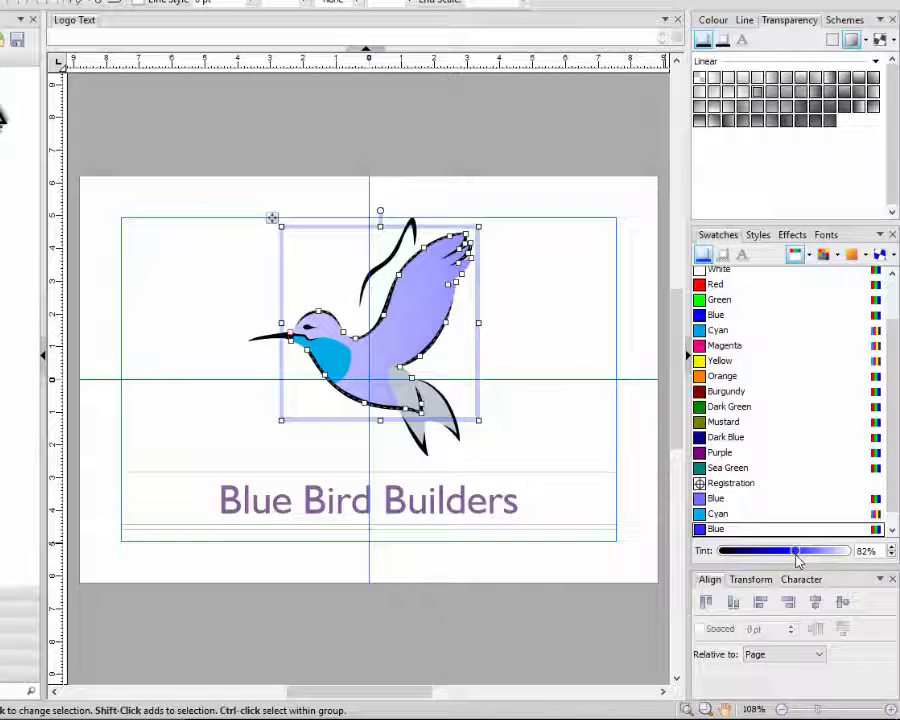
mouse_move(417, 303)
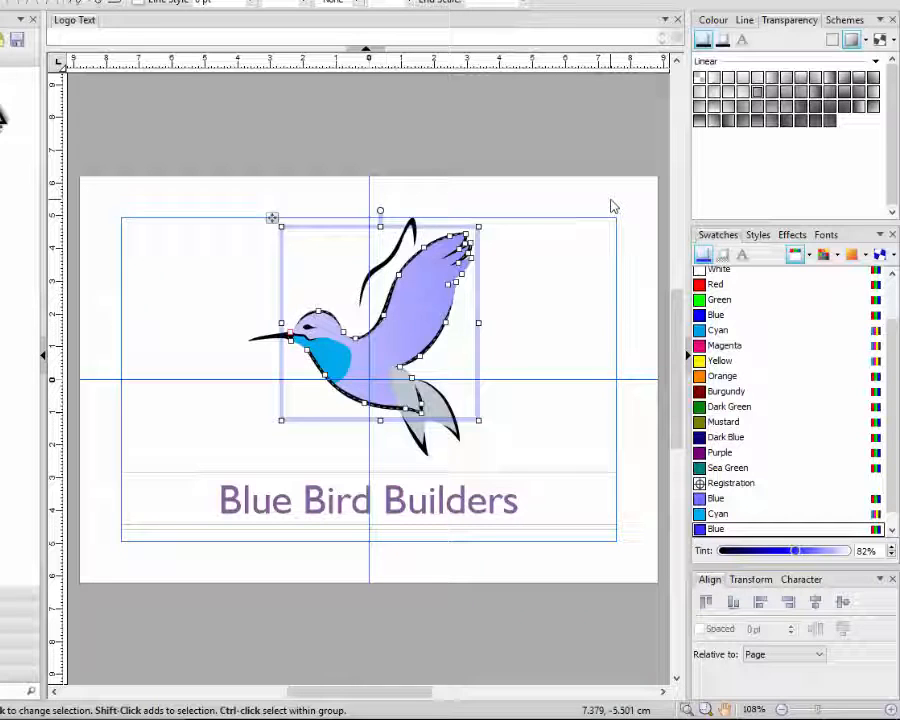
click(619, 375)
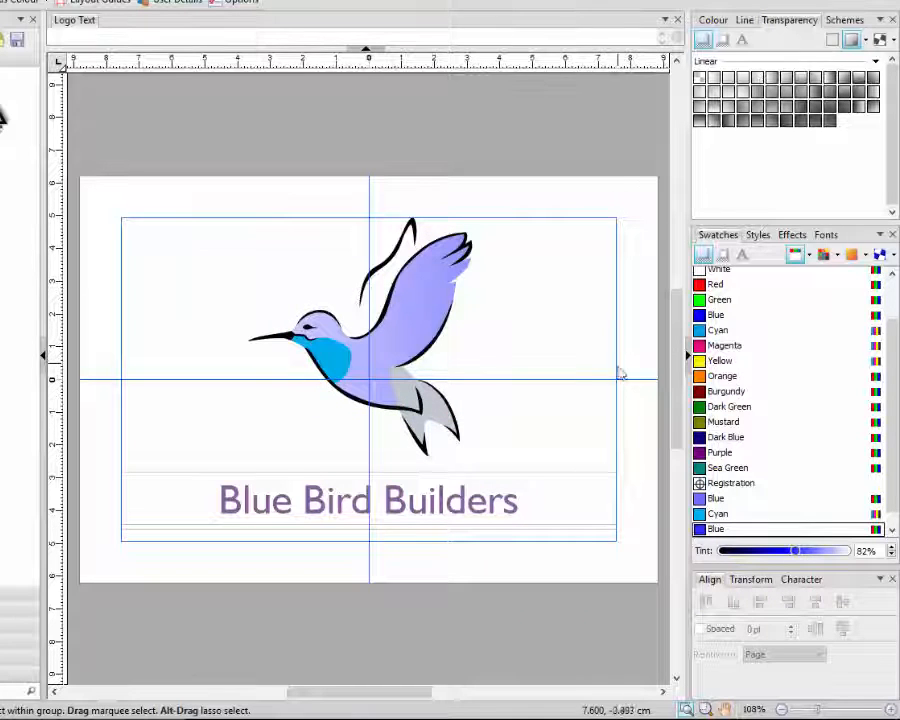
Step: Select the 'Blue Bird Builders' text line and apply a blue tint from the Blue swatch
click(368, 500)
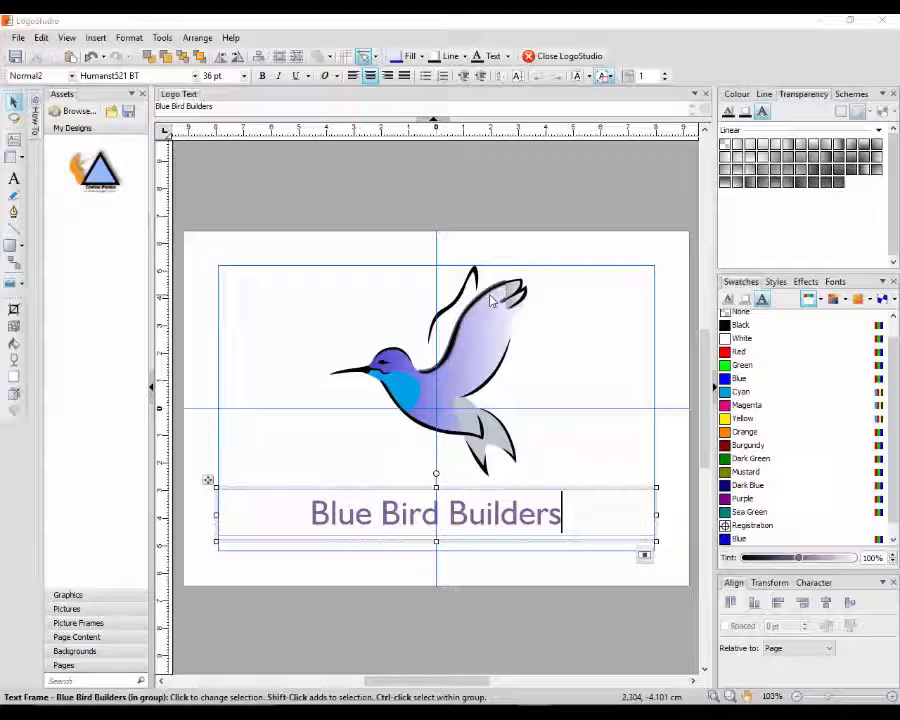
mouse_move(382, 450)
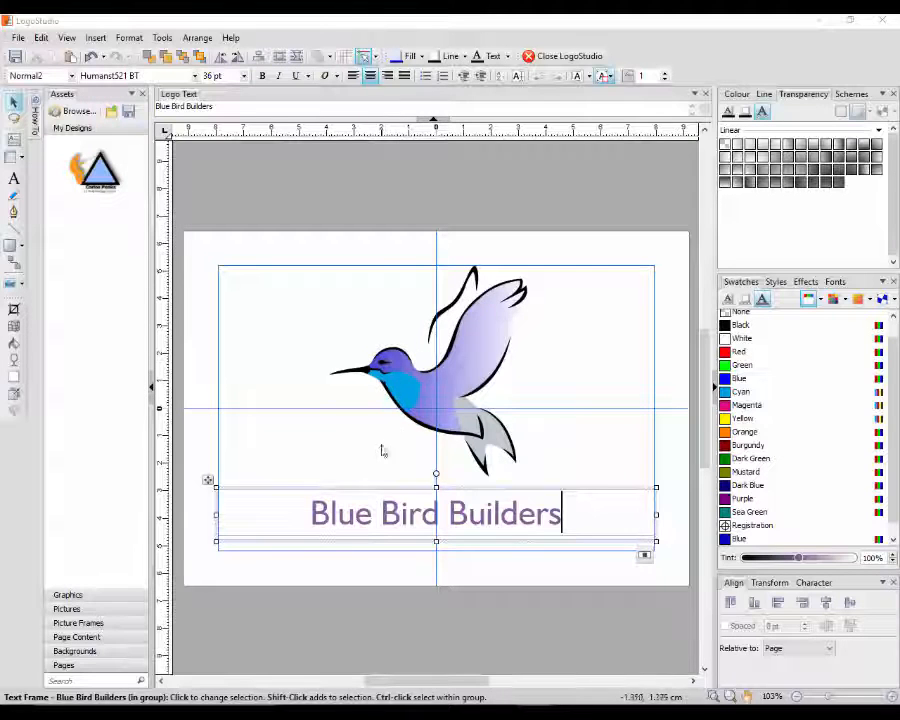
mouse_move(529, 373)
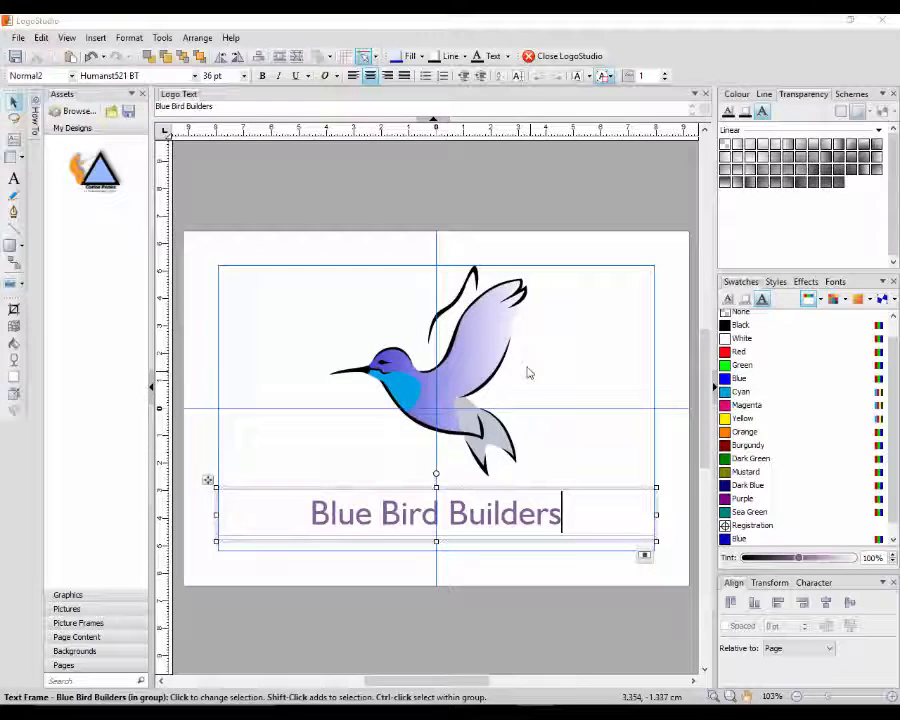
mouse_move(267, 390)
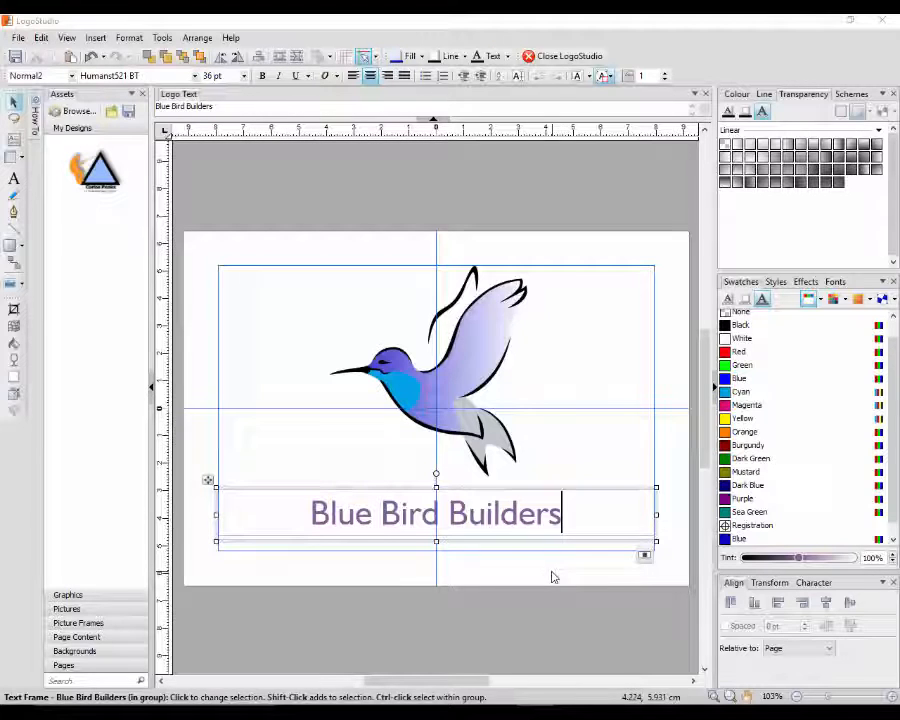
mouse_move(491, 543)
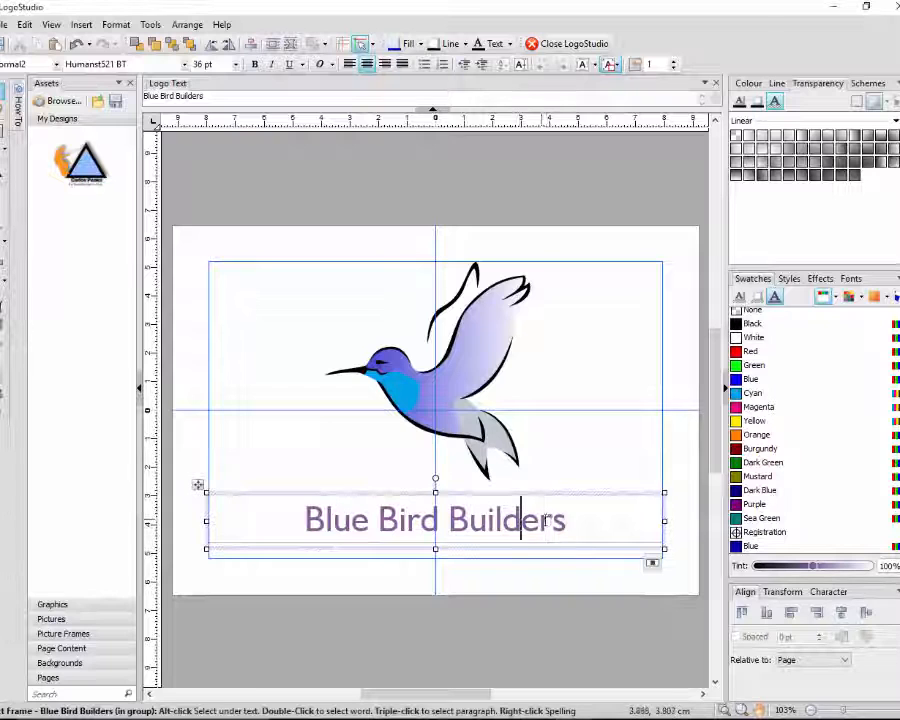
double_click(505, 519)
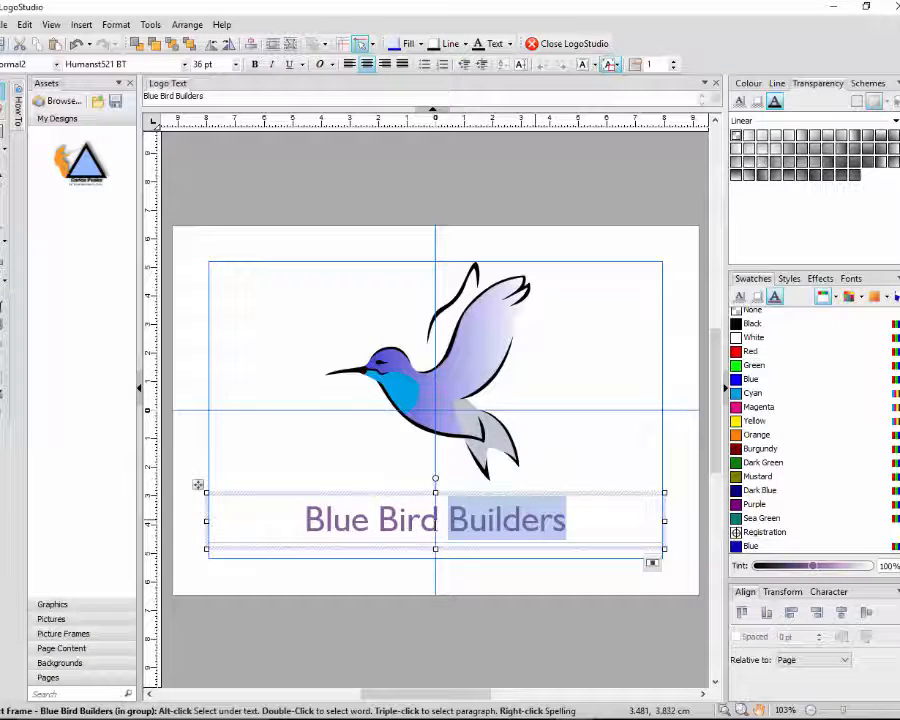
triple_click(434, 519)
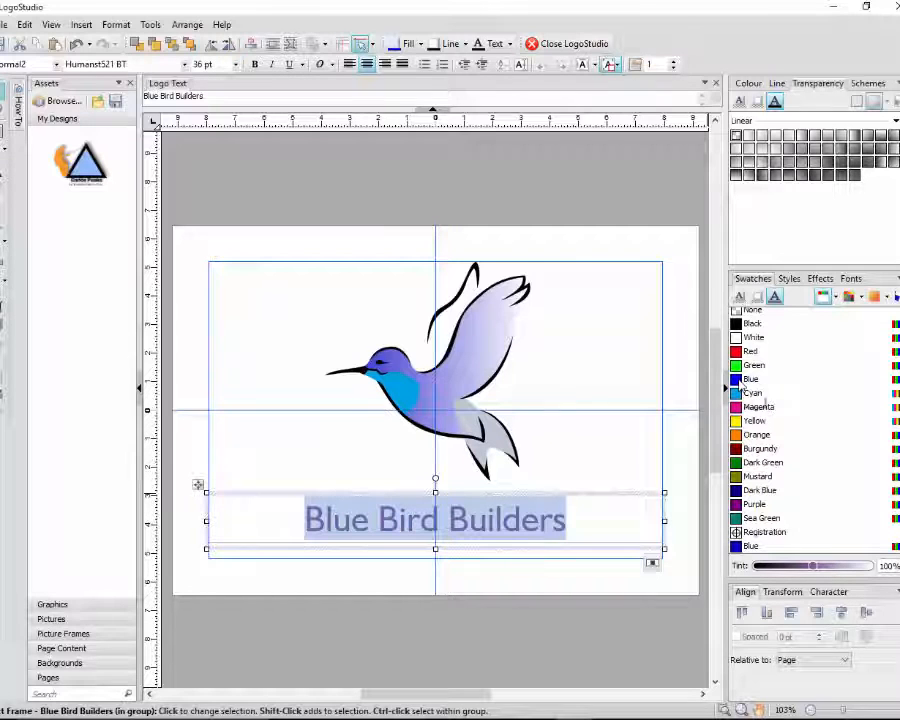
click(749, 379)
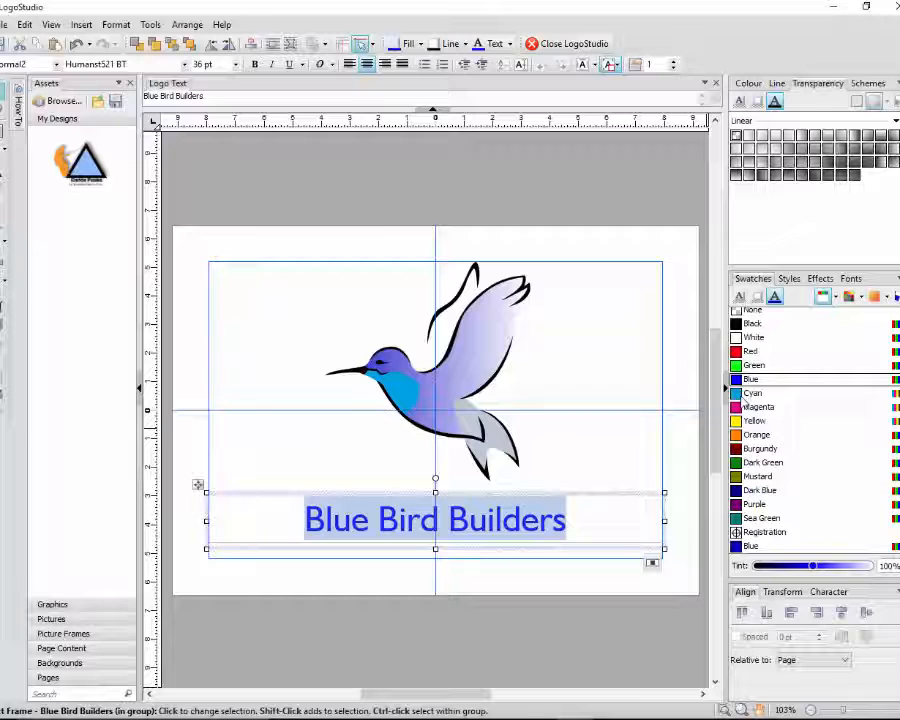
click(752, 393)
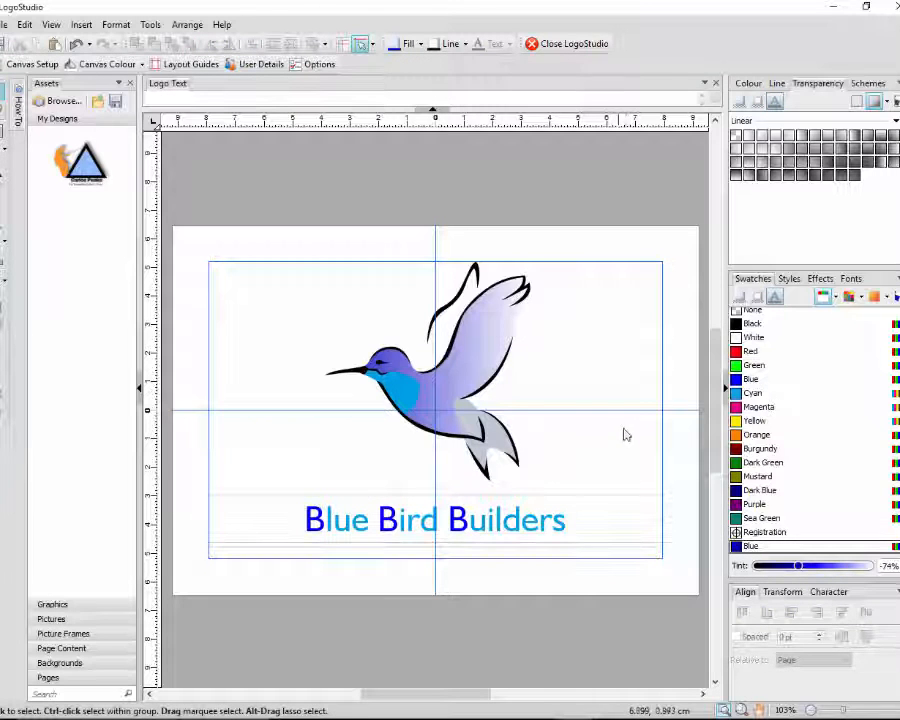
Step: Close LogoStudio and drag the logo's corner outward to span the page's margin width
click(434, 520)
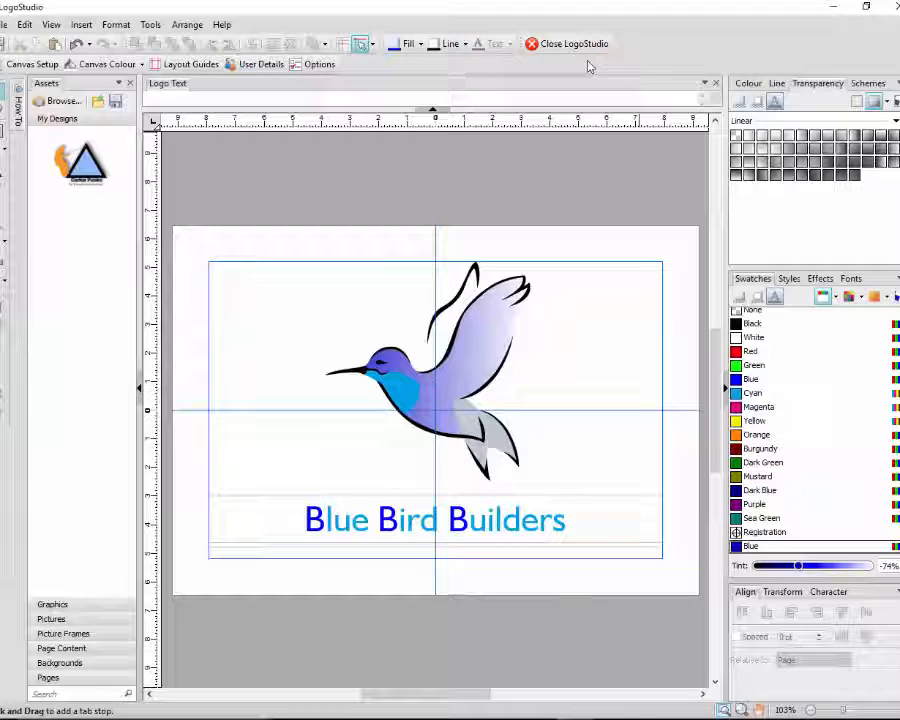
mouse_move(572, 43)
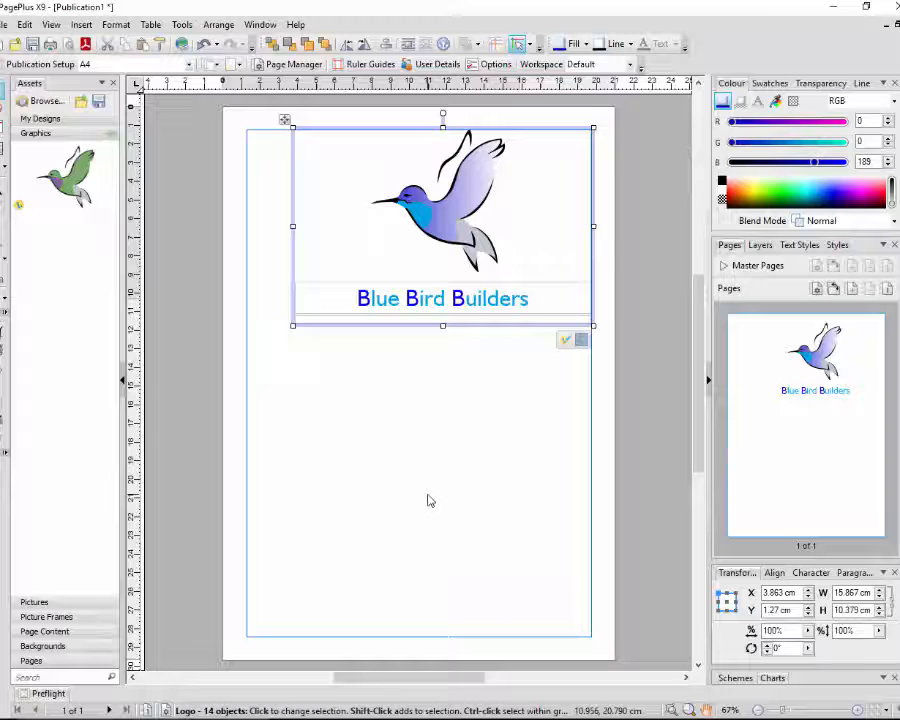
mouse_move(490, 398)
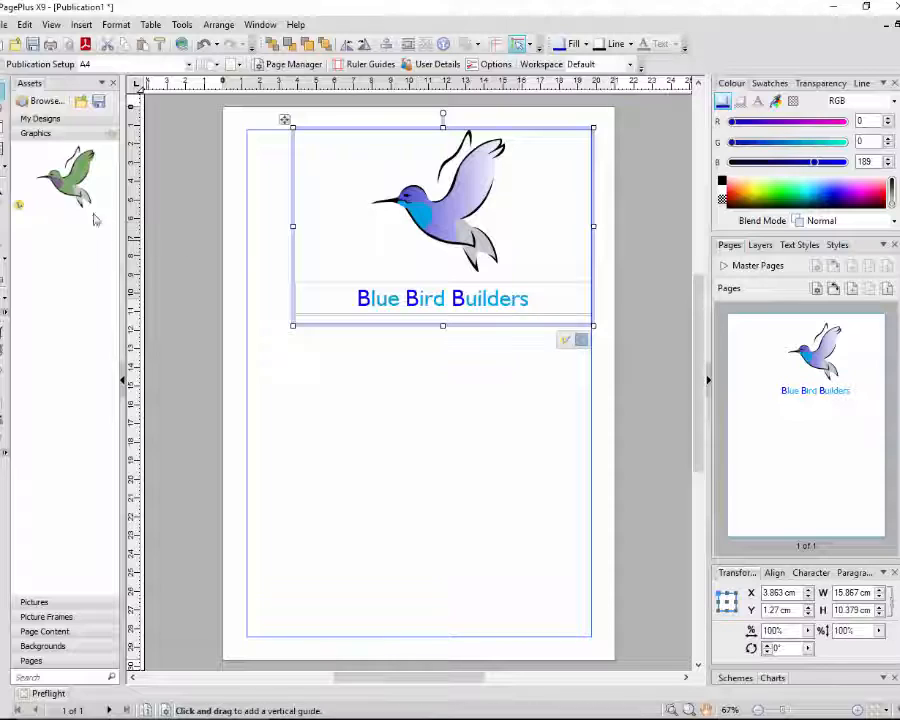
mouse_move(60, 180)
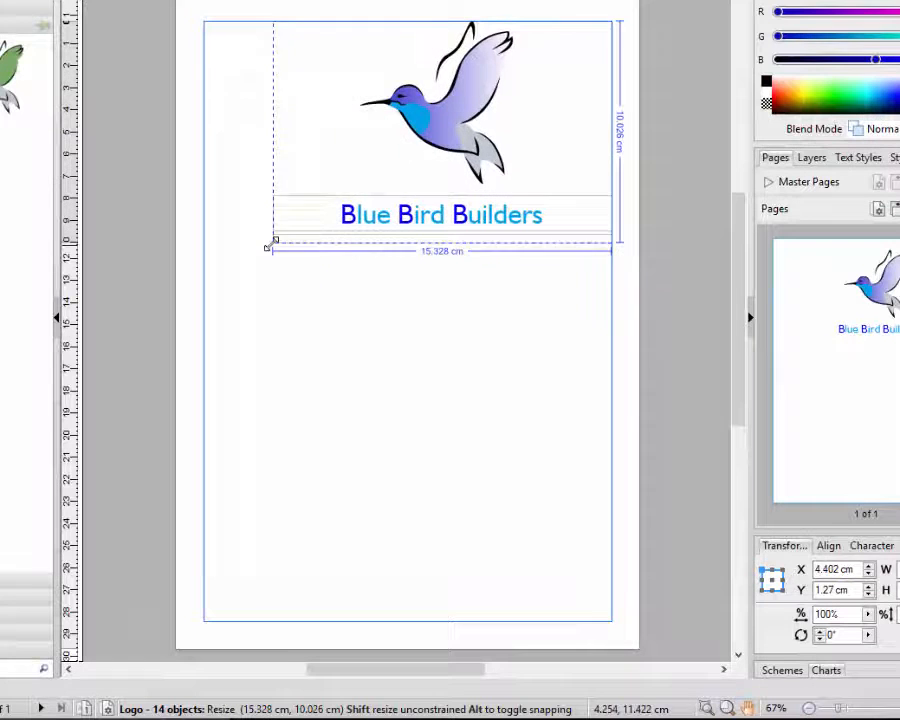
drag(268, 243, 240, 270)
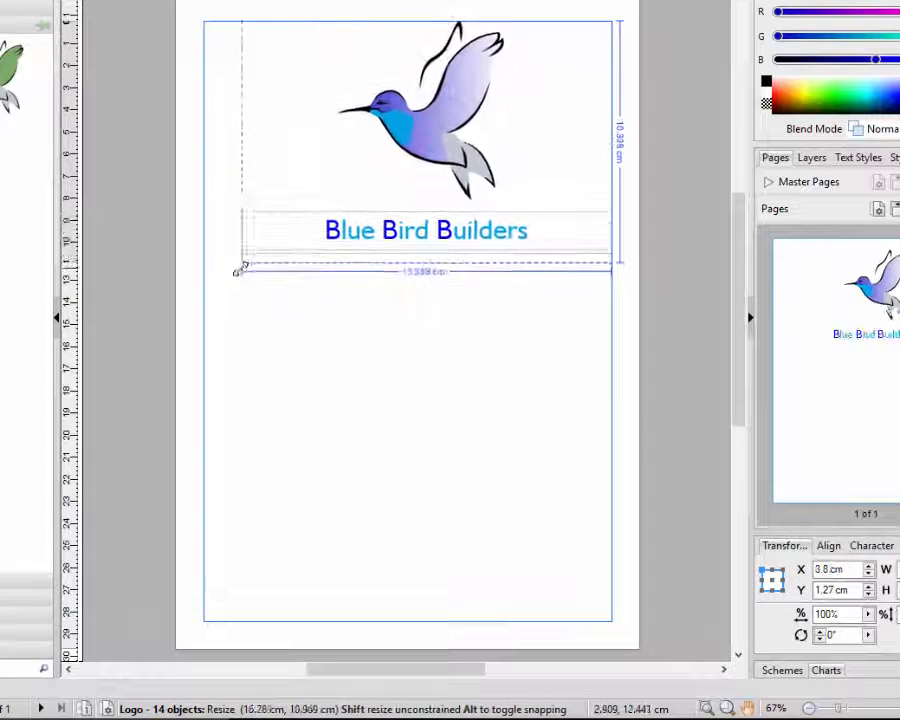
drag(237, 268, 200, 290)
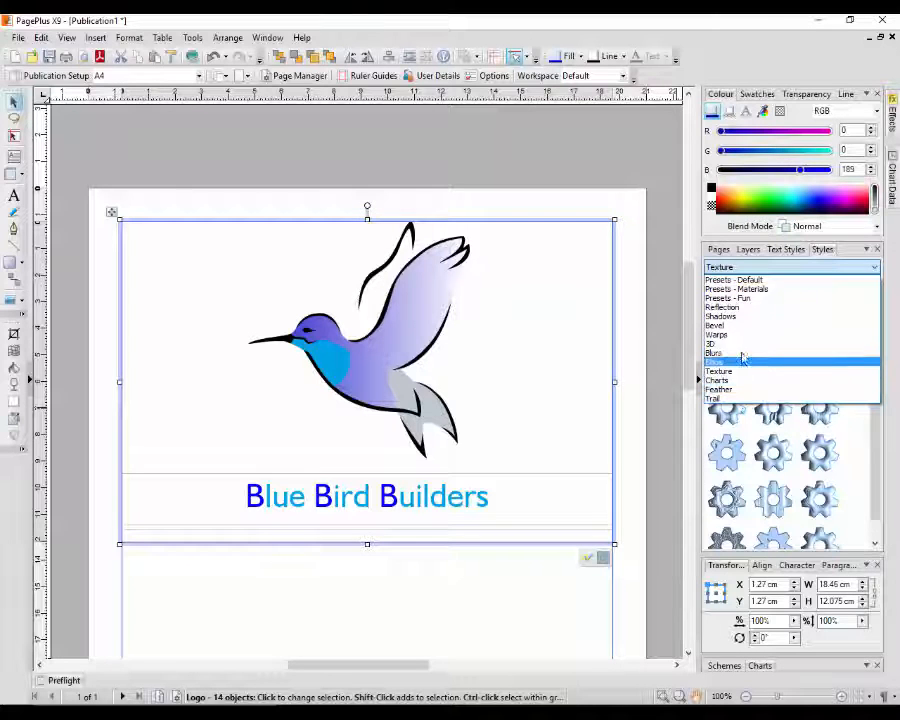
Step: Switch the Styles gallery to the Texture category to show Bump Maps presets
click(742, 360)
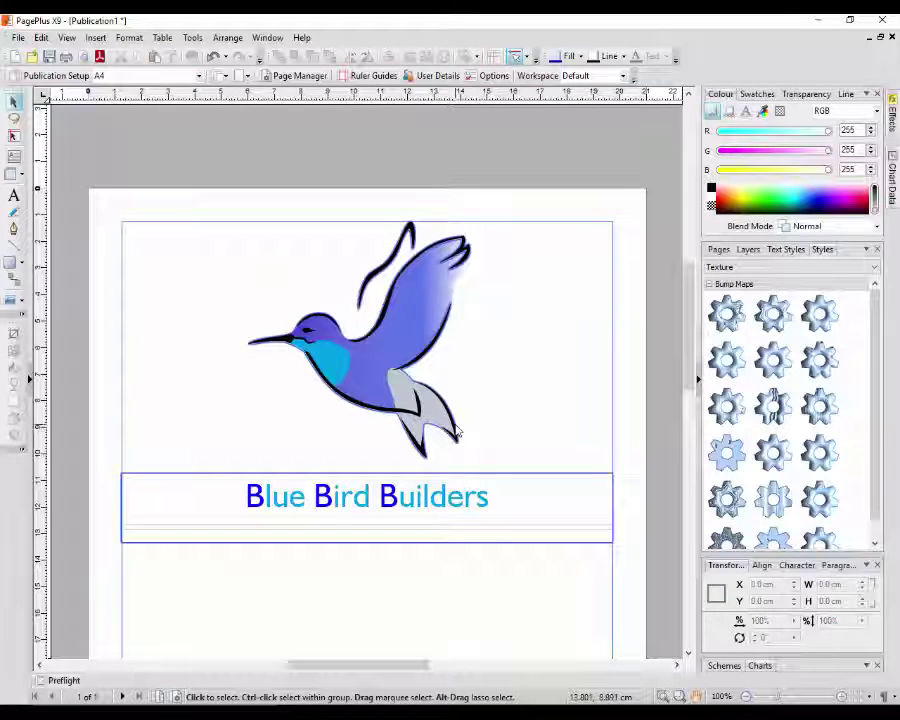
mouse_move(435, 390)
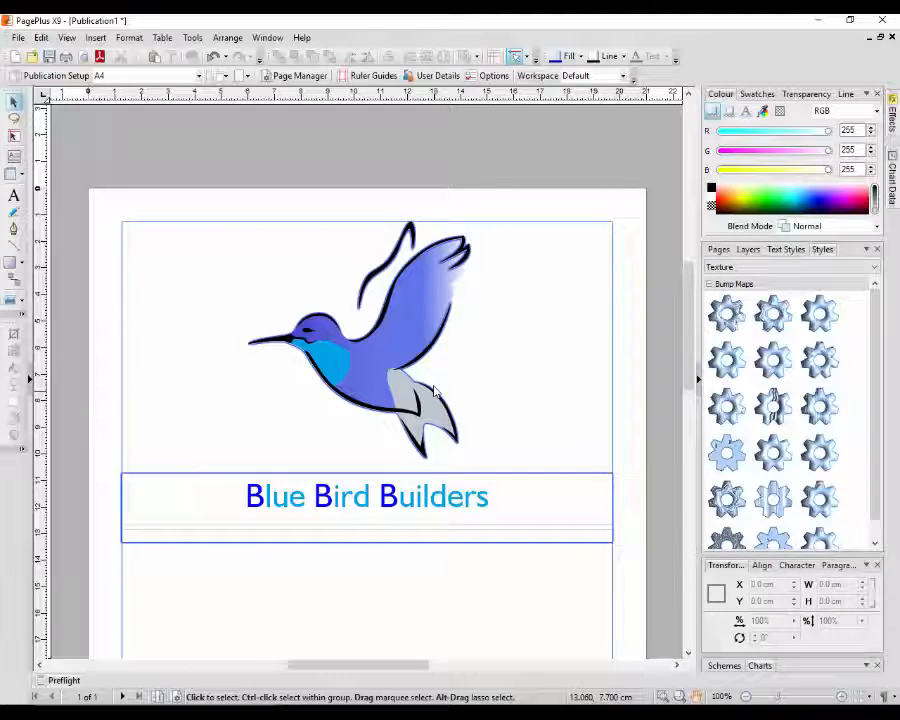
mouse_move(445, 240)
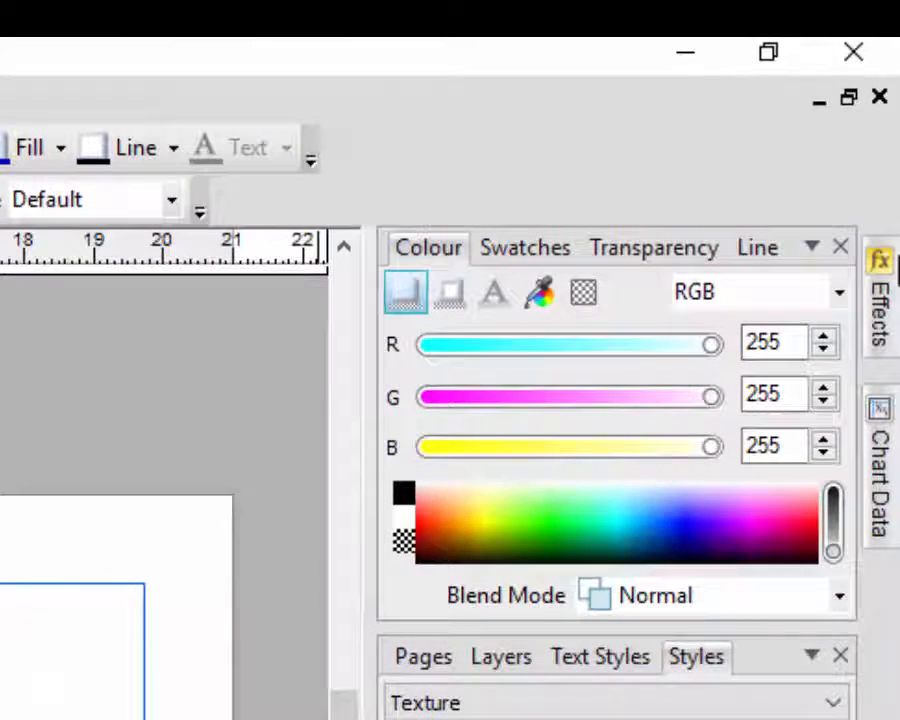
mouse_move(825, 343)
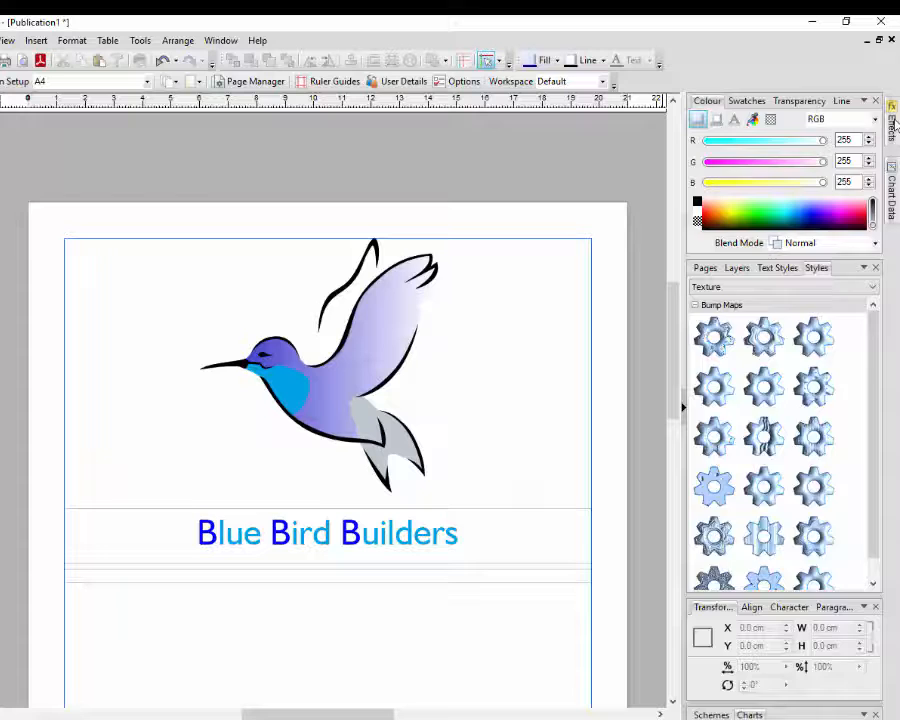
Step: Open the logo's Effects settings to enable Drop Shadow
click(892, 118)
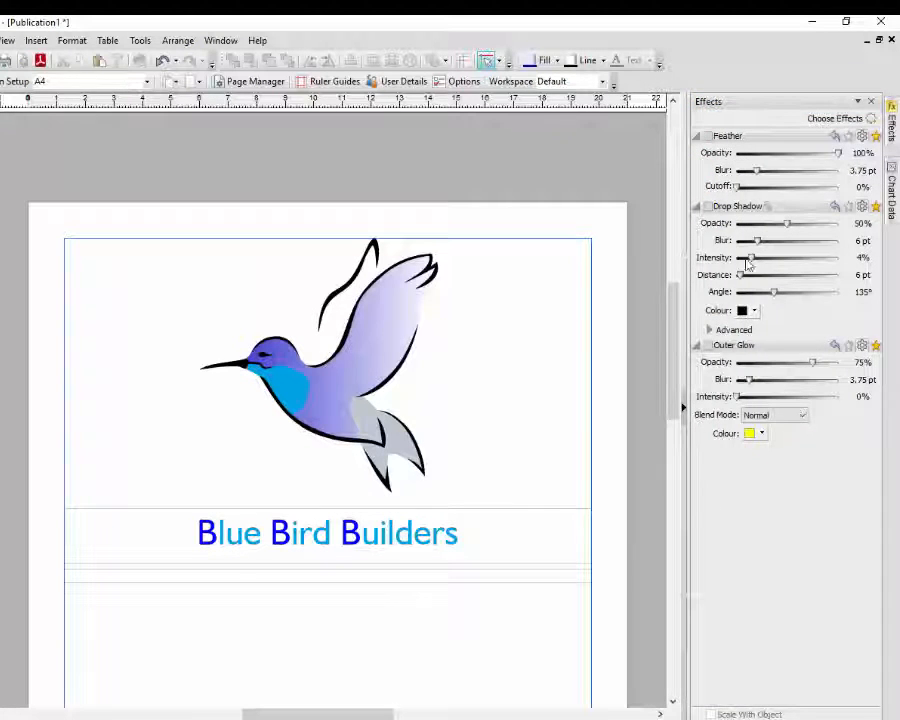
mouse_move(778, 474)
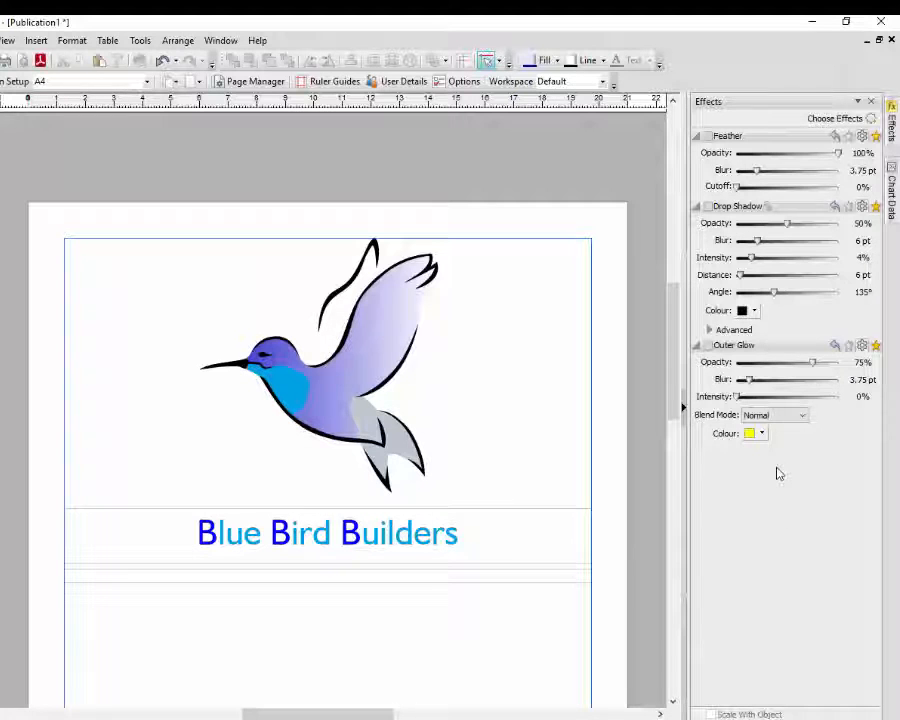
mouse_move(710, 160)
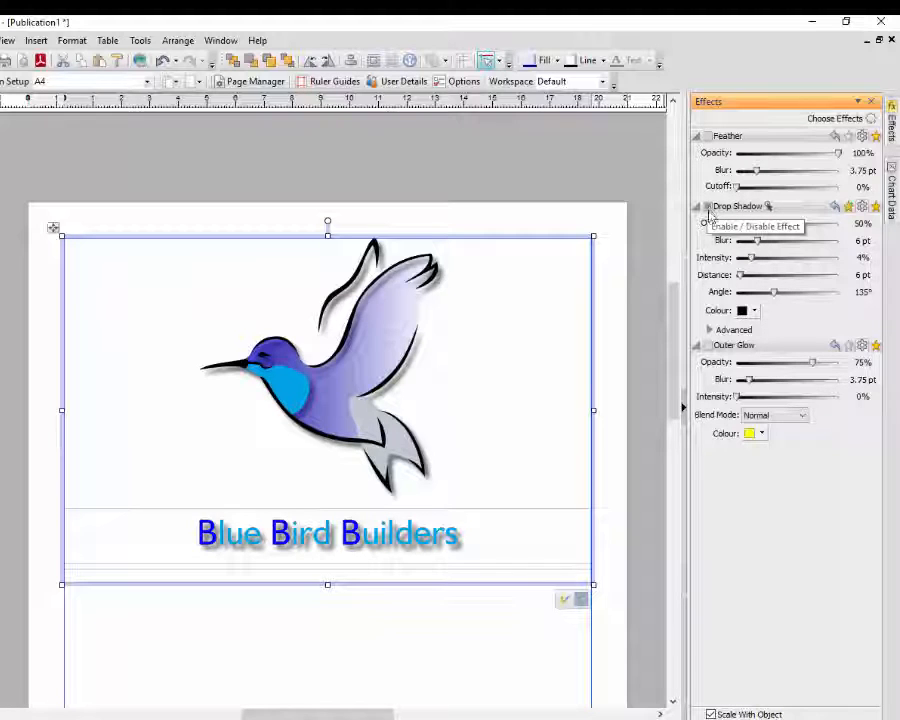
mouse_move(446, 415)
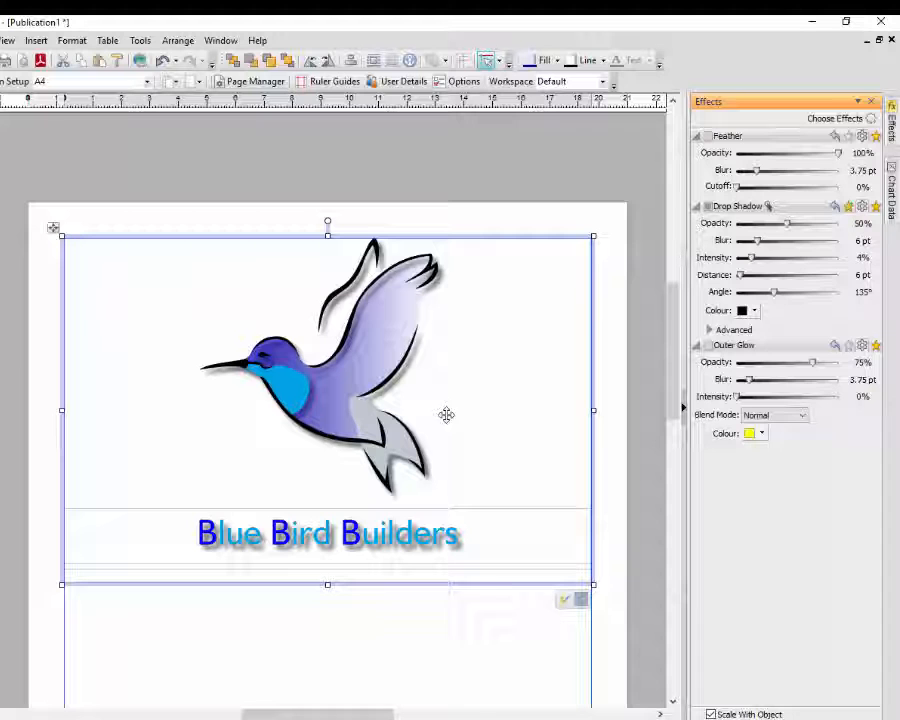
mouse_move(432, 552)
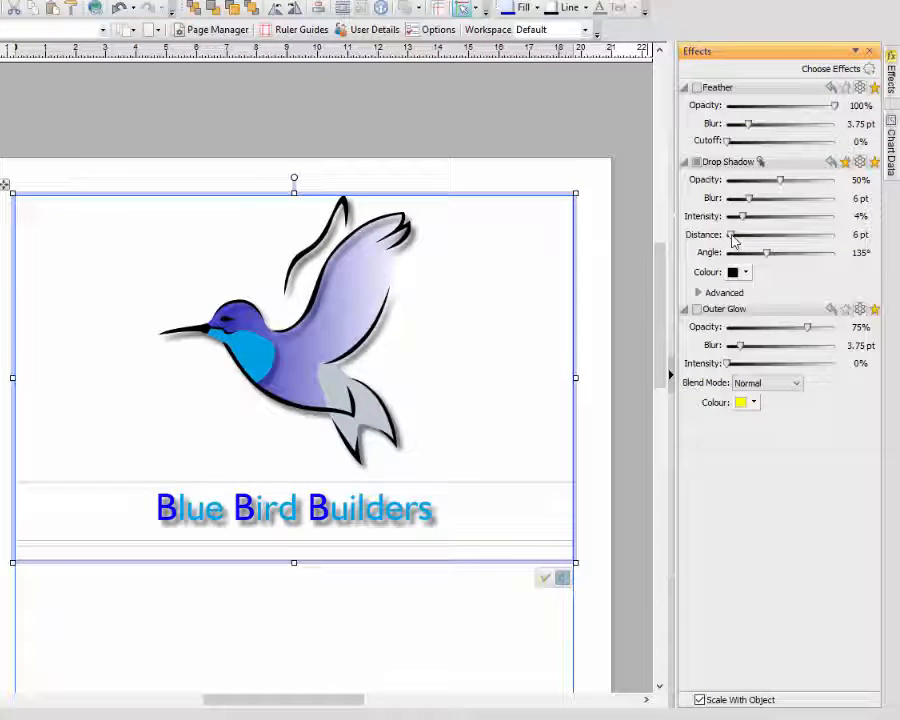
Step: Try wider shadow distances, settling near 42 pt, and swing the angle to about 178°
drag(730, 234, 760, 234)
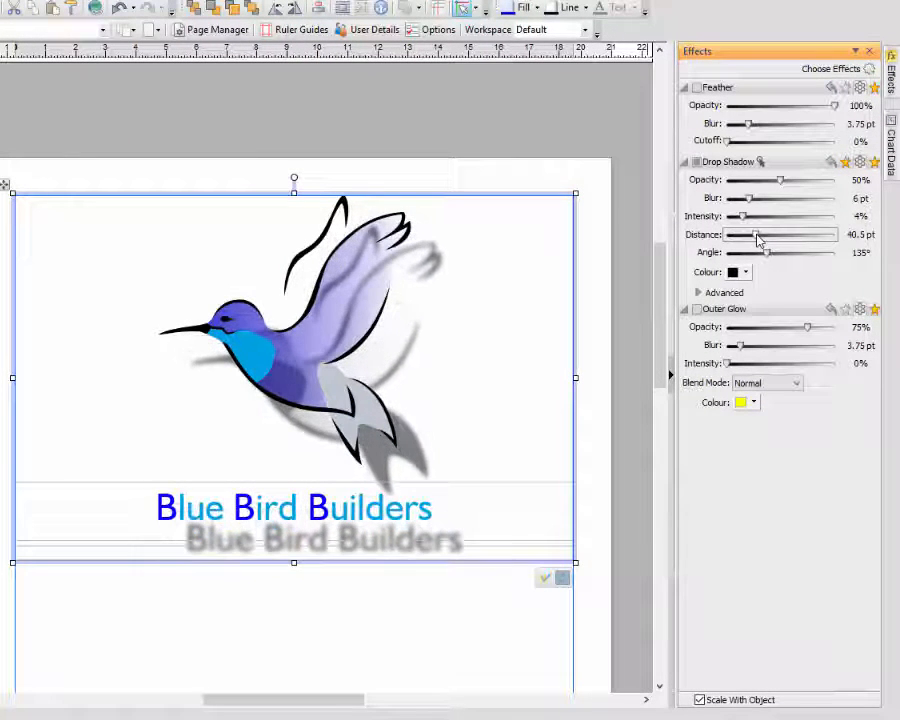
drag(752, 234, 765, 234)
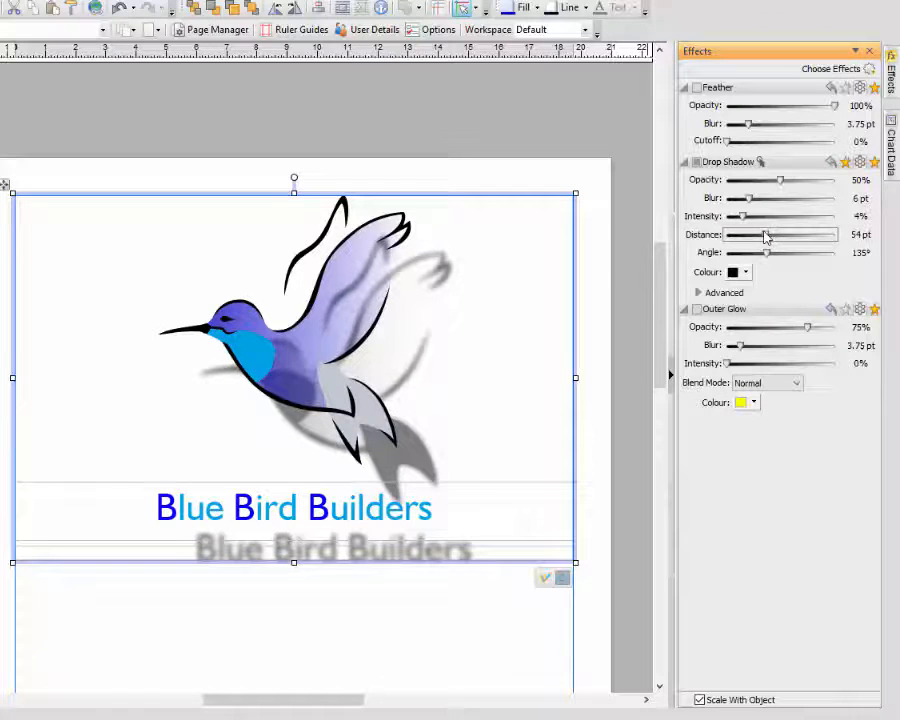
drag(765, 234, 748, 234)
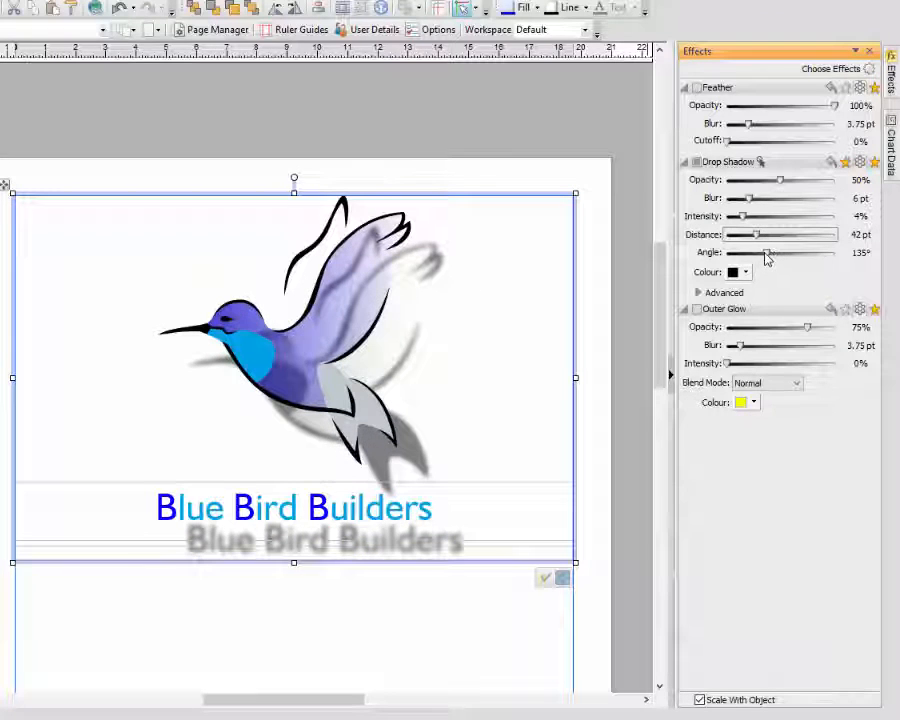
drag(768, 252, 805, 252)
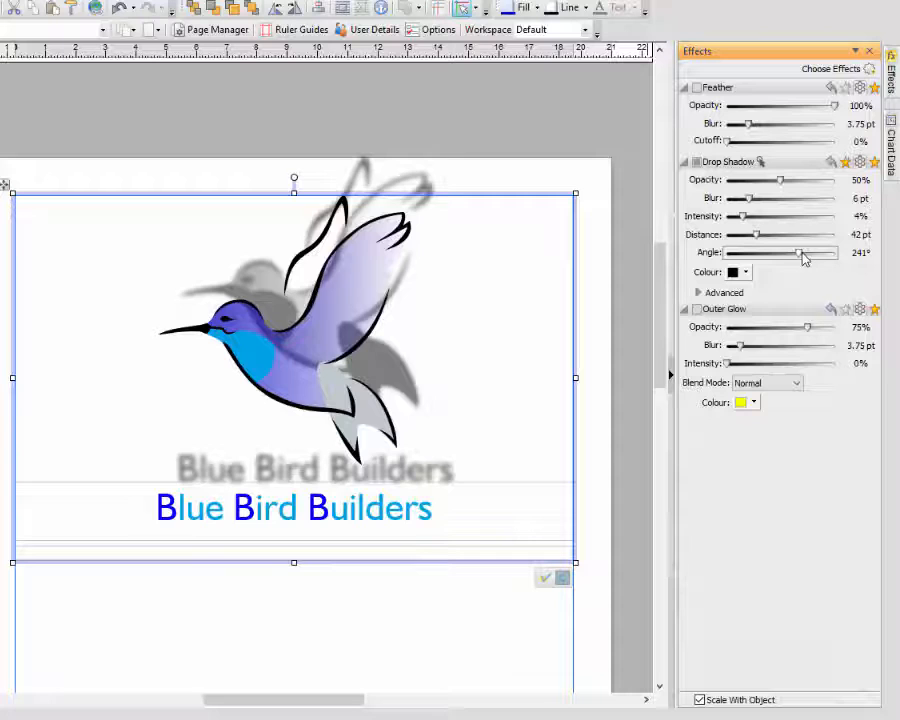
drag(800, 252, 825, 252)
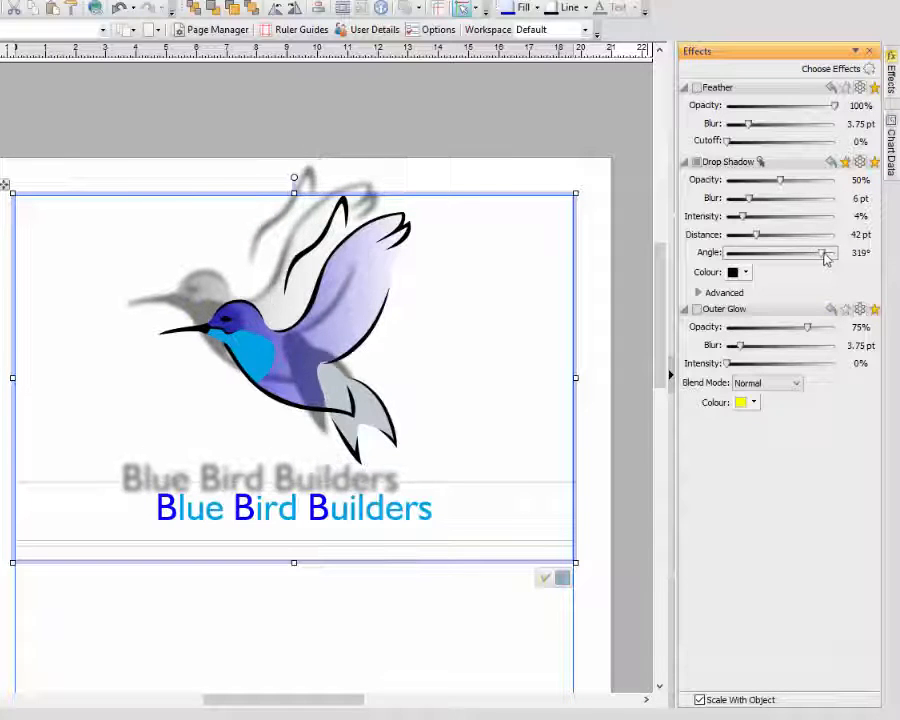
drag(825, 252, 795, 252)
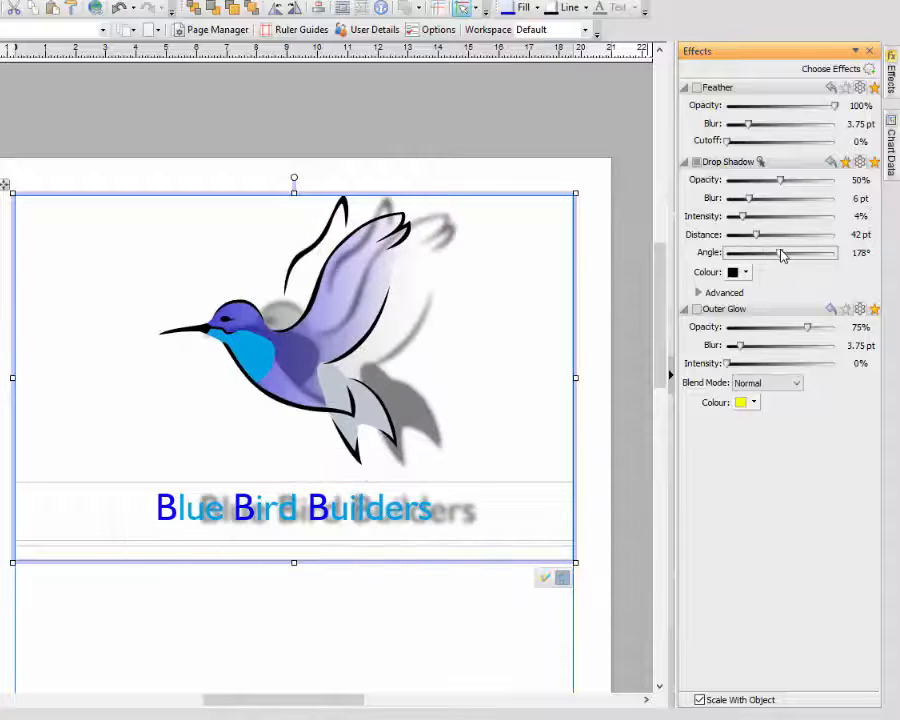
Step: Adjust the drop shadow intensity up and down, ending at about 8%
drag(738, 216, 748, 216)
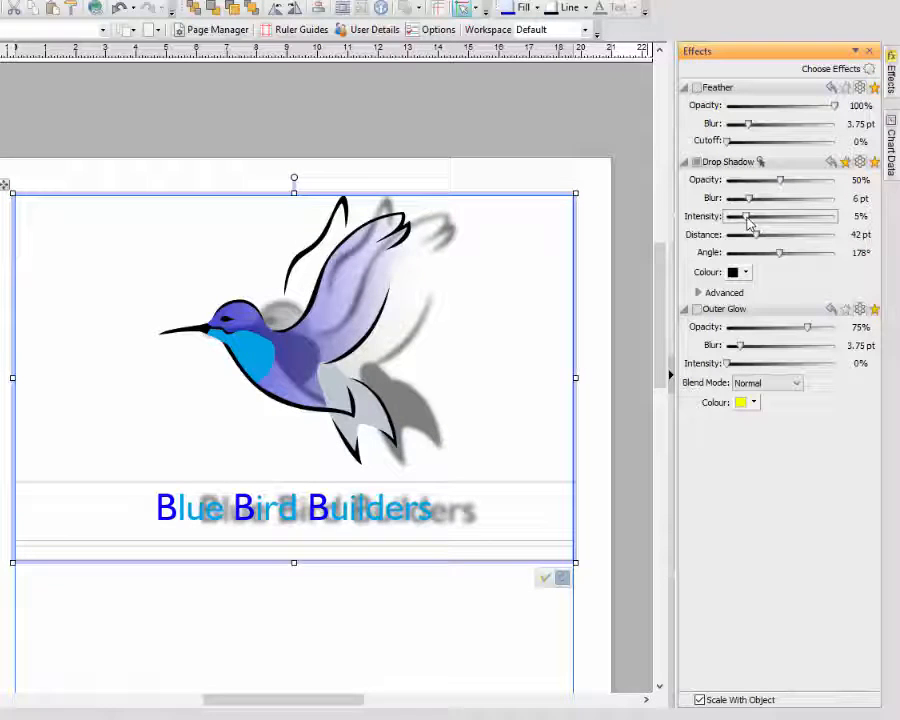
drag(748, 216, 820, 216)
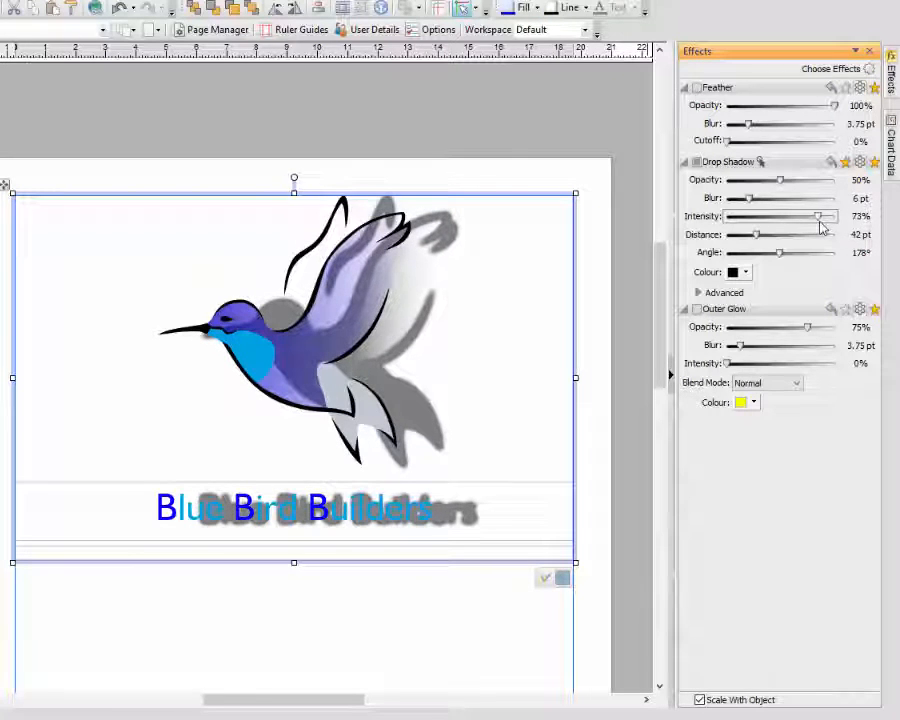
drag(820, 216, 752, 216)
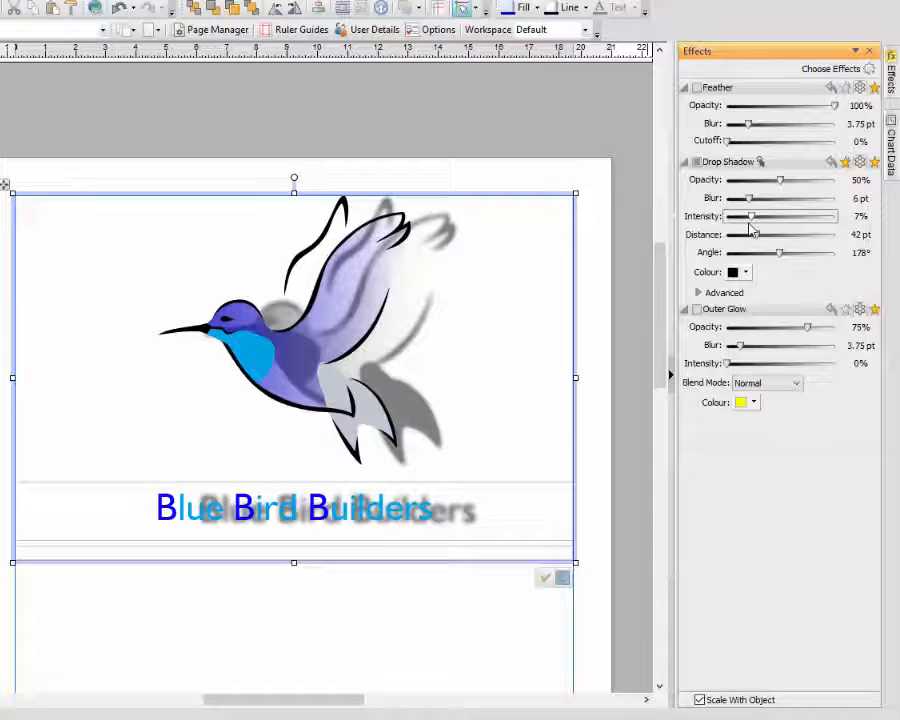
drag(748, 216, 728, 216)
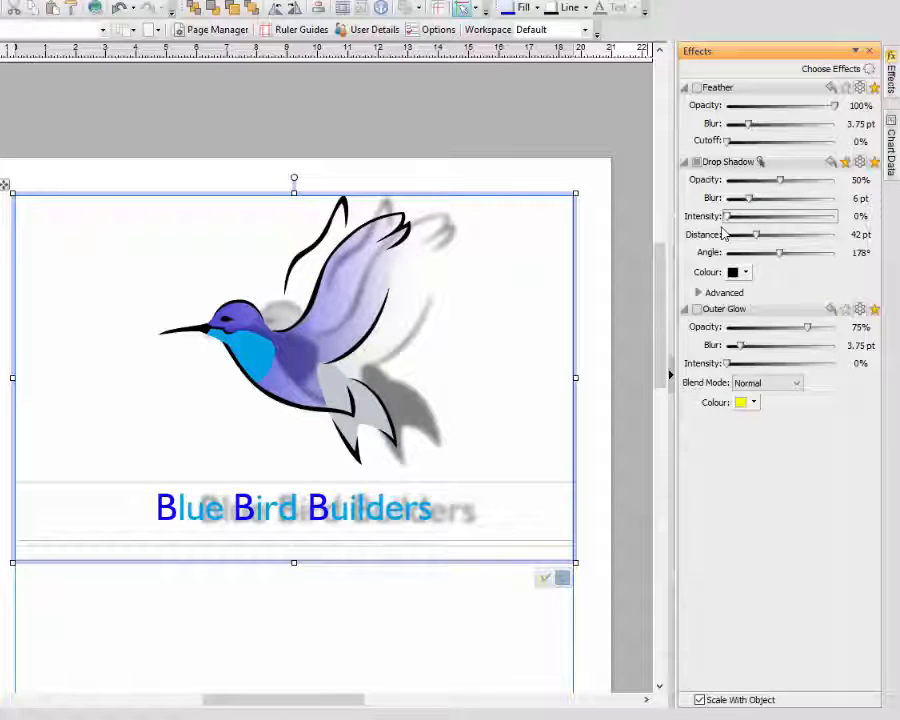
drag(728, 216, 755, 216)
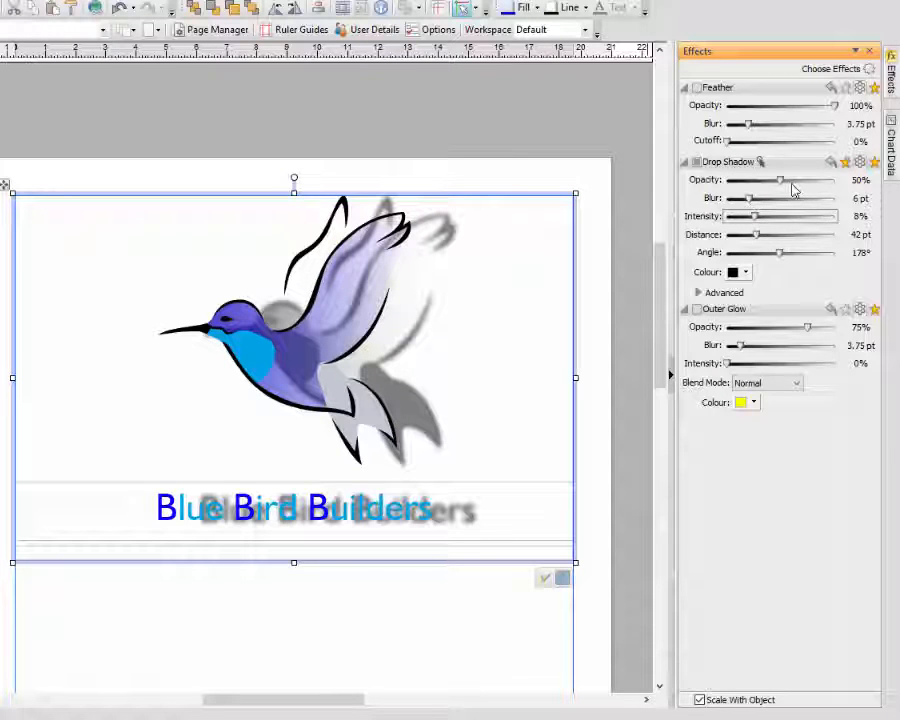
mouse_move(768, 280)
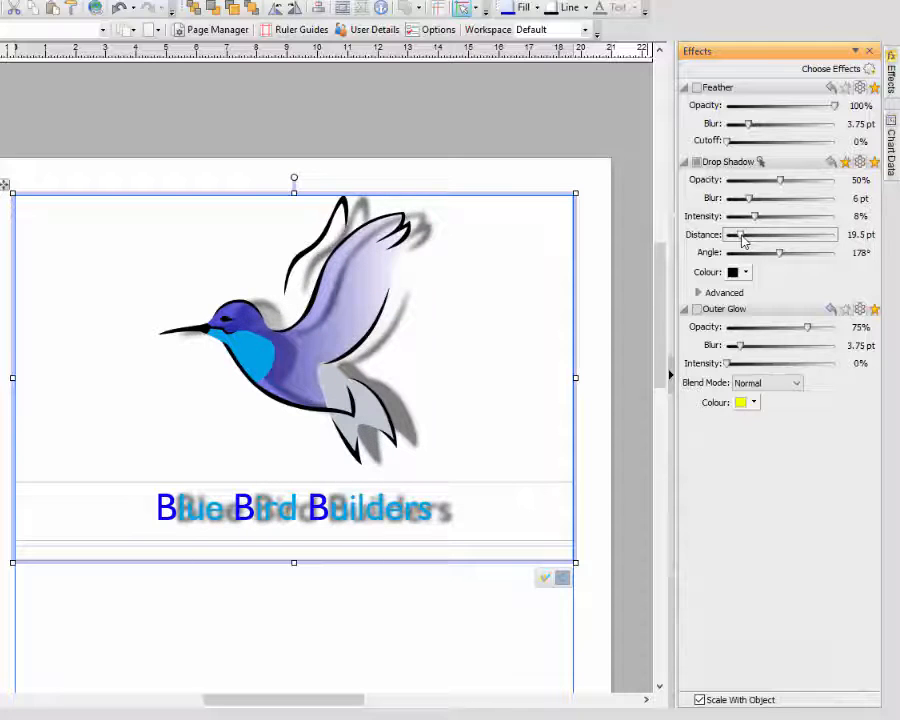
Step: Retune the shadow to 9 pt distance, 321° angle and about 37–41% opacity
drag(745, 235, 738, 235)
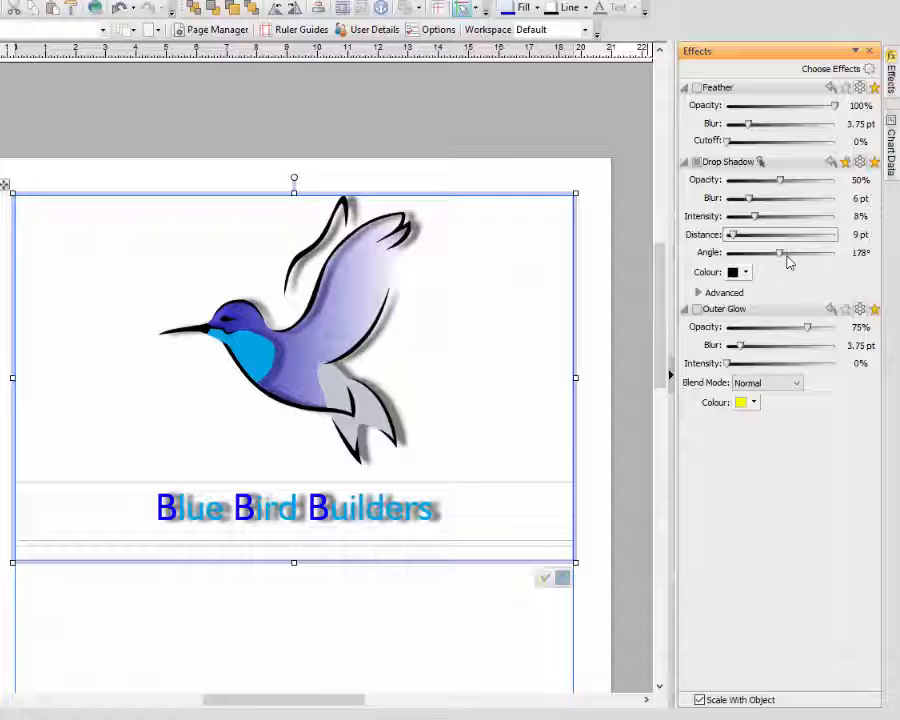
drag(782, 252, 792, 252)
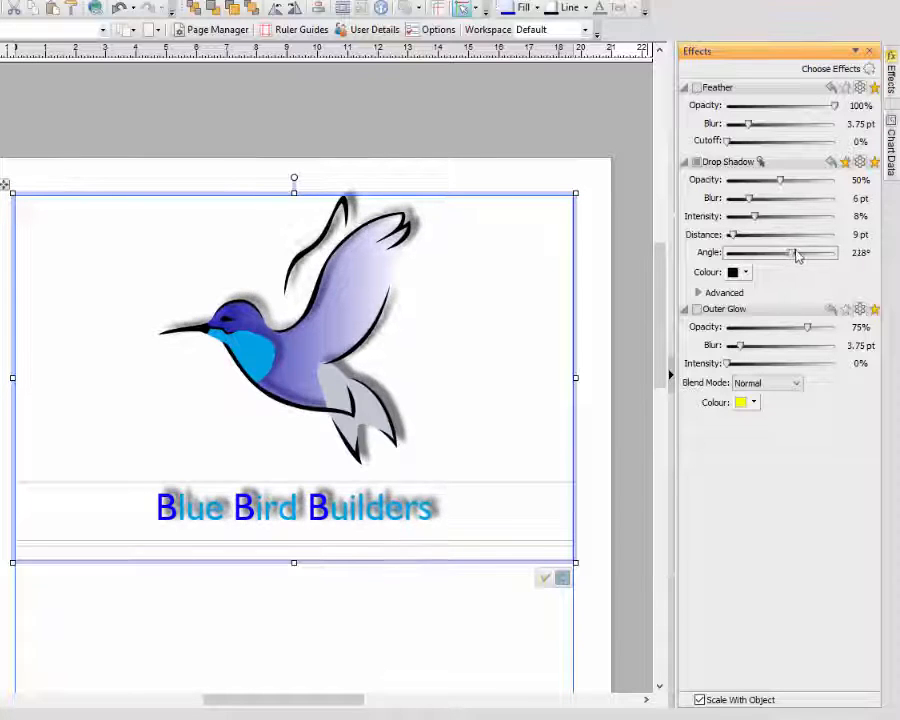
drag(790, 252, 830, 252)
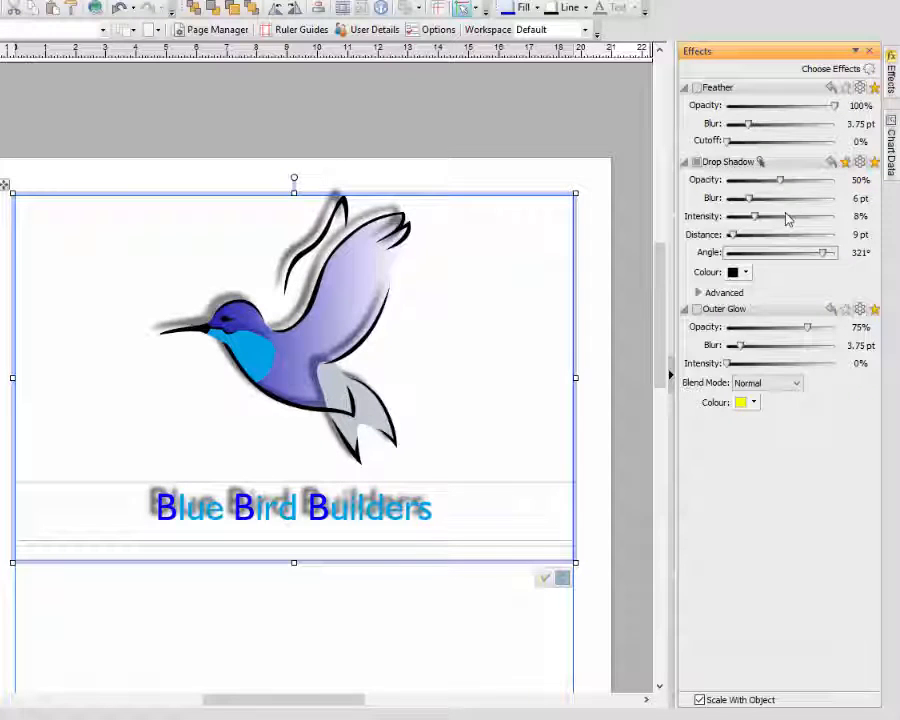
drag(782, 180, 792, 180)
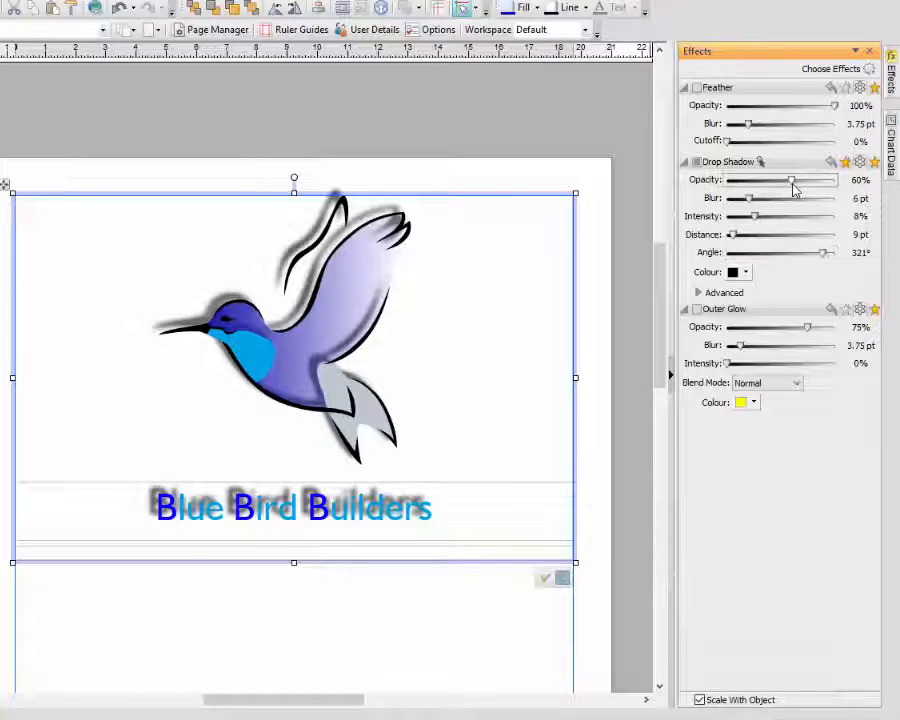
drag(793, 180, 782, 180)
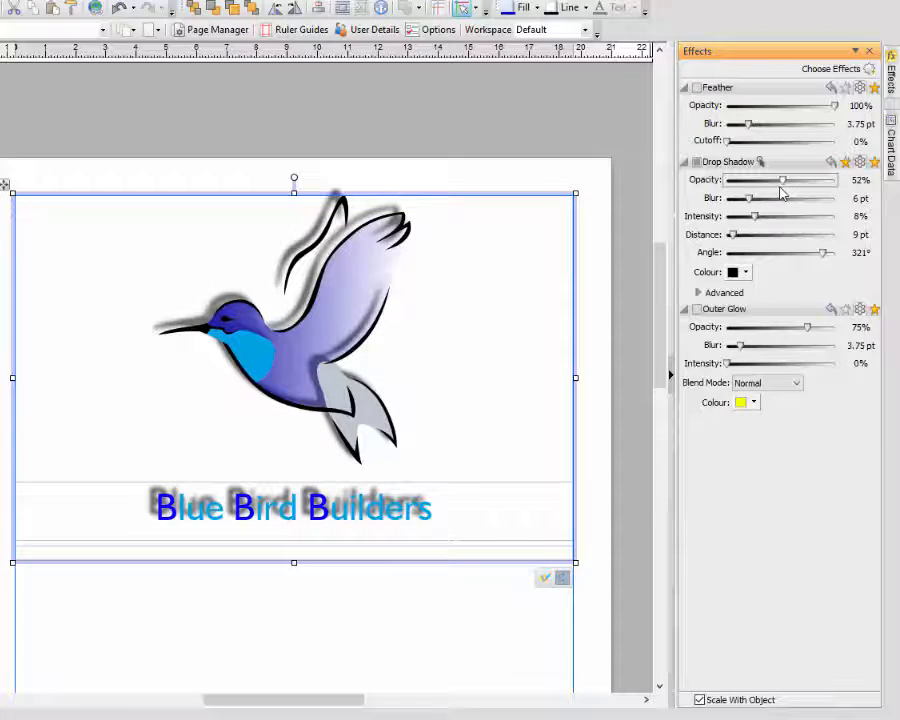
drag(782, 180, 766, 180)
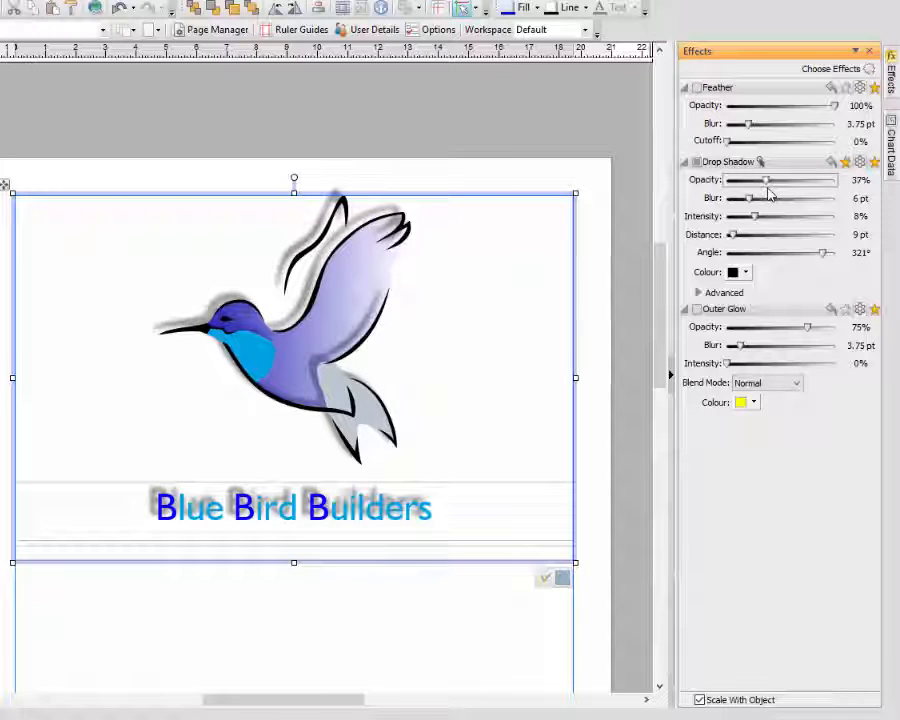
drag(765, 180, 770, 180)
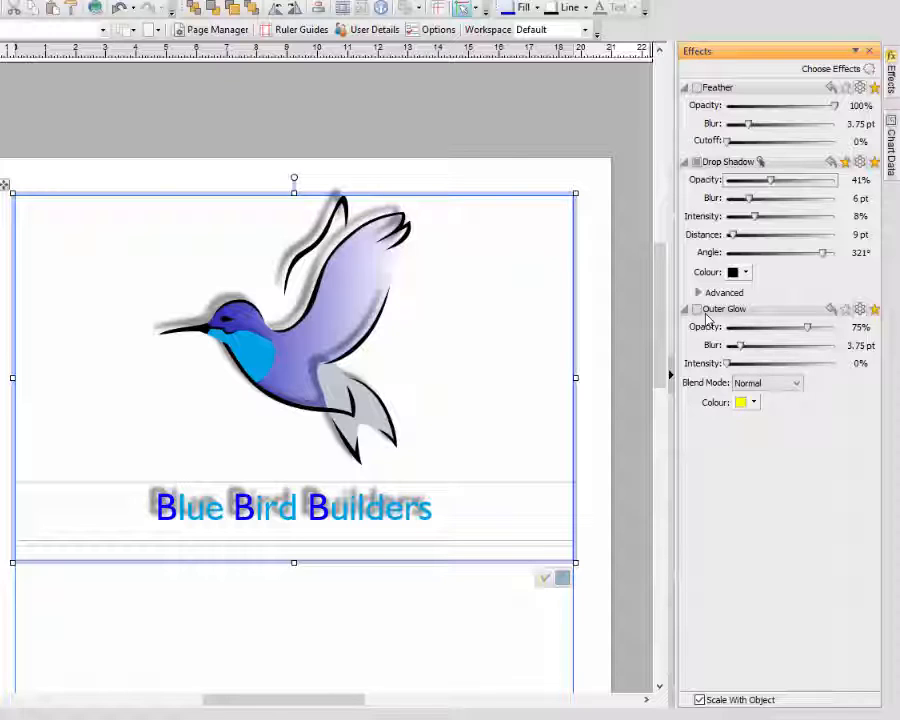
mouse_move(697, 312)
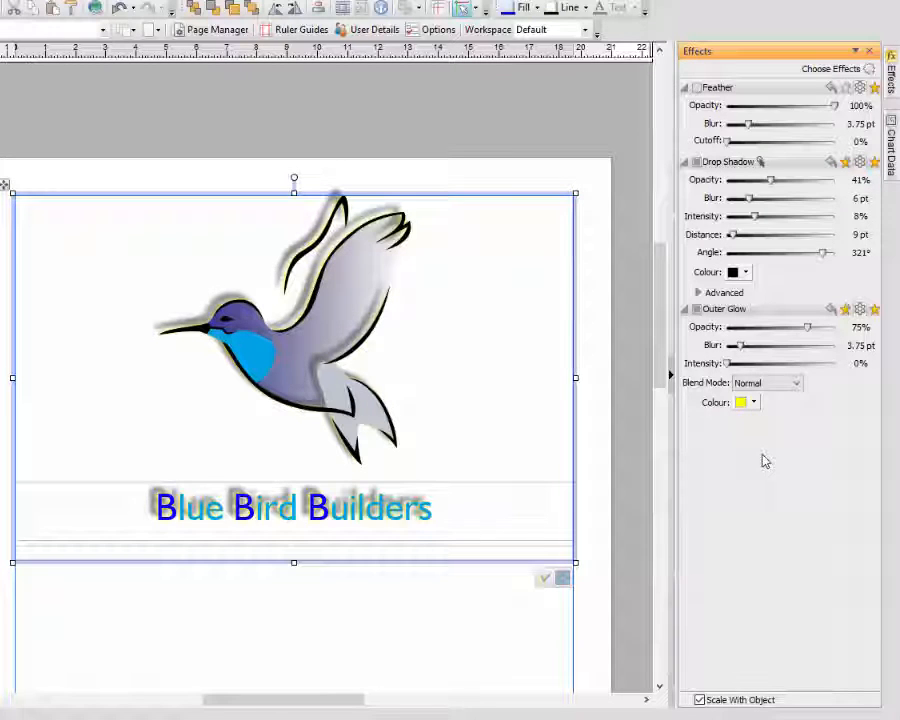
mouse_move(772, 485)
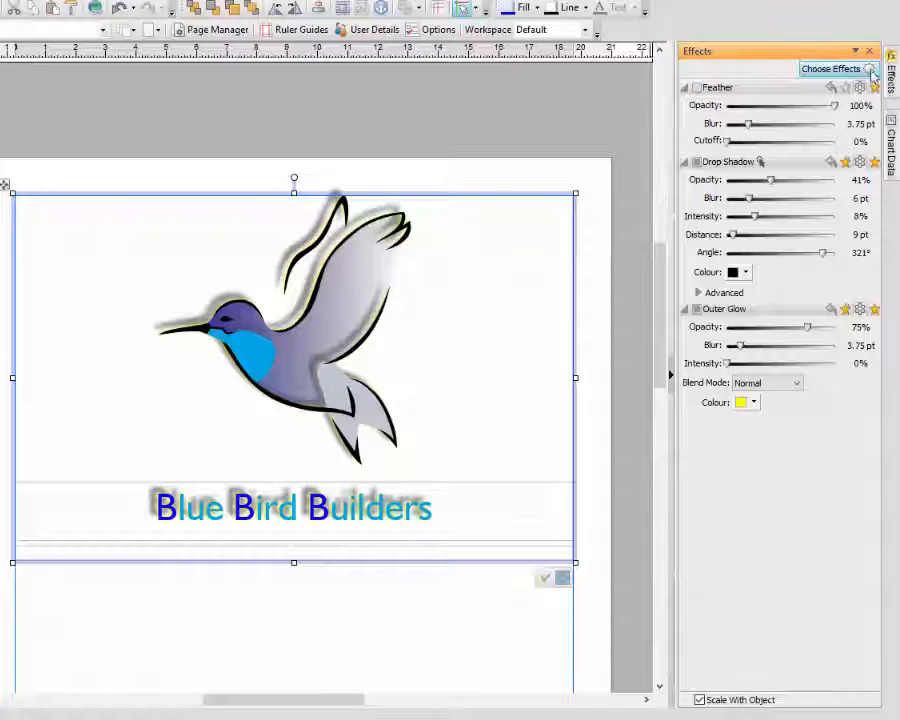
Step: Add a Bevel and Emboss effect to the logo from the 2D Effects category
click(832, 69)
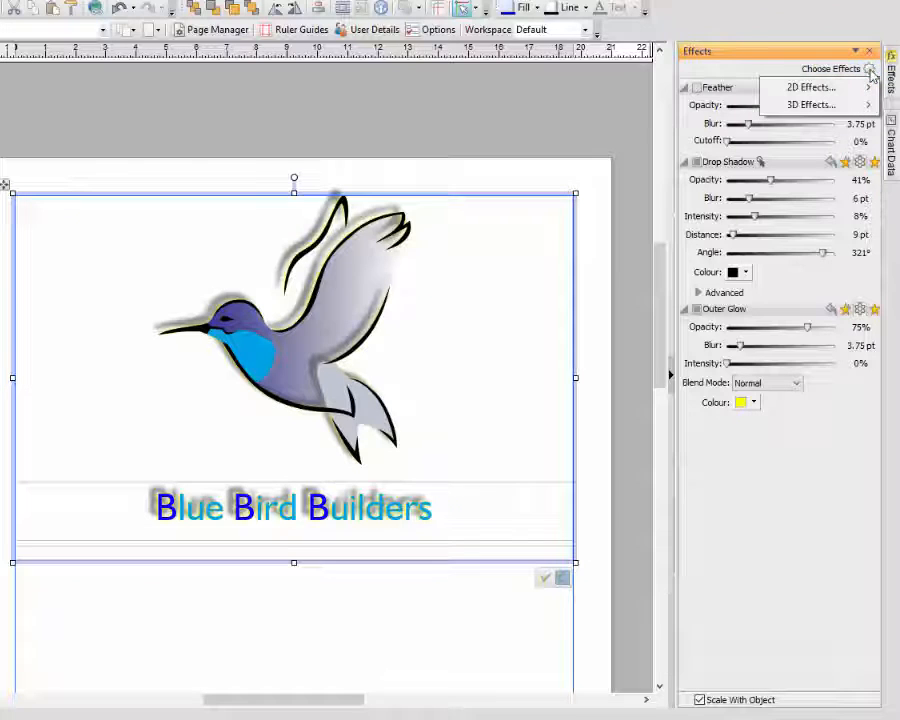
click(830, 87)
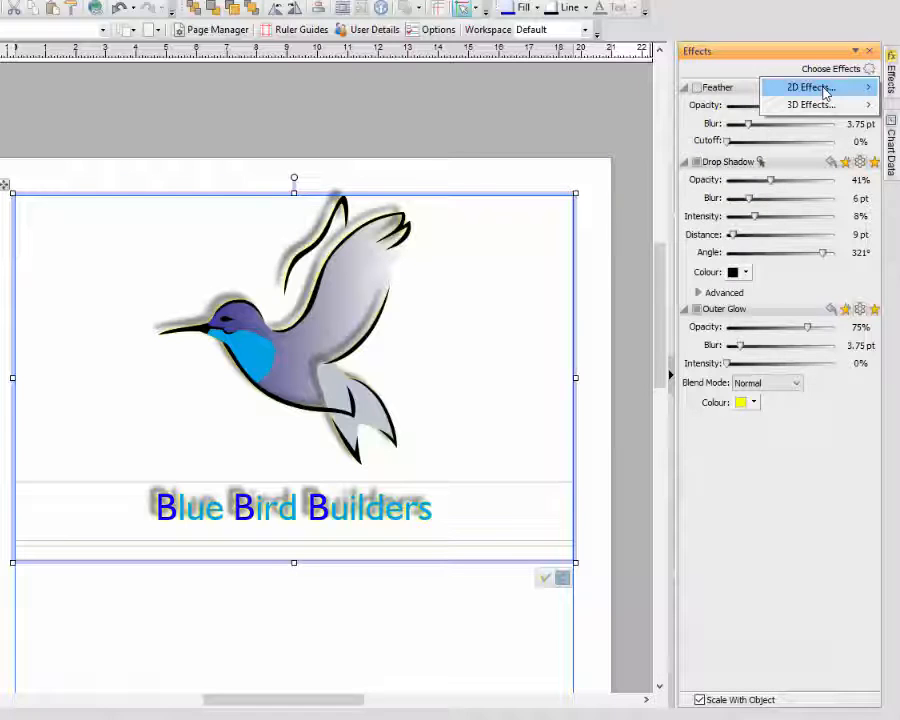
click(816, 88)
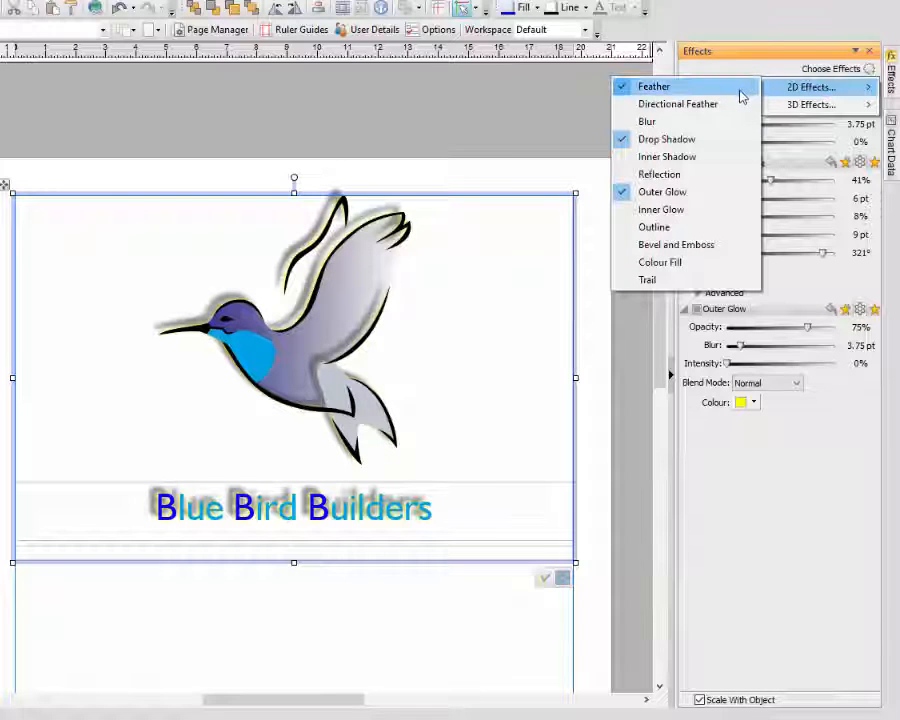
mouse_move(668, 156)
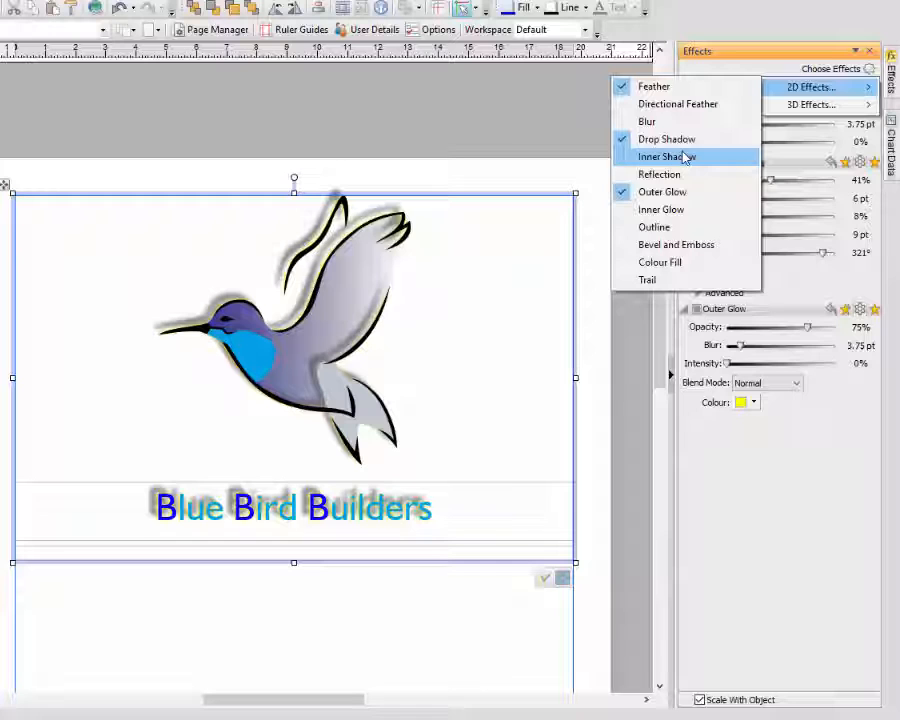
mouse_move(654, 227)
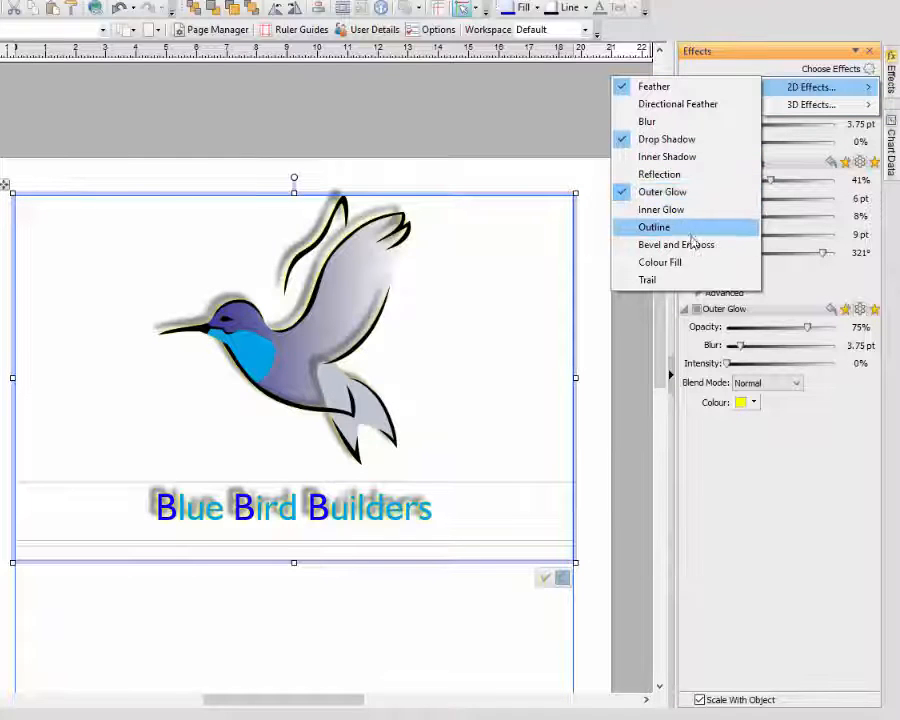
mouse_move(676, 244)
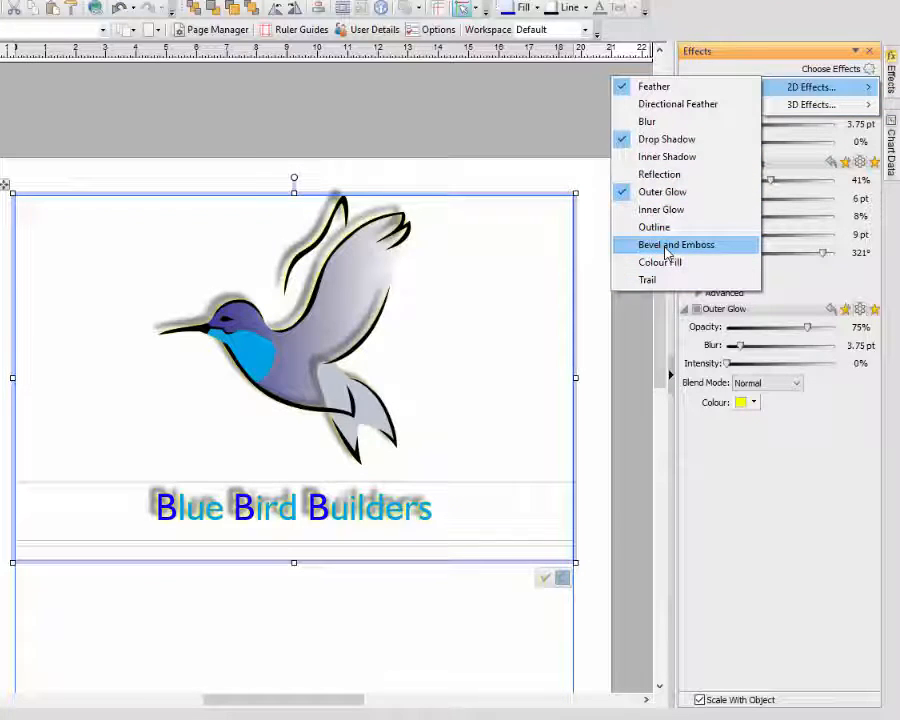
click(676, 244)
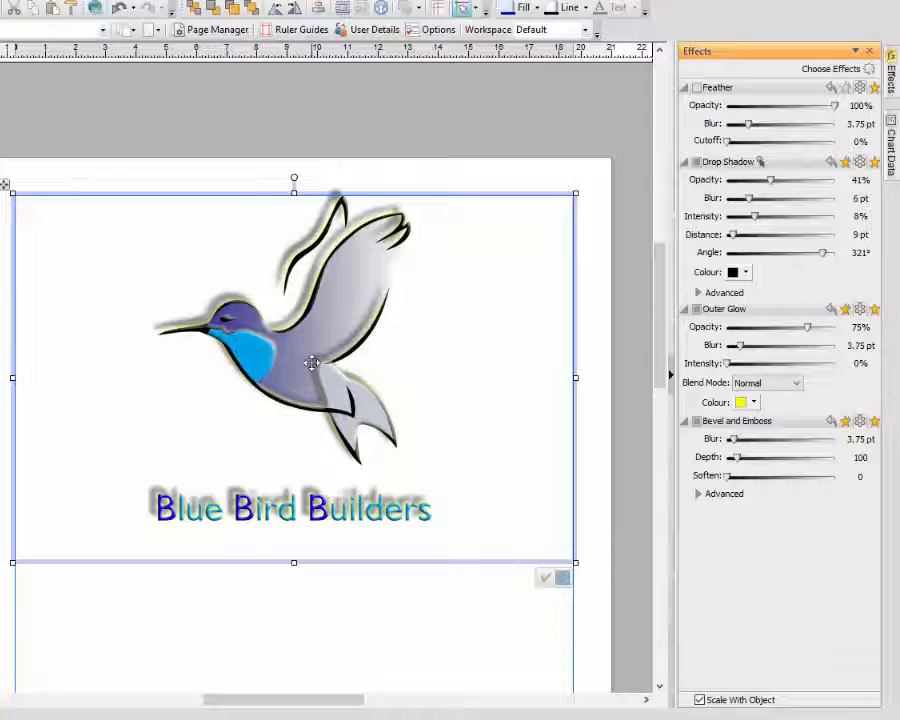
mouse_move(313, 392)
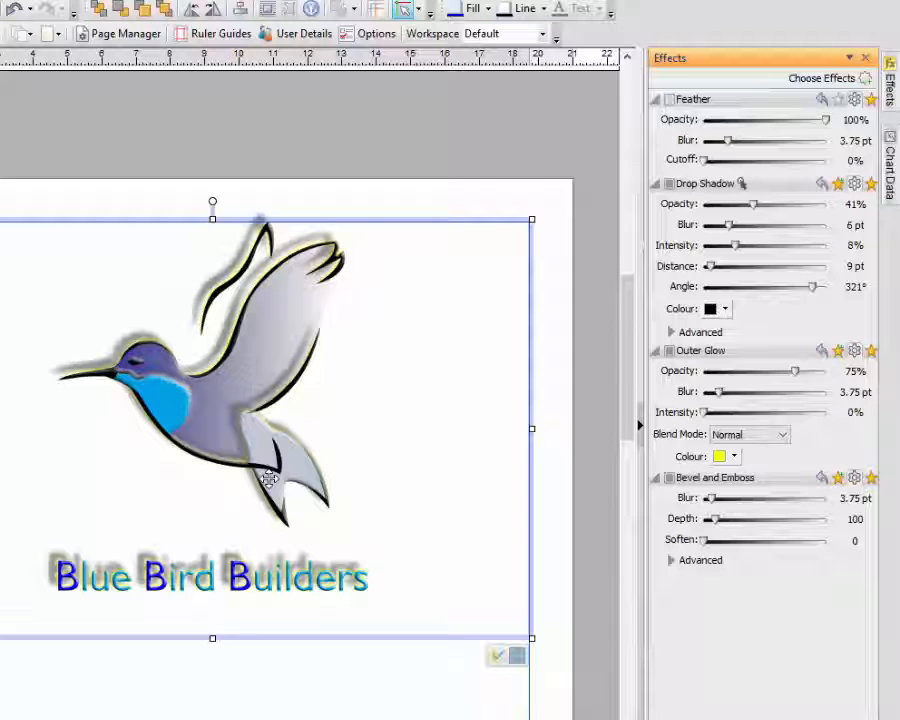
mouse_move(148, 407)
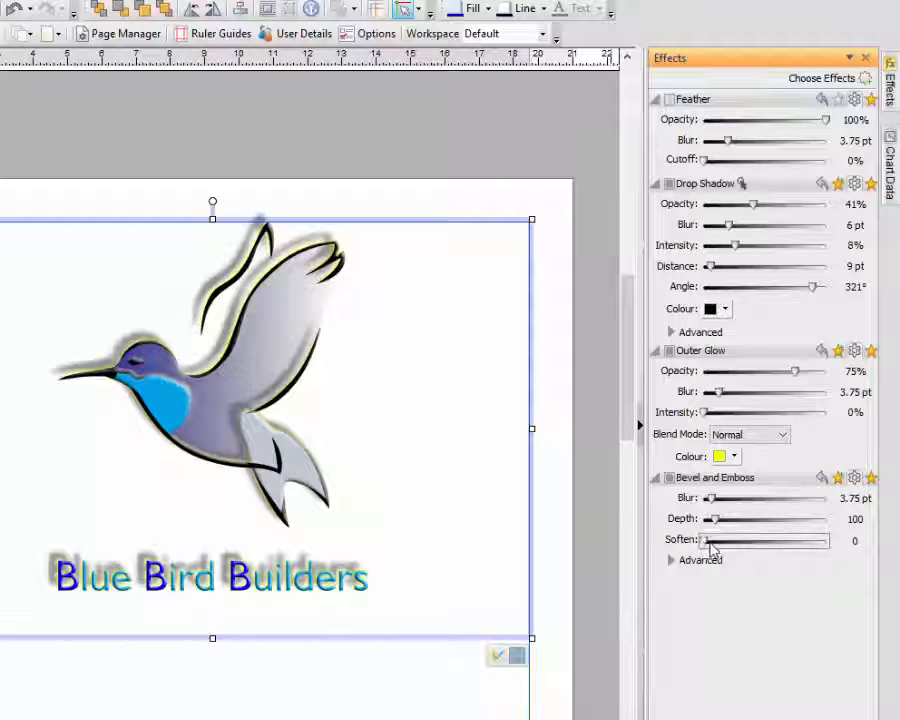
Step: Try the bevel Soften slider, reset it to 0, and raise Depth to about 900
drag(710, 540, 790, 540)
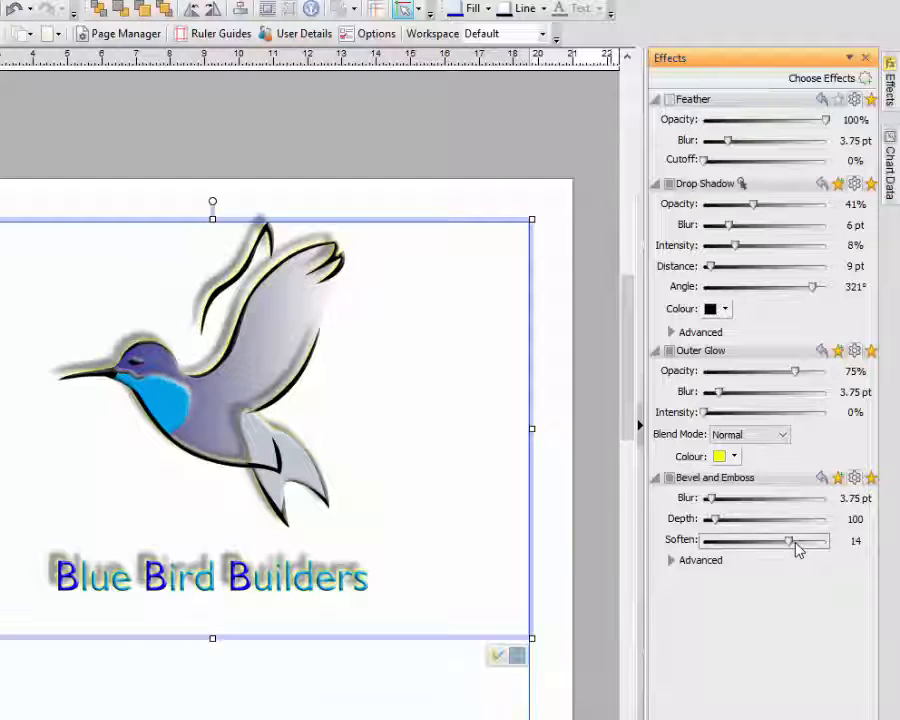
drag(788, 540, 818, 540)
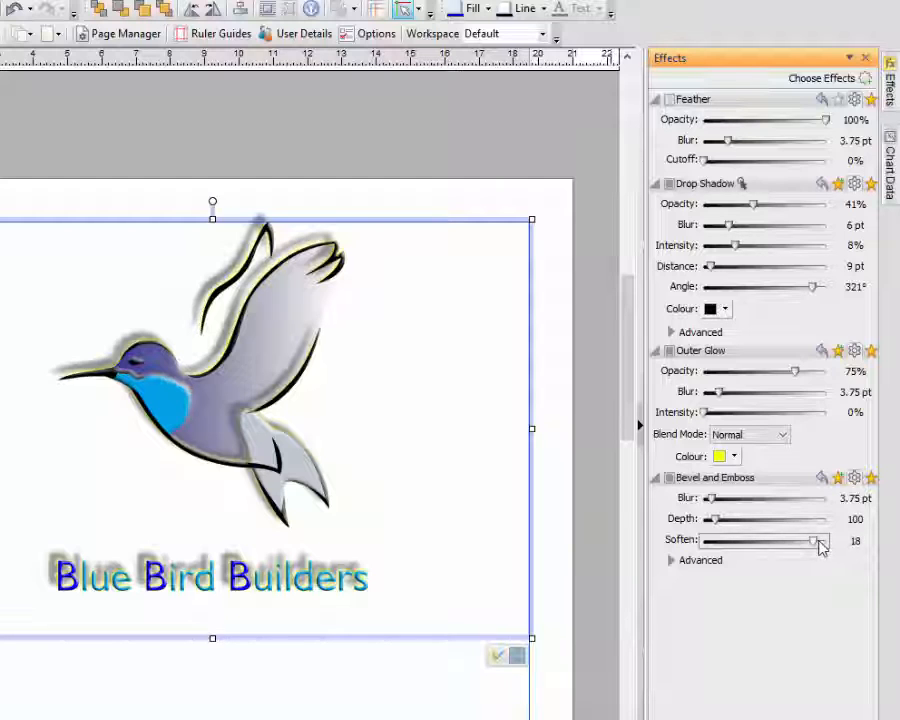
drag(800, 540, 703, 540)
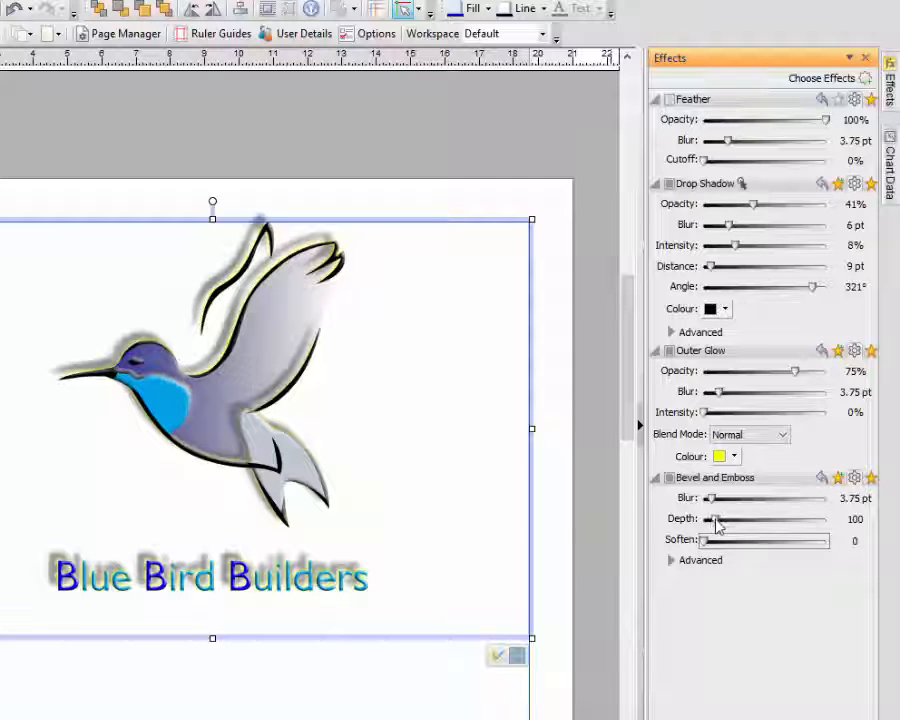
drag(715, 519, 762, 519)
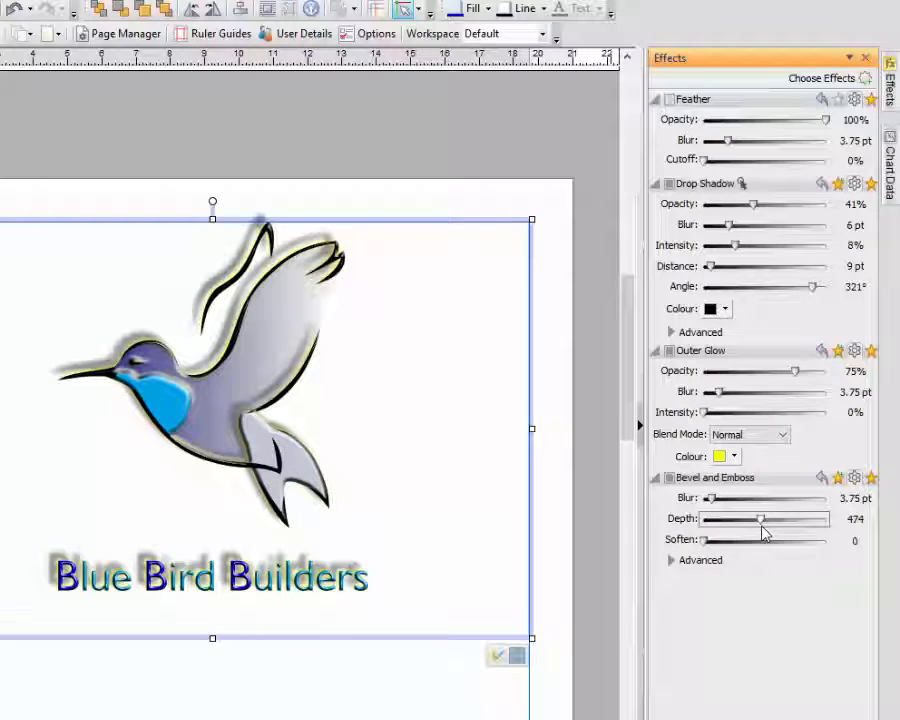
drag(762, 518, 785, 518)
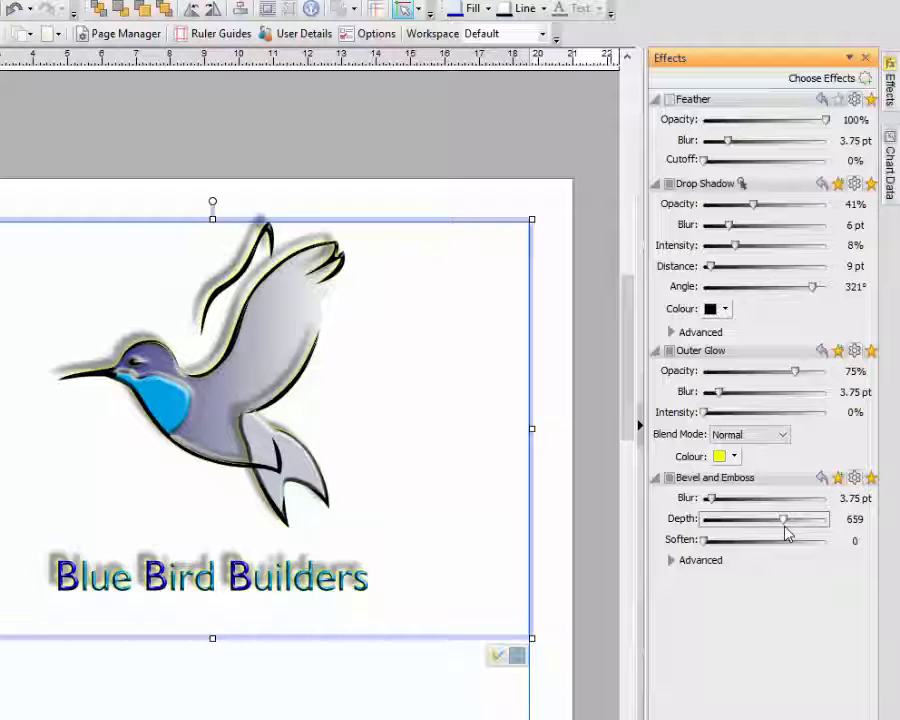
drag(783, 518, 815, 518)
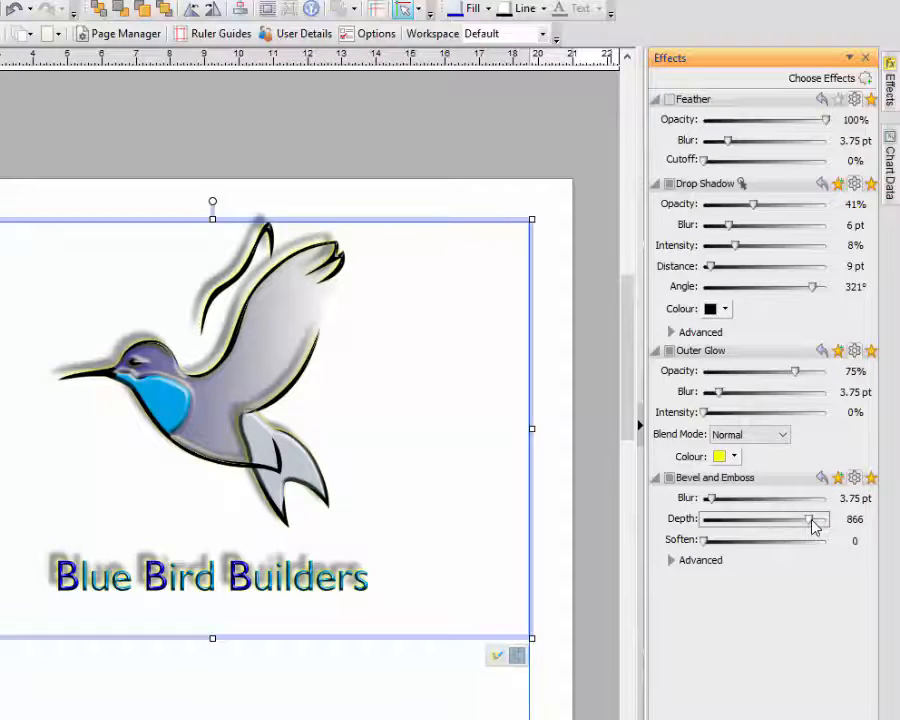
drag(810, 518, 822, 518)
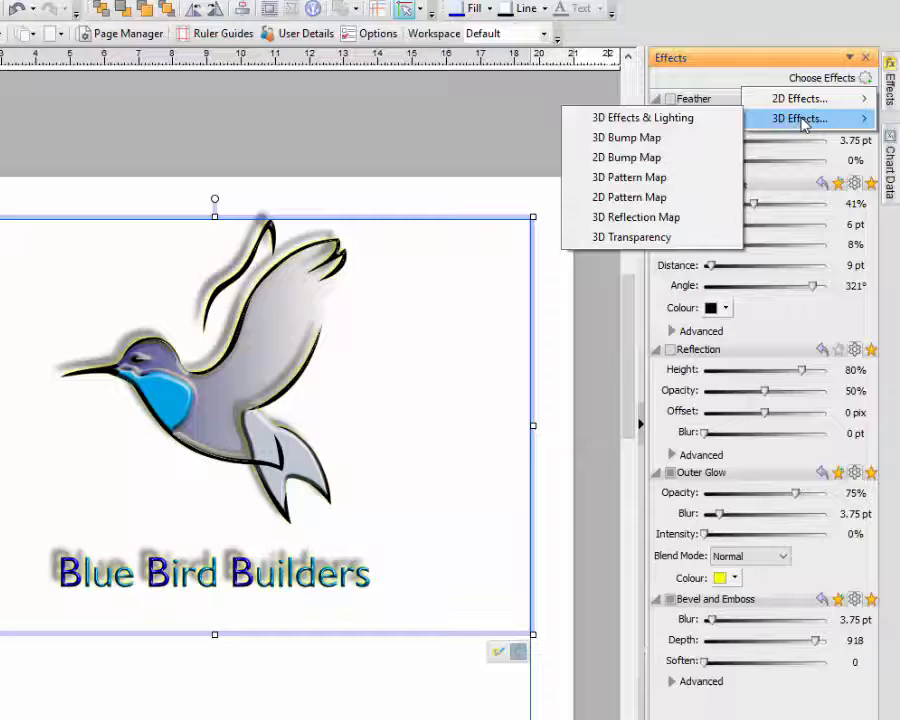
mouse_move(627, 157)
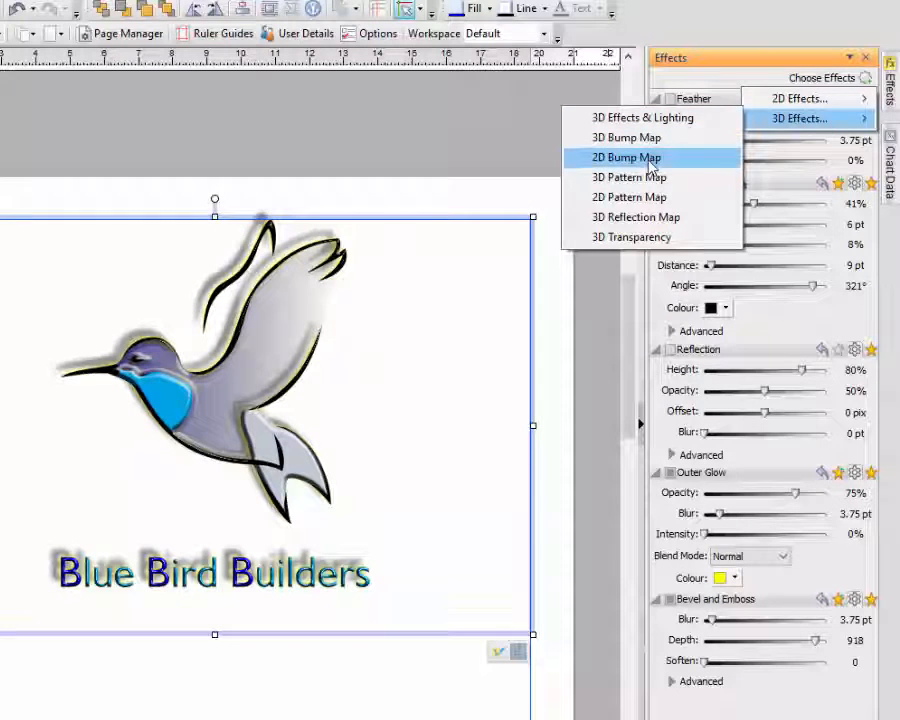
Step: Apply a 2D Bump Map from 3D Effects, giving the bird a scaly texture
click(623, 157)
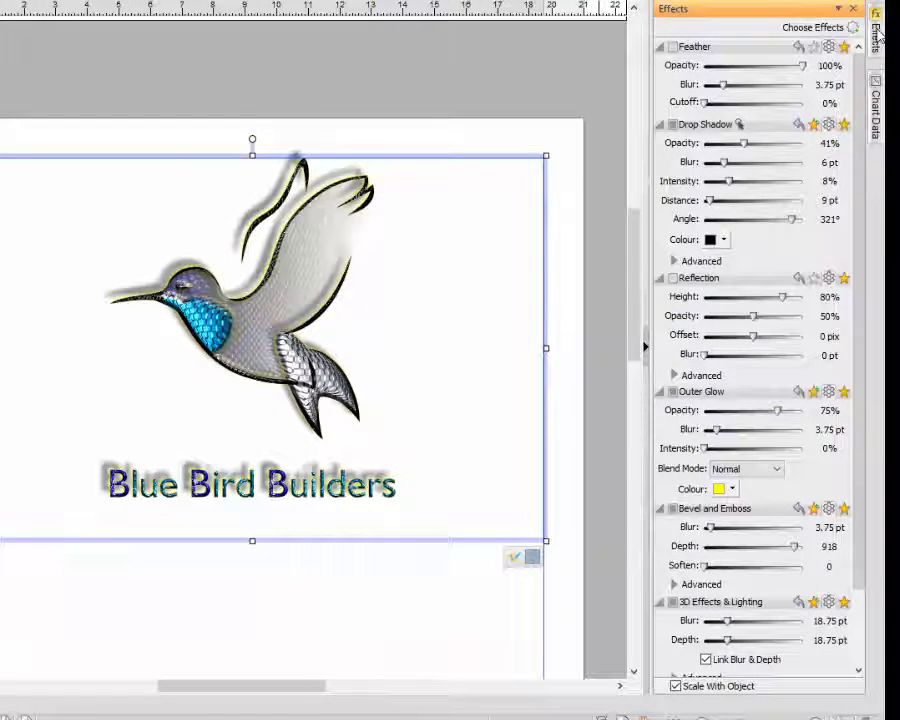
mouse_move(531, 420)
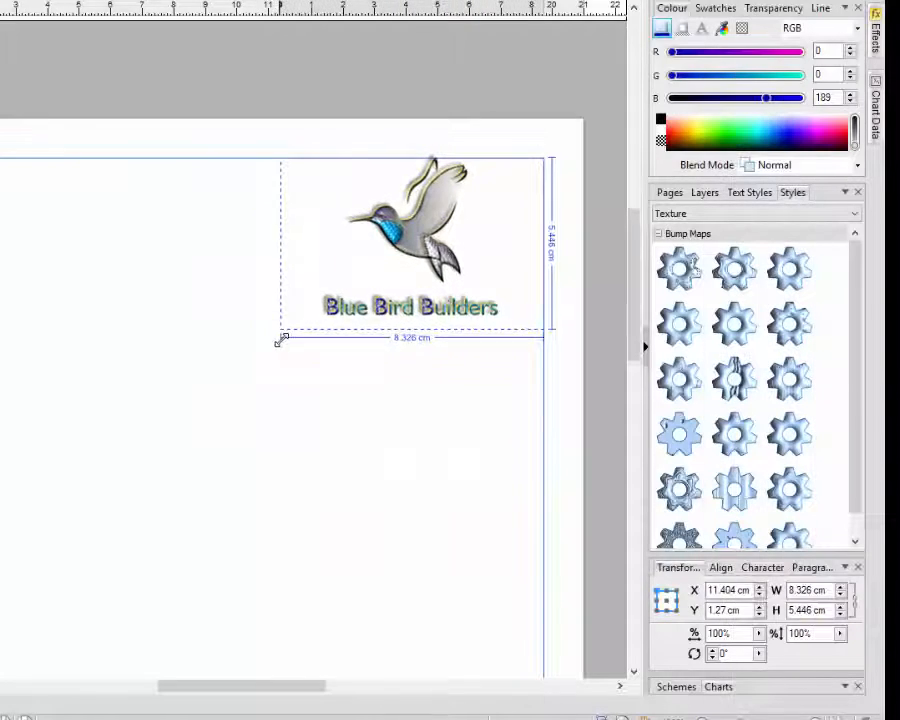
Step: Shrink the logo group to about 8.14 × 5.33 cm in the page's top-right corner
drag(280, 340, 290, 335)
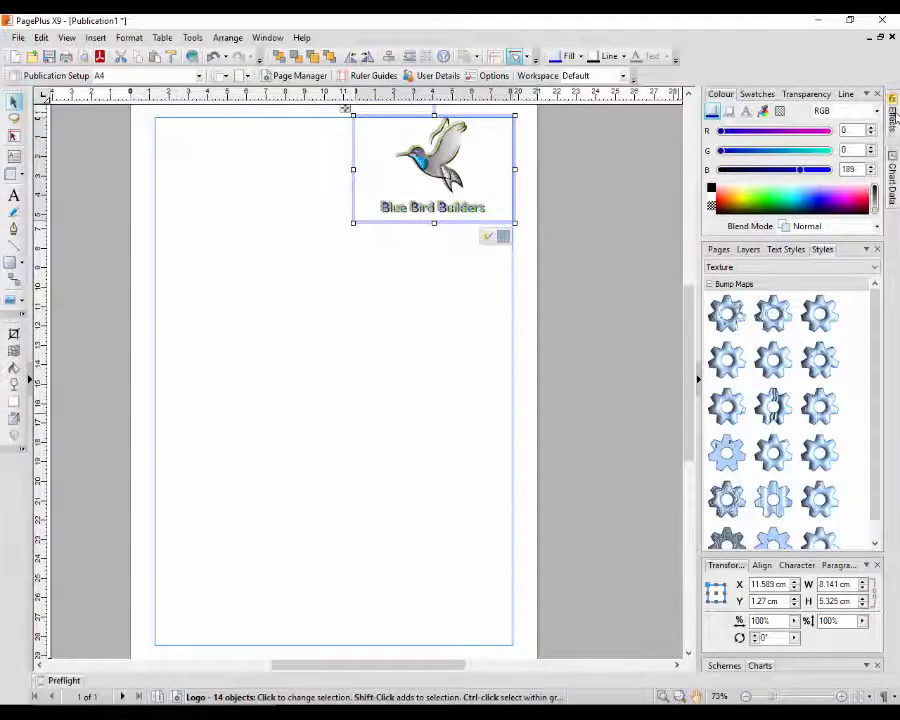
click(819, 360)
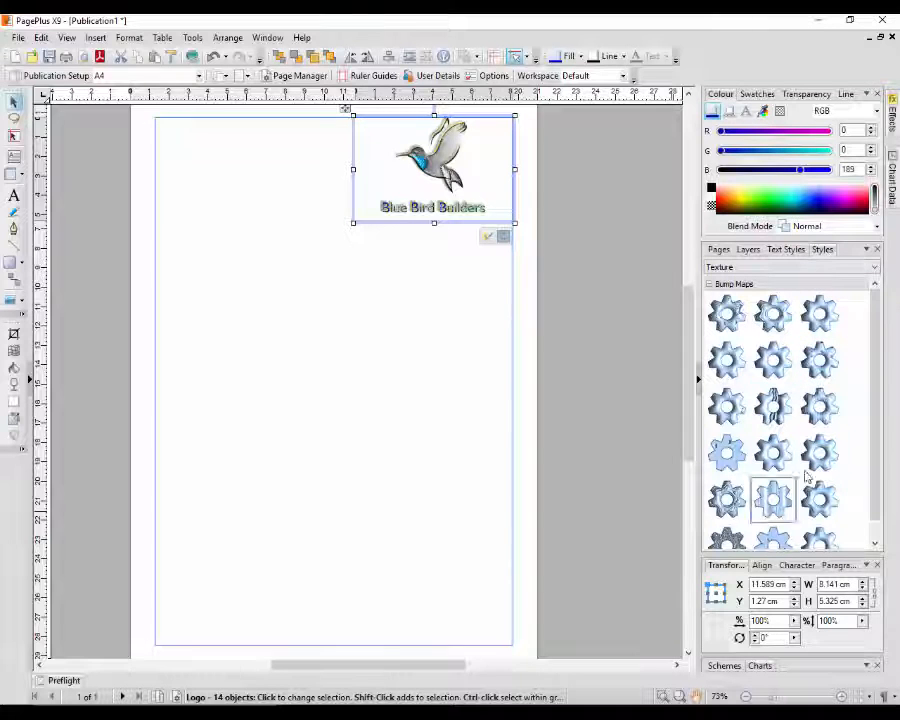
click(772, 313)
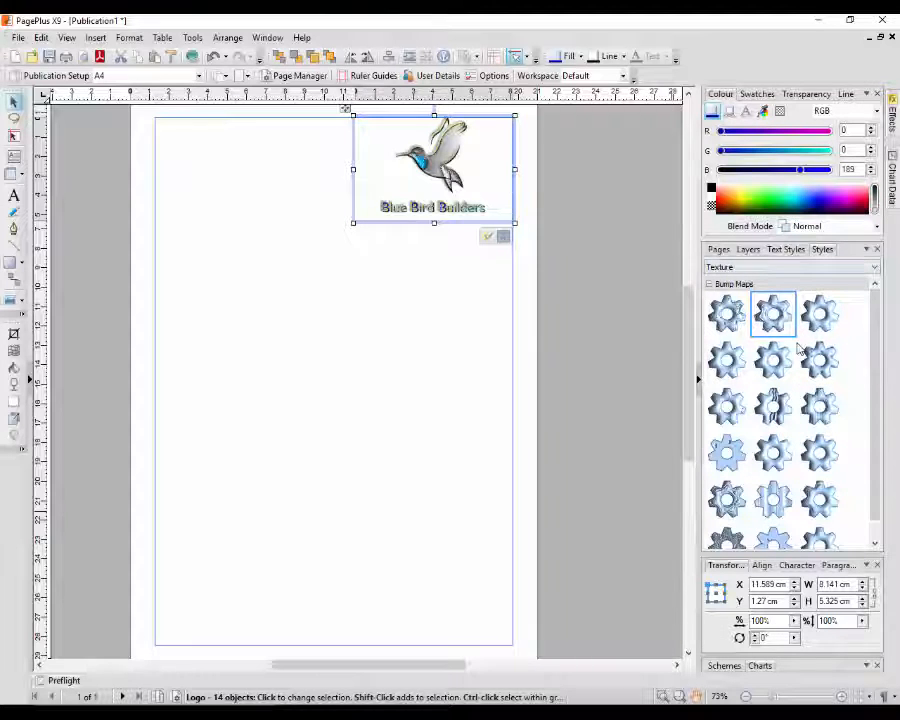
click(726, 500)
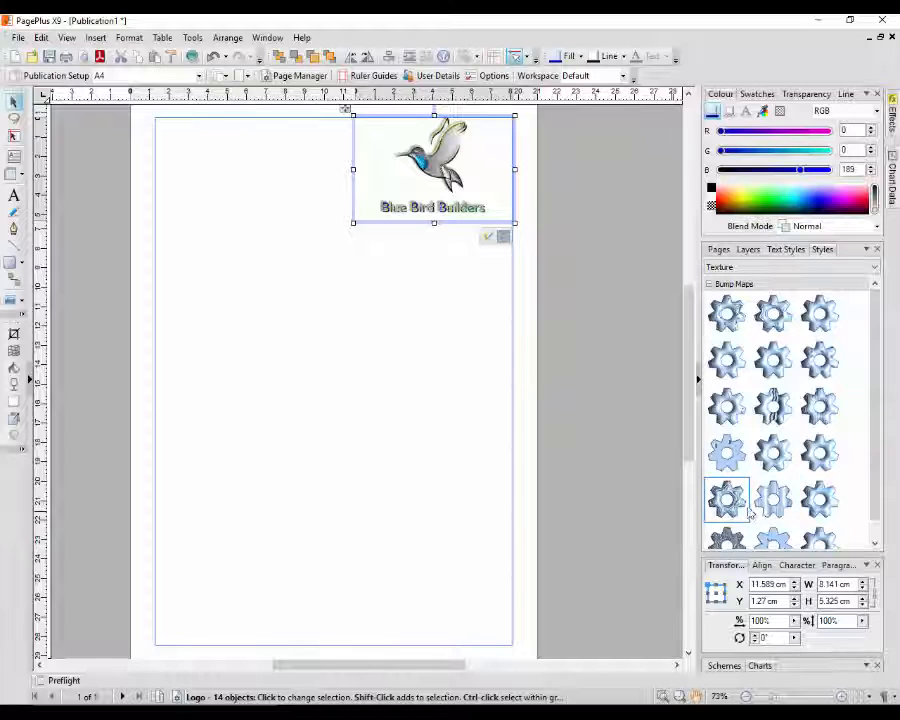
click(727, 453)
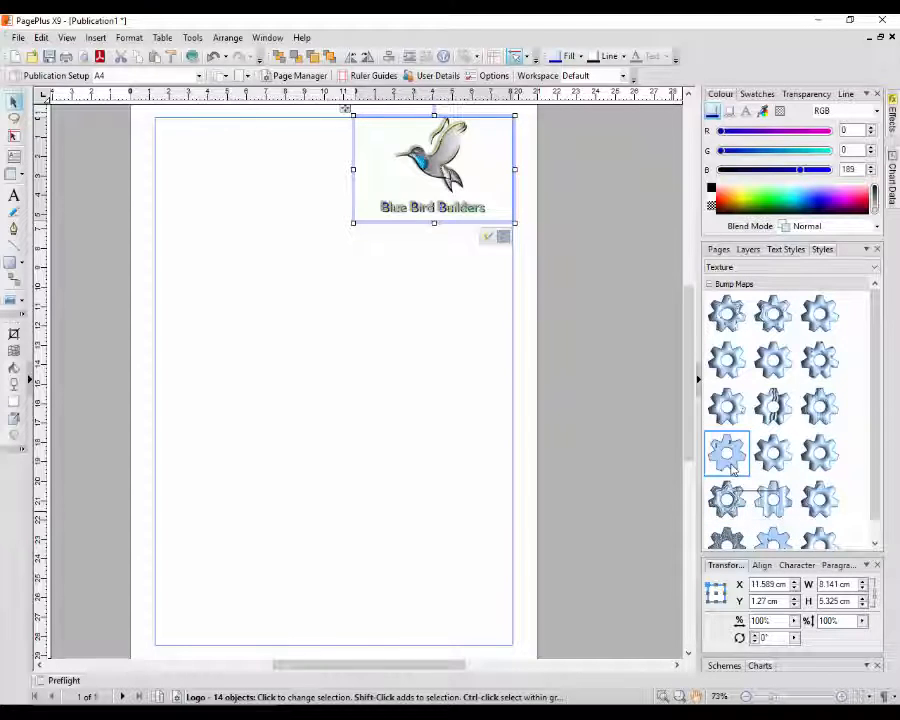
mouse_move(727, 455)
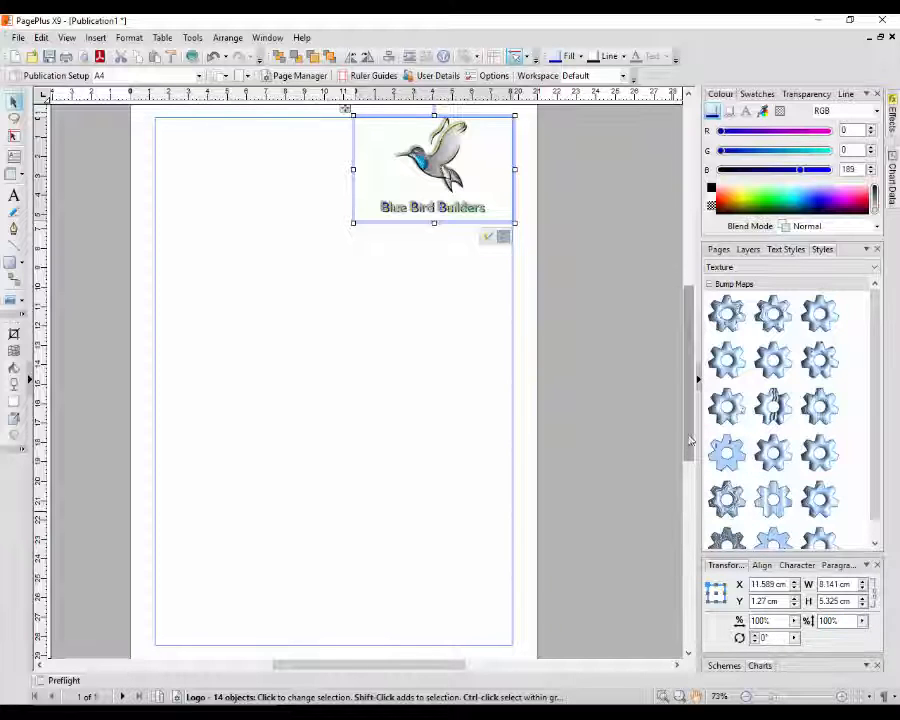
mouse_move(725, 452)
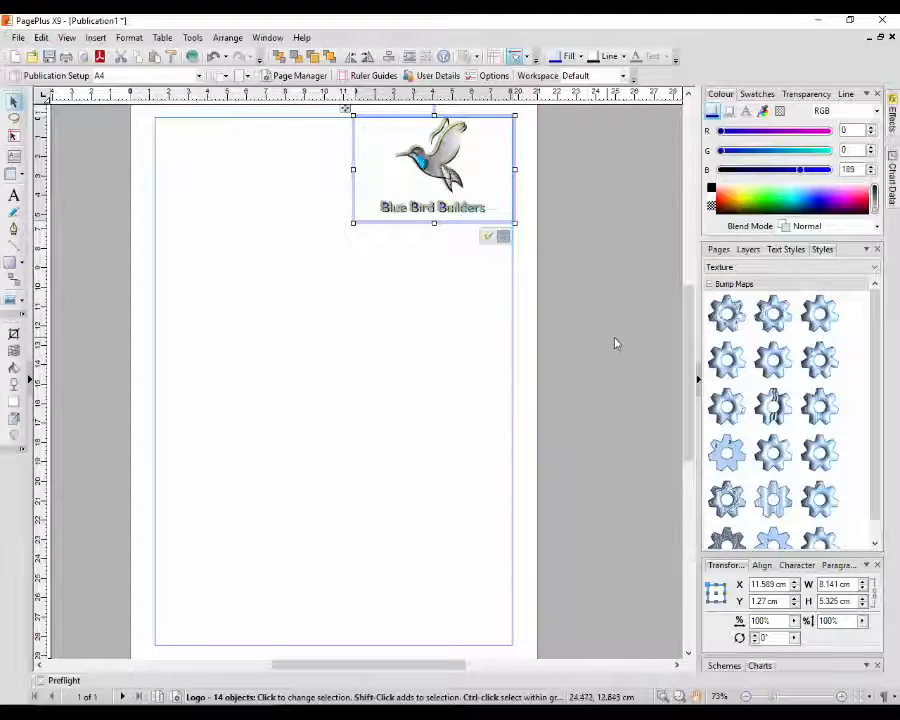
mouse_move(523, 391)
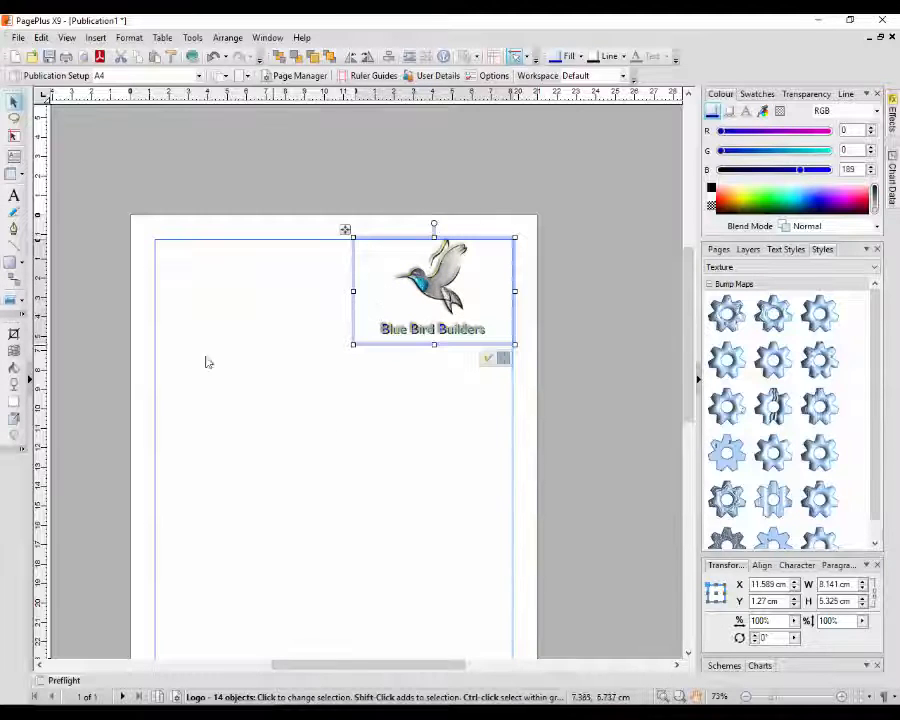
mouse_move(484, 383)
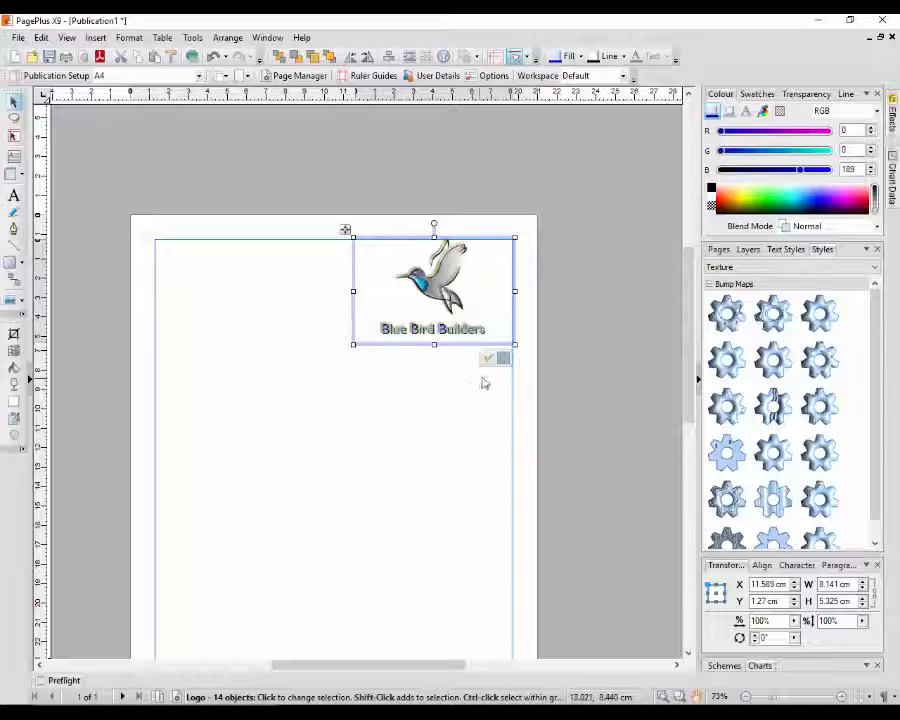
mouse_move(488, 360)
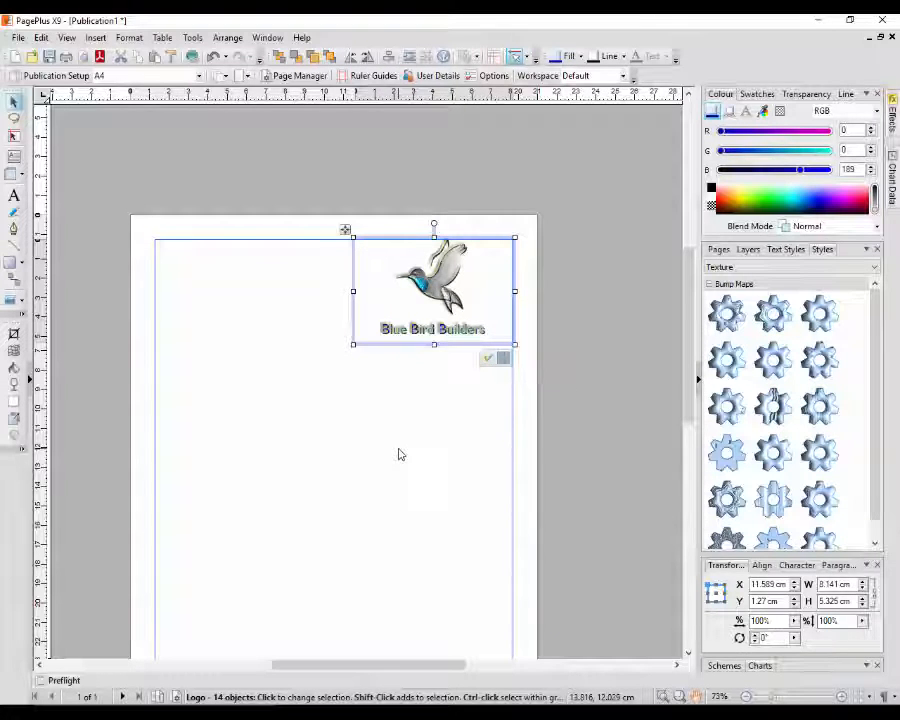
mouse_move(403, 518)
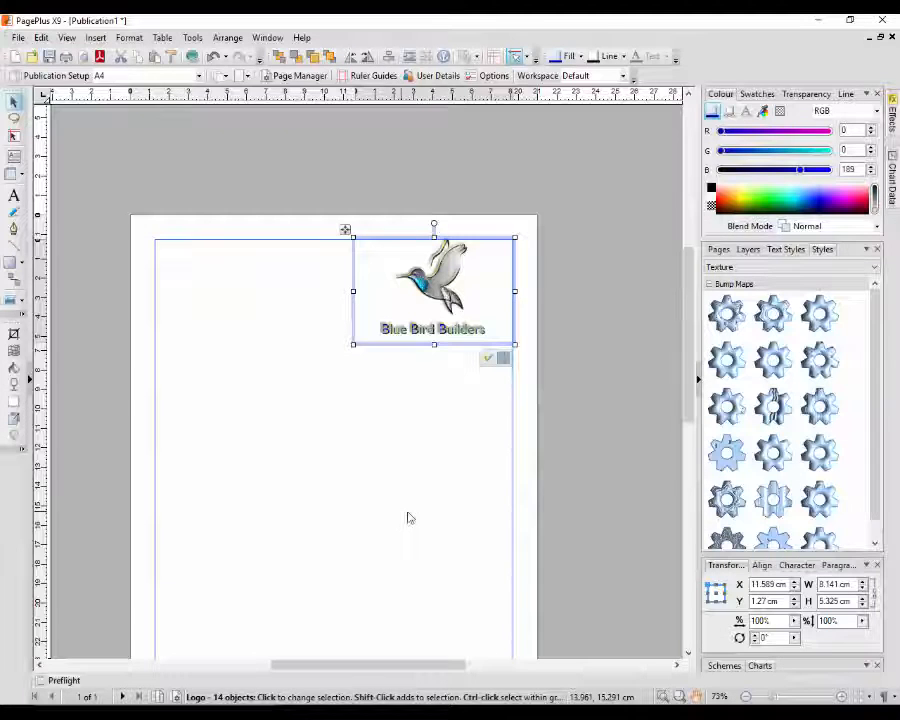
mouse_move(487, 360)
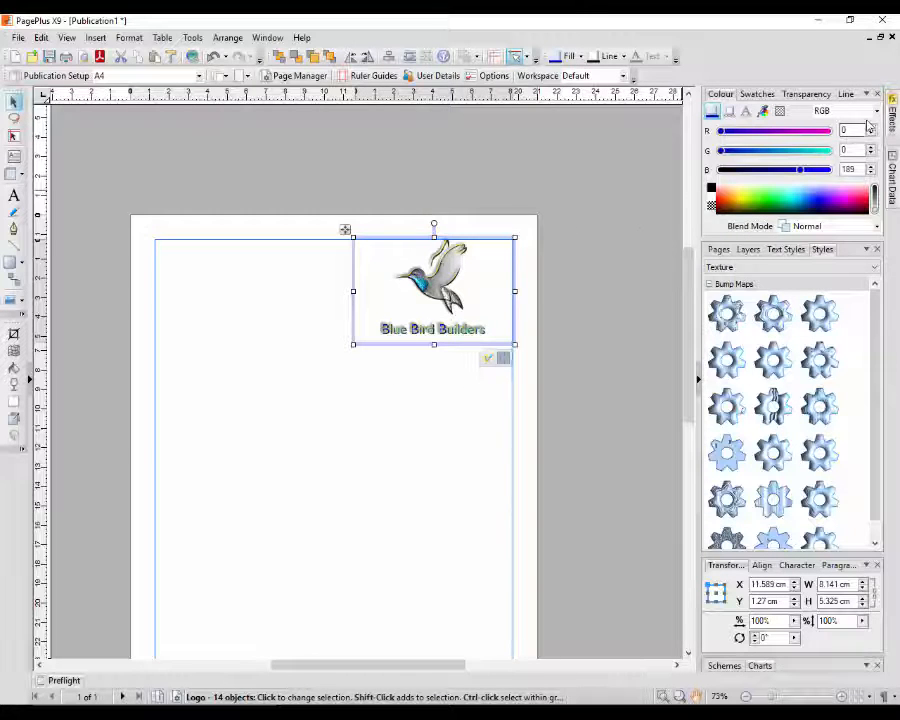
mouse_move(419, 469)
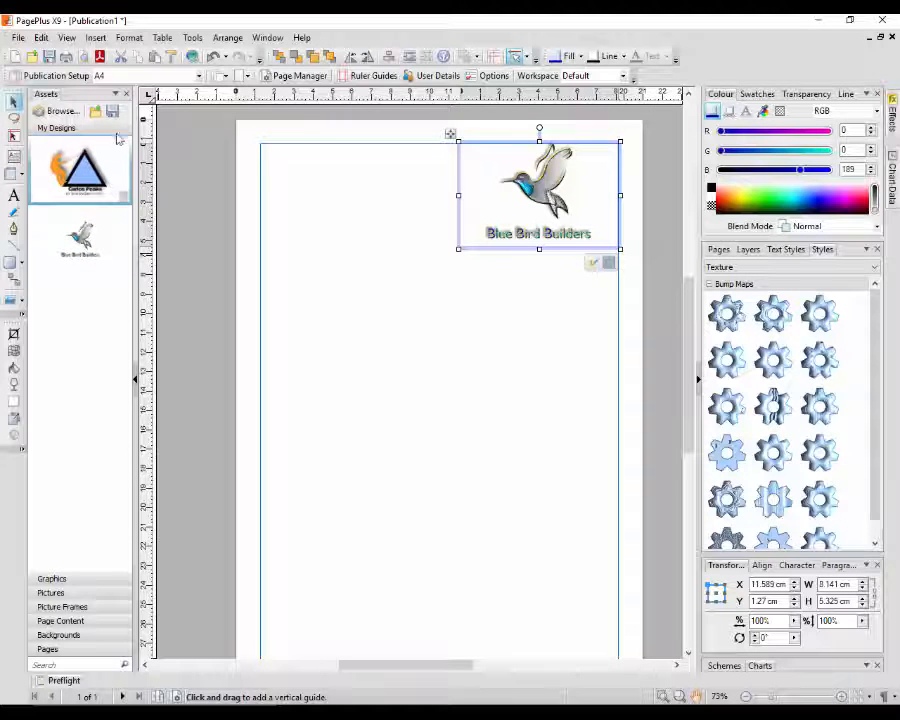
mouse_move(113, 112)
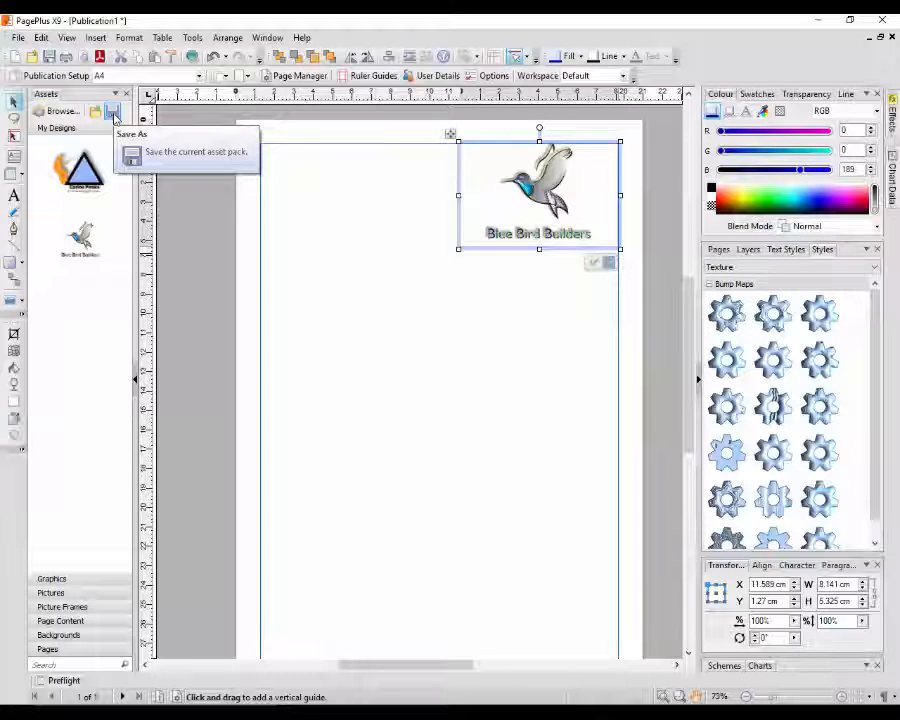
mouse_move(86, 359)
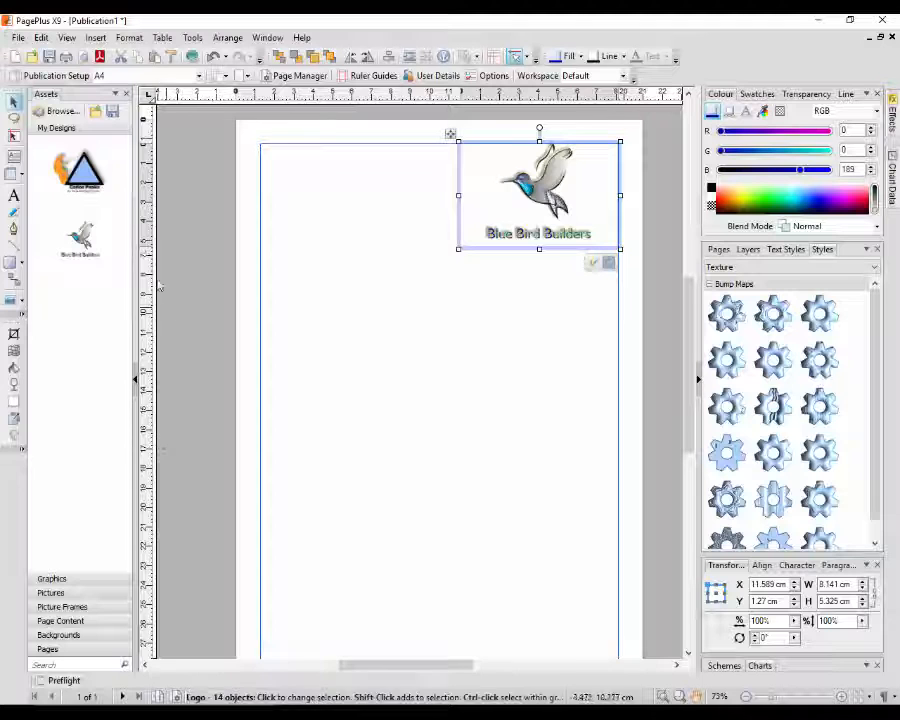
Step: View the logo under My Designs in Assets and open the Save Asset Pack dialog
click(80, 240)
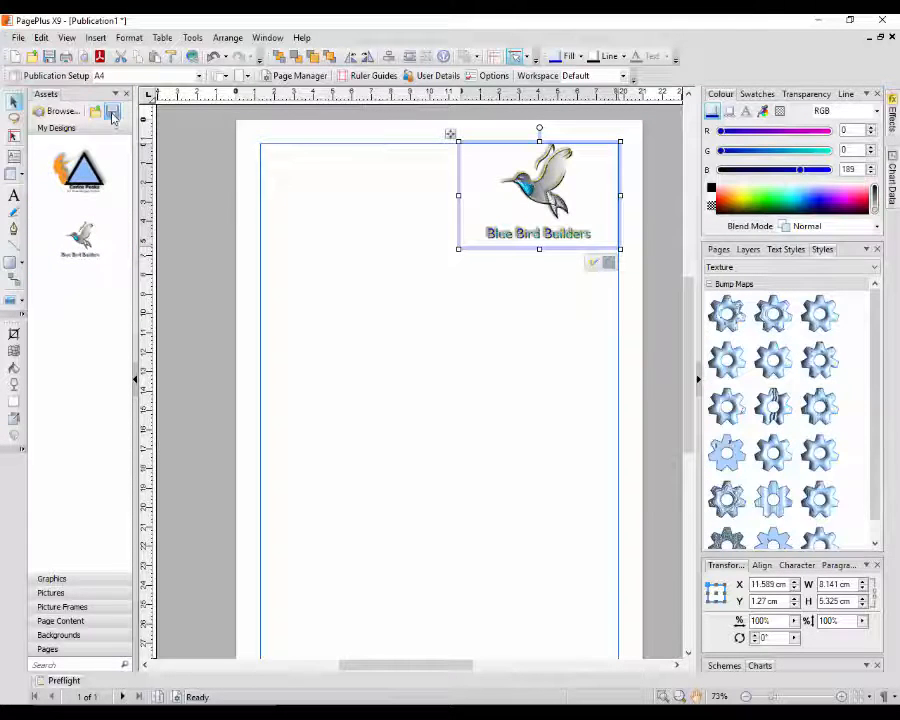
click(115, 111)
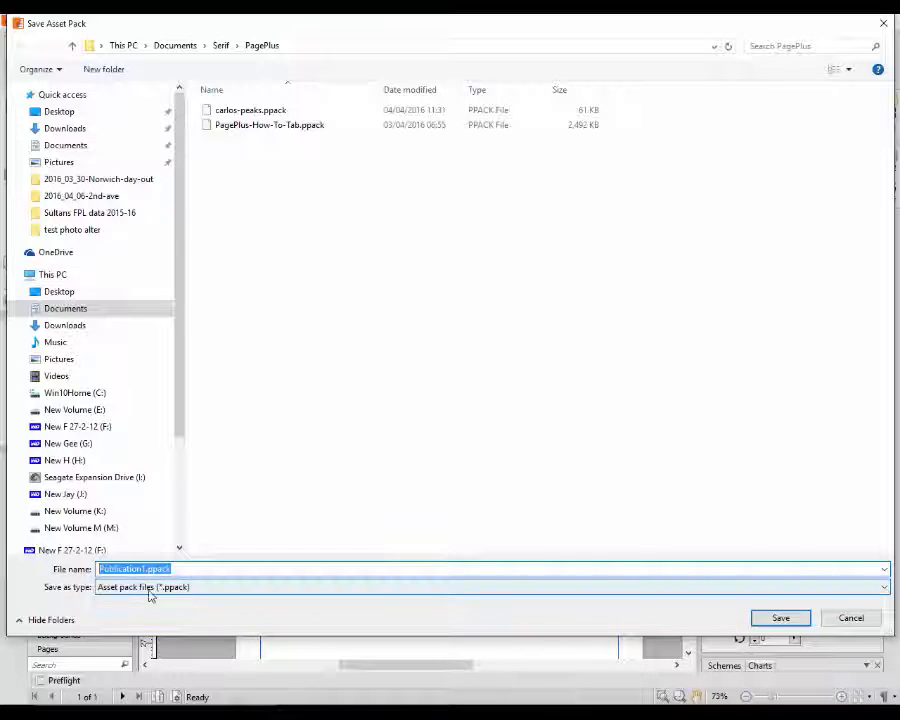
Step: Name the asset pack file 'blue-bird' and save it
text(blue)
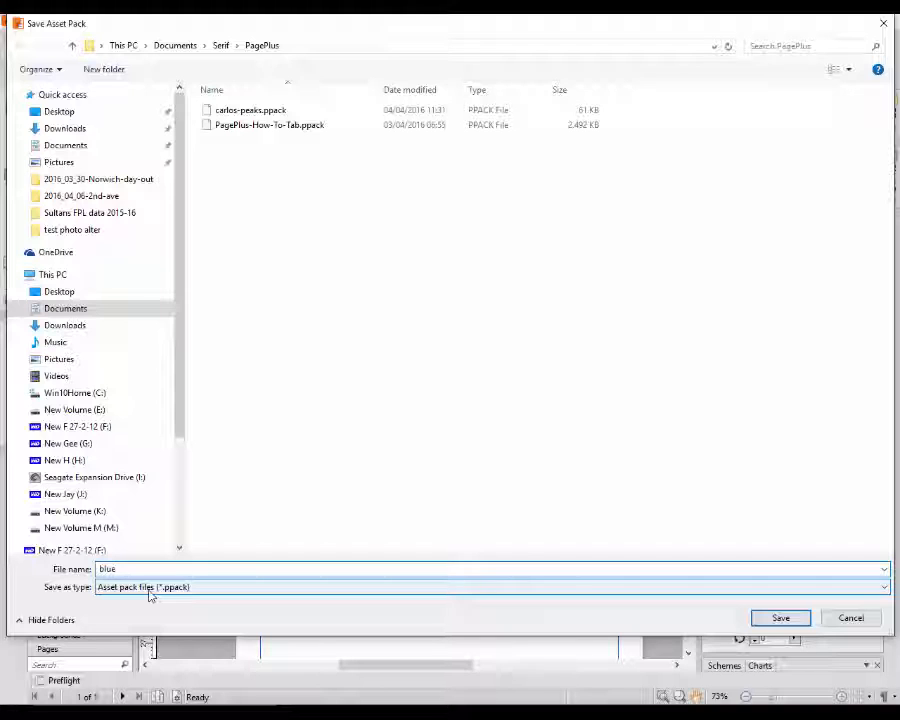
text(-bird)
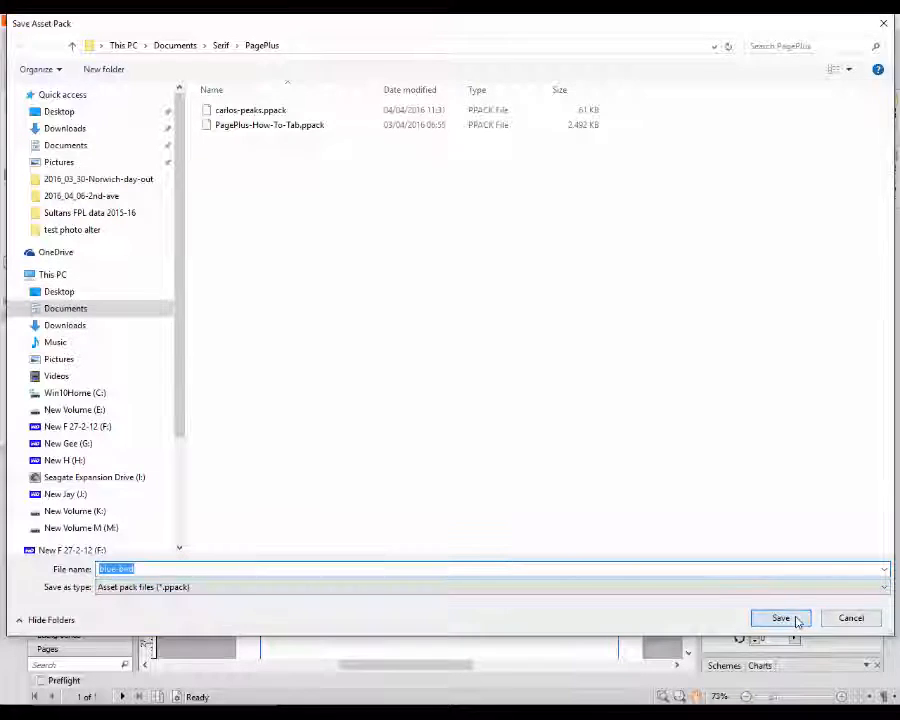
click(781, 618)
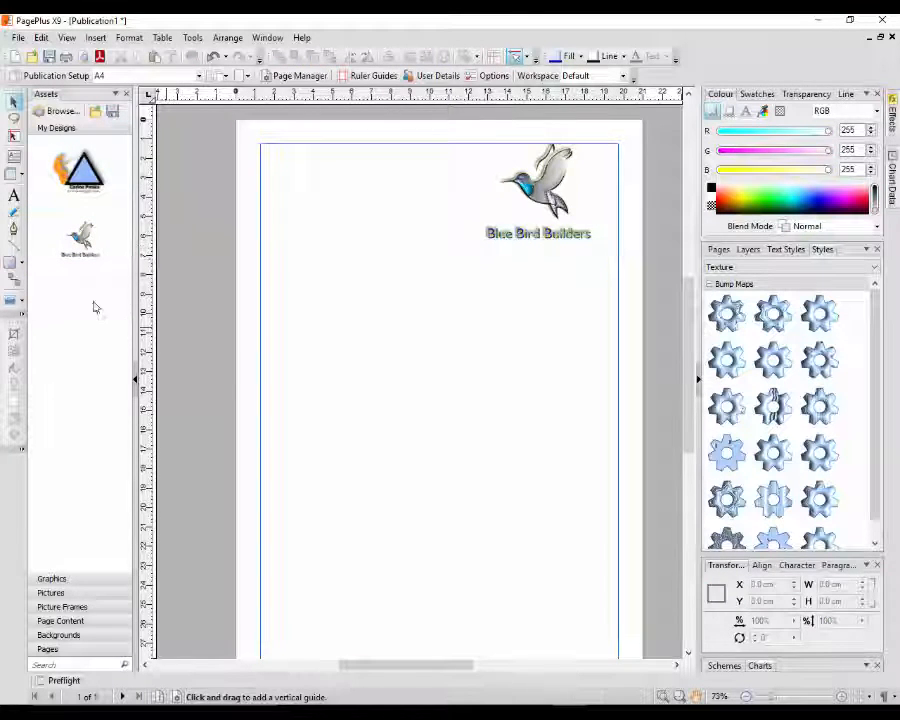
click(80, 240)
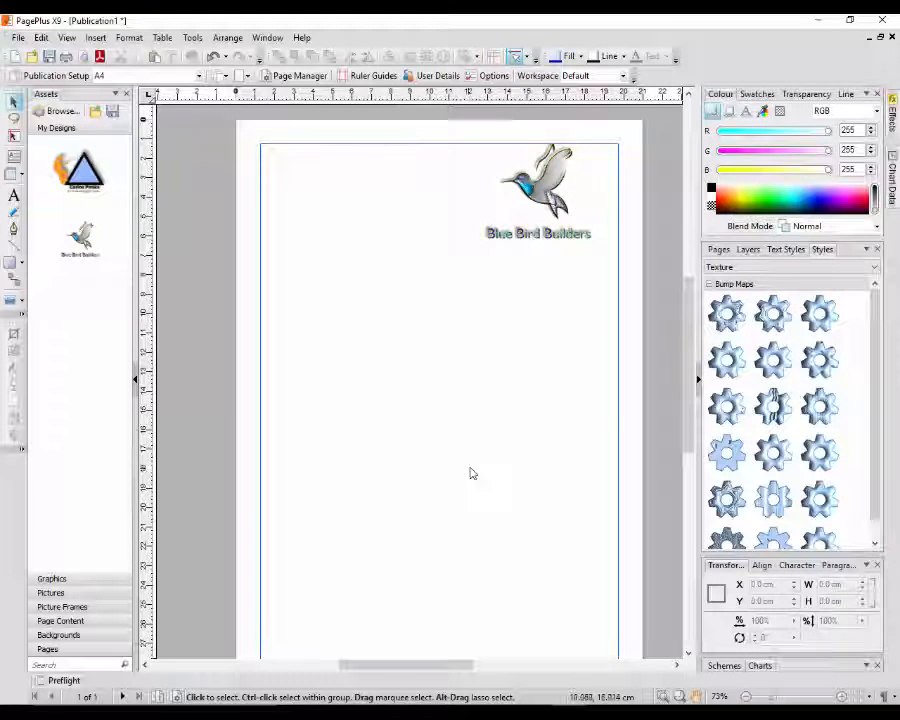
mouse_move(481, 504)
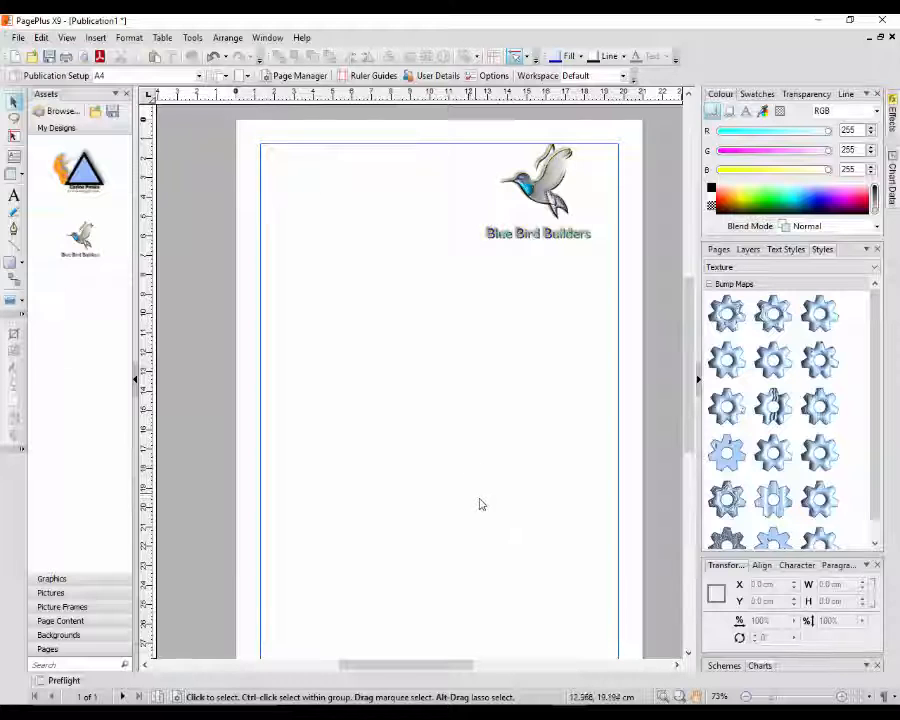
mouse_move(475, 494)
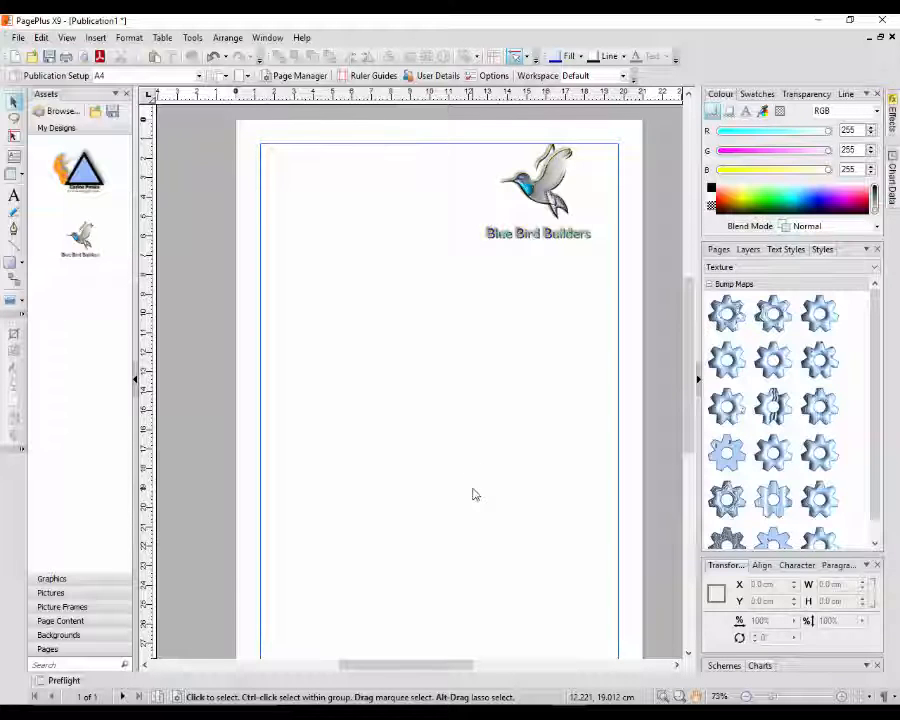